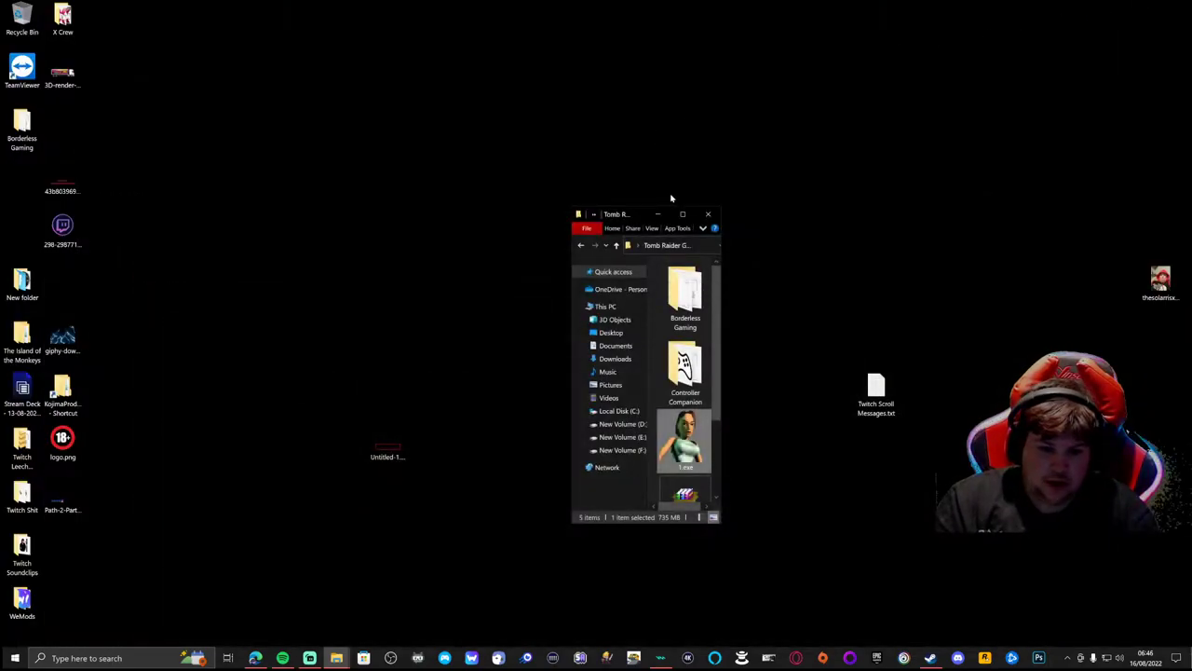
# Close the fixes folder's Explorer window and move its icon toward the desktop centre.
pyautogui.click(708, 214)
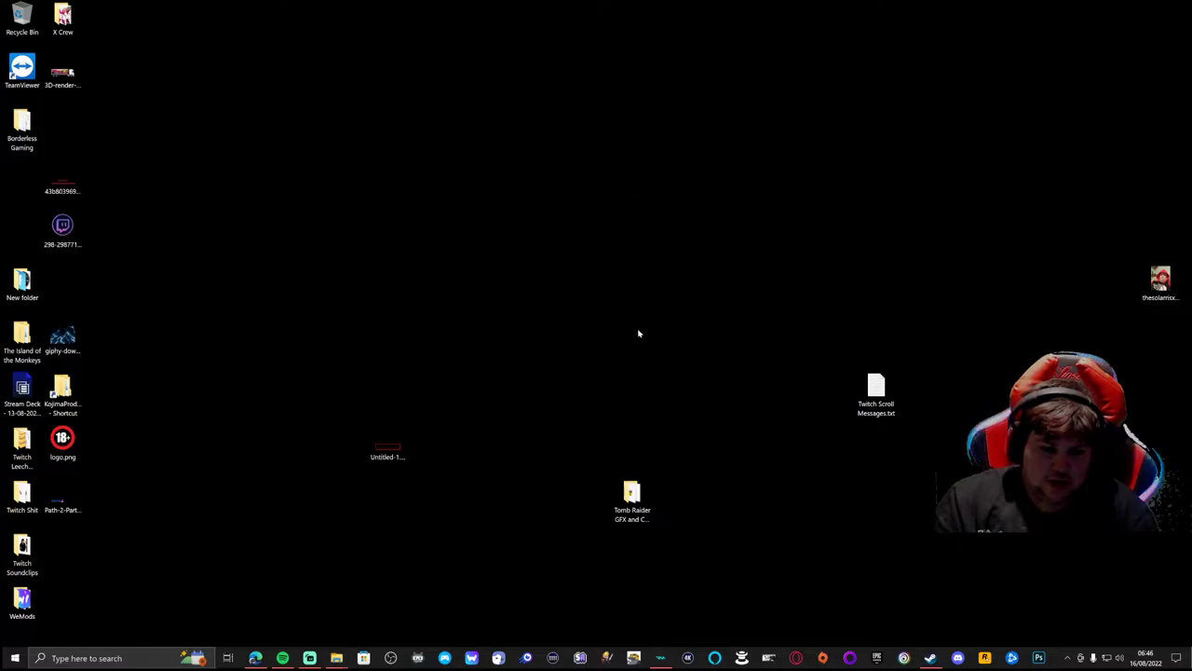
pyautogui.moveTo(632, 493); pyautogui.dragTo(510, 400)
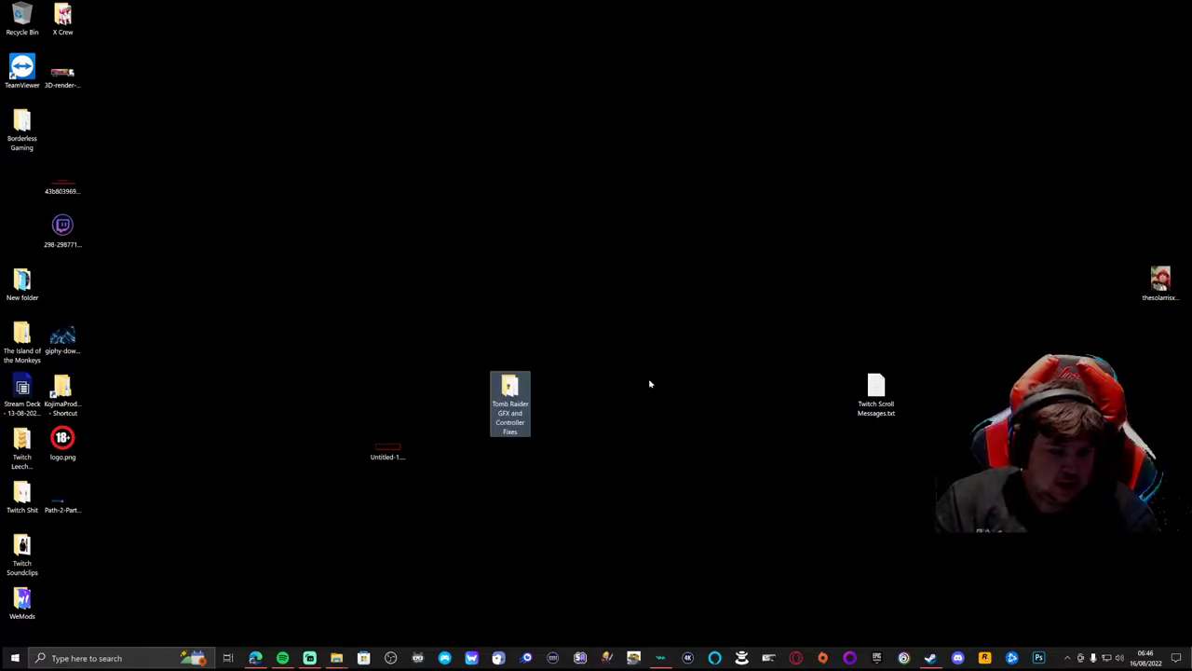
pyautogui.moveTo(601, 410)
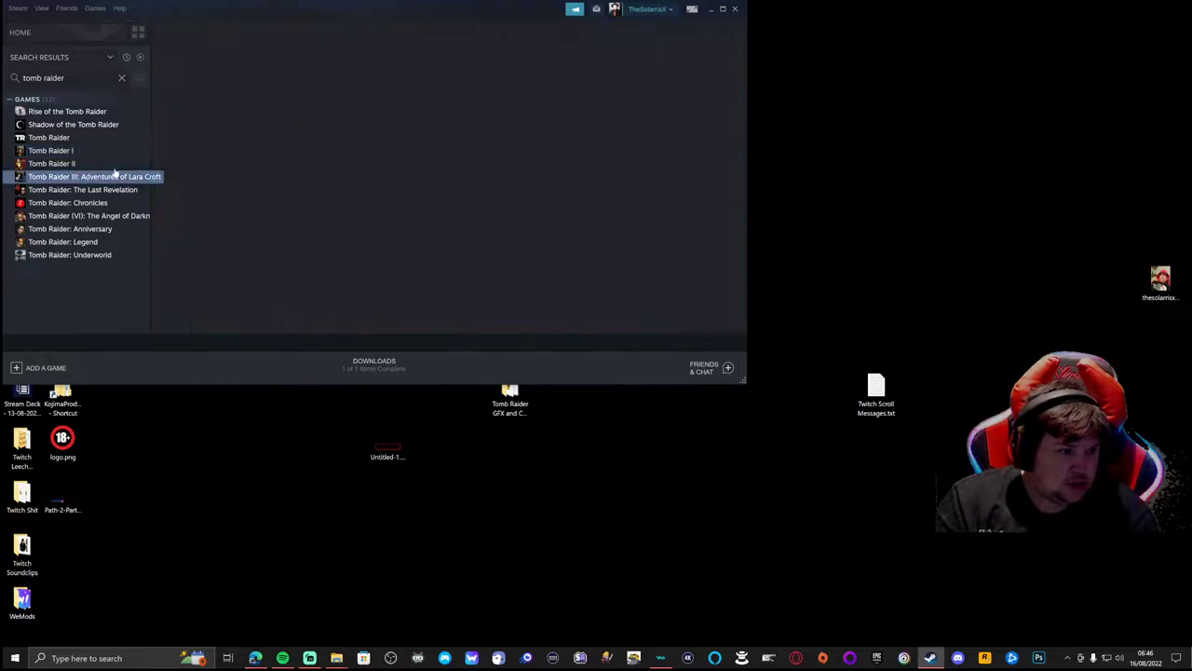
# Select Tomb Raider III, then Tomb Raider I in the Steam library, and launch it.
pyautogui.click(93, 176)
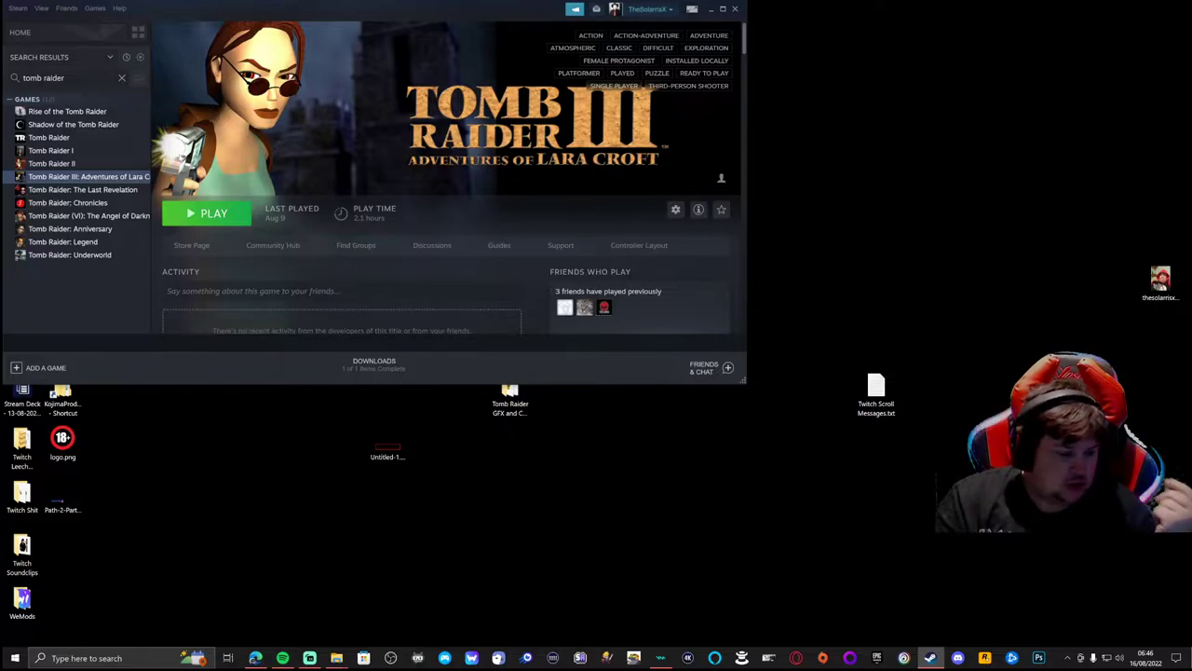
pyautogui.moveTo(162, 70)
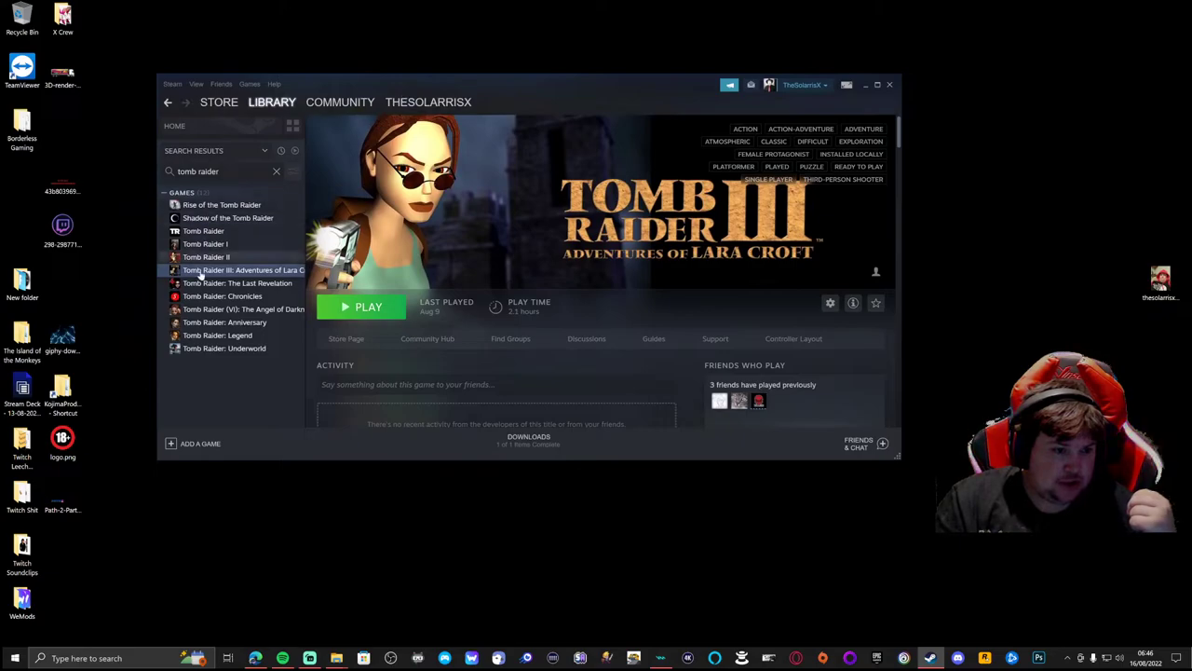
pyautogui.click(205, 243)
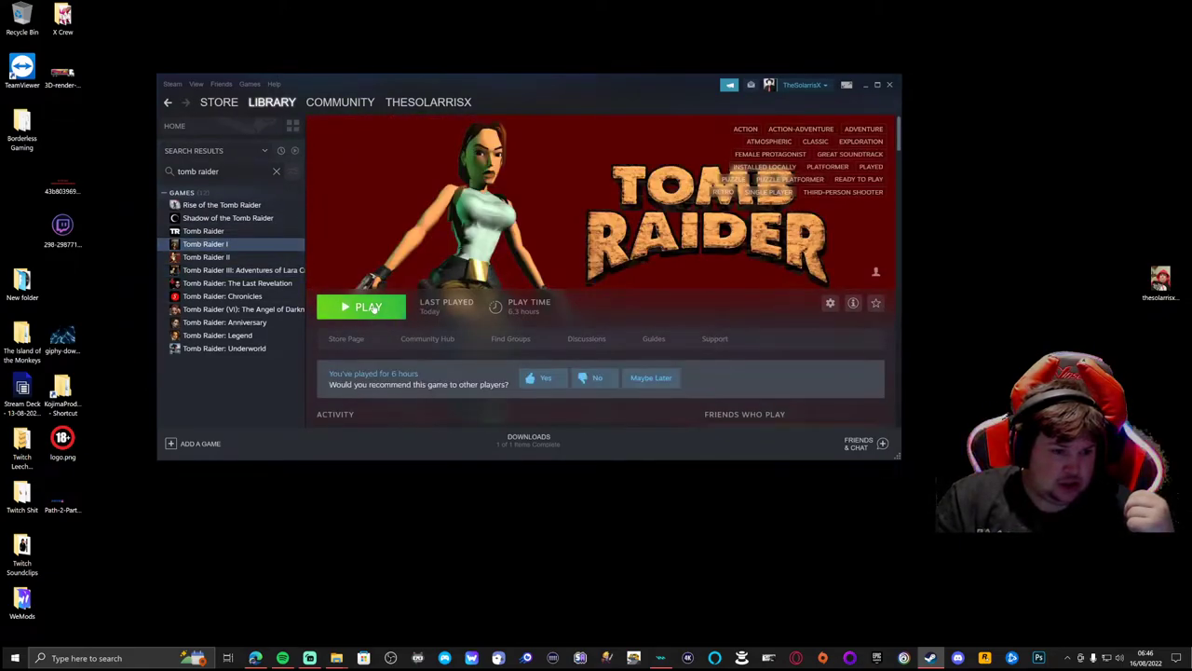
pyautogui.click(368, 306)
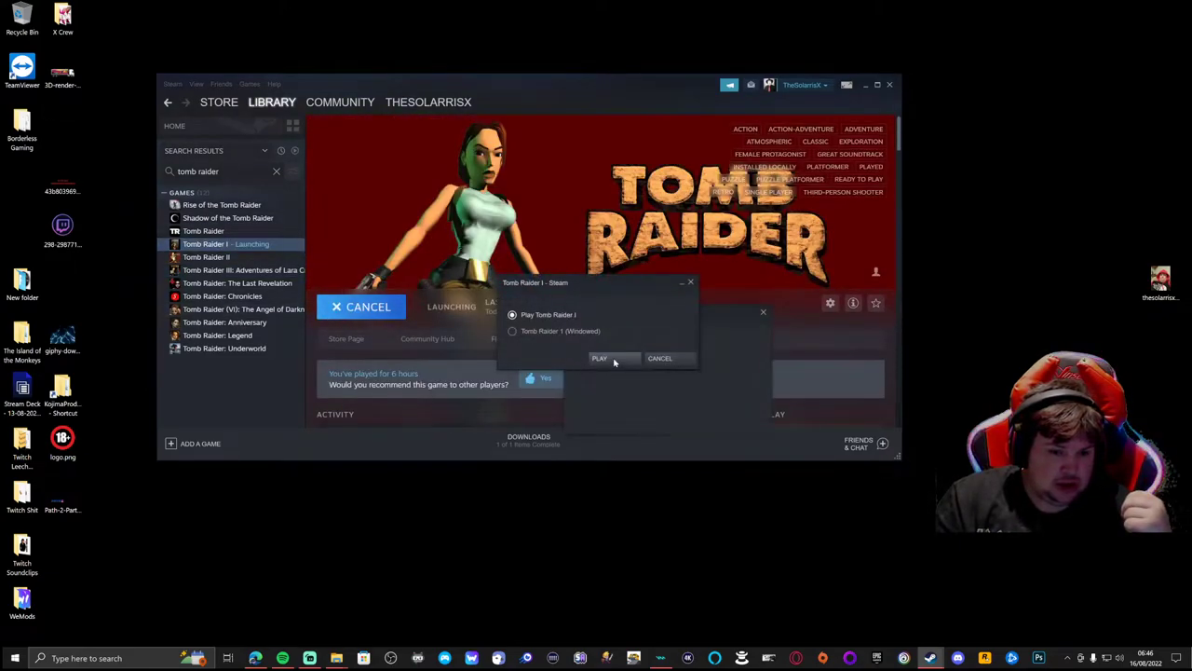
pyautogui.click(600, 358)
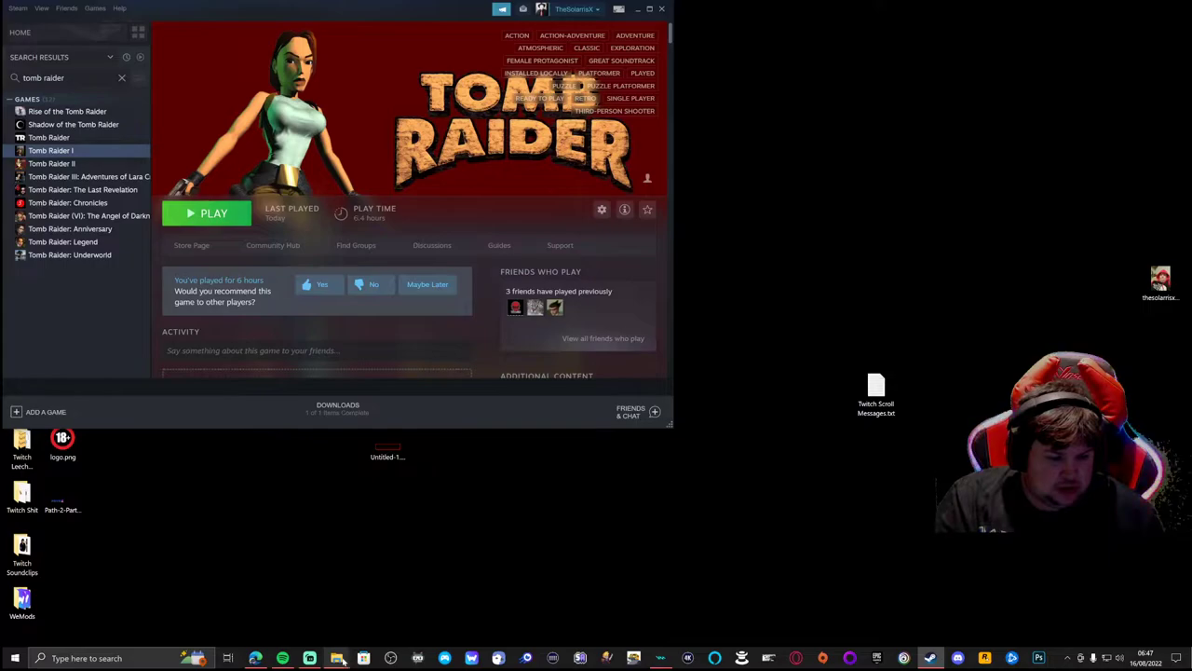
pyautogui.moveTo(338, 658)
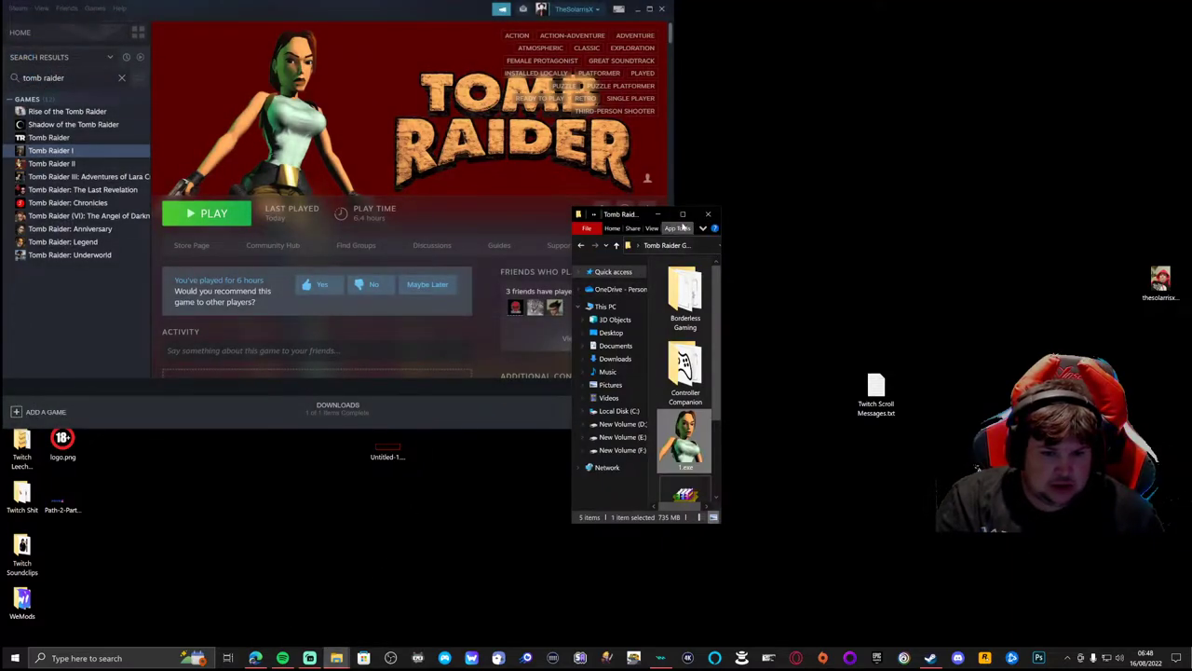
# Open the fixes folder maximized, hide Steam, and browse its items, ending with 1.exe selected.
pyautogui.click(683, 214)
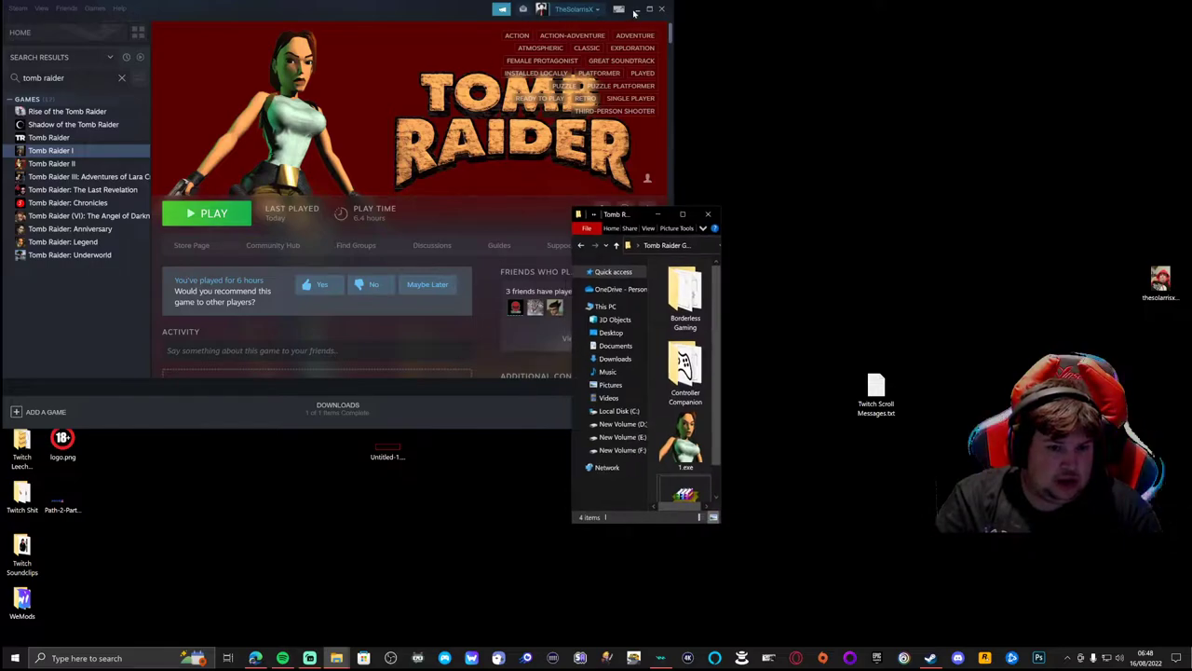
pyautogui.click(637, 8)
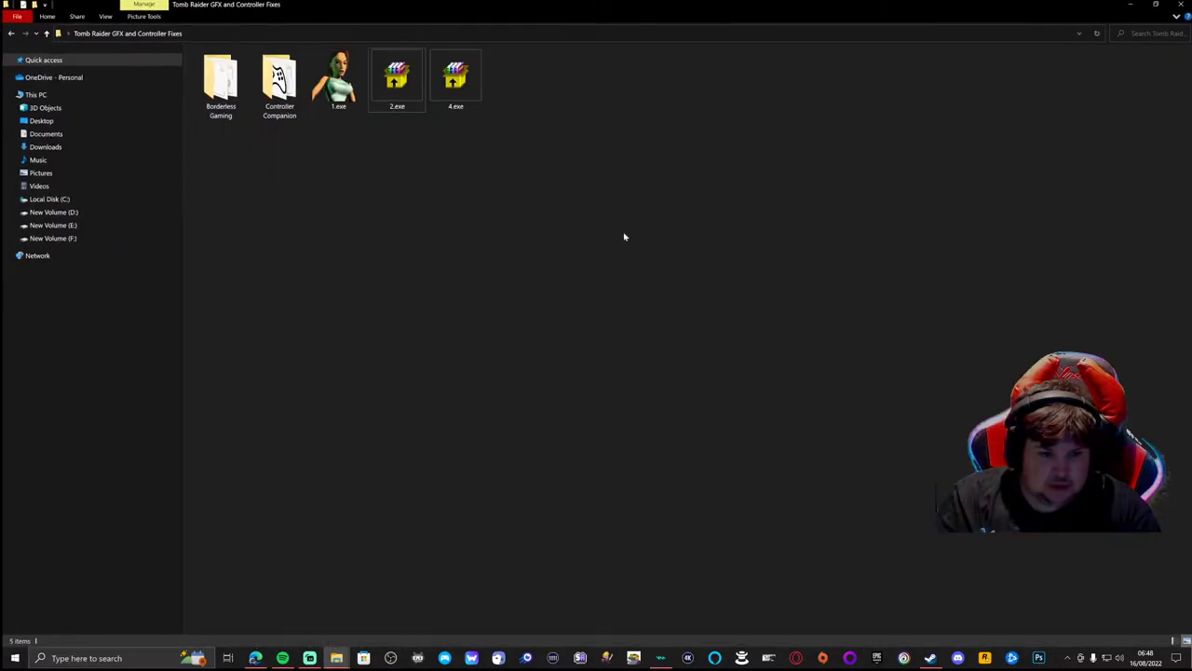
pyautogui.click(396, 79)
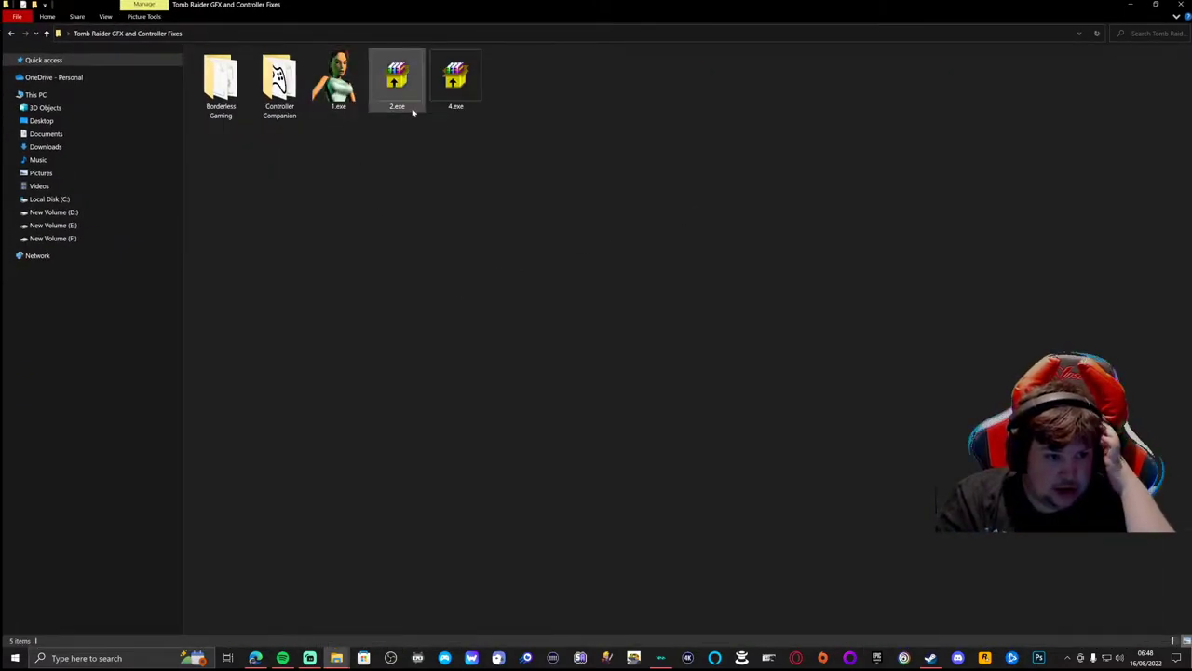
pyautogui.click(220, 84)
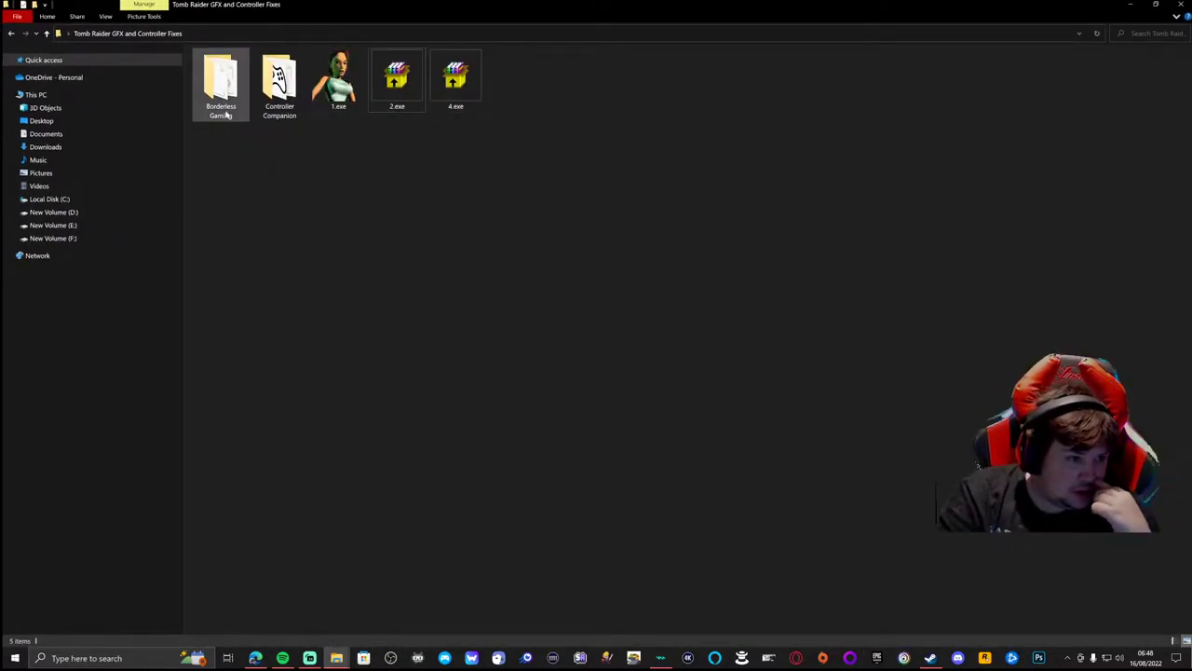
pyautogui.click(279, 84)
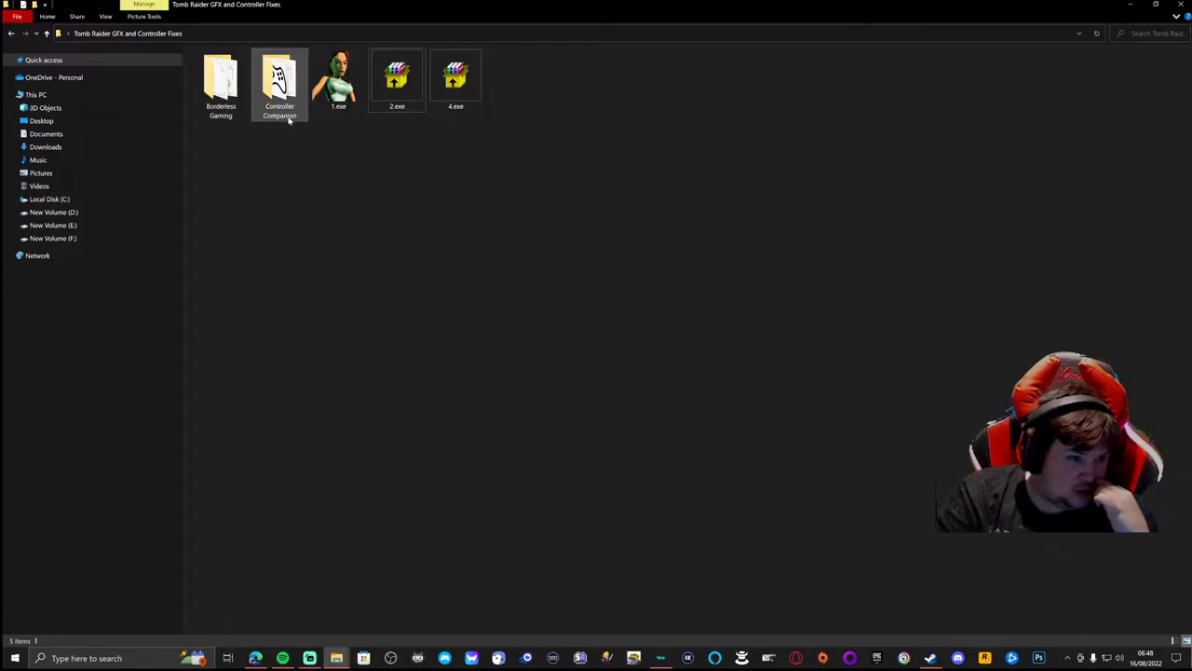
pyautogui.click(382, 279)
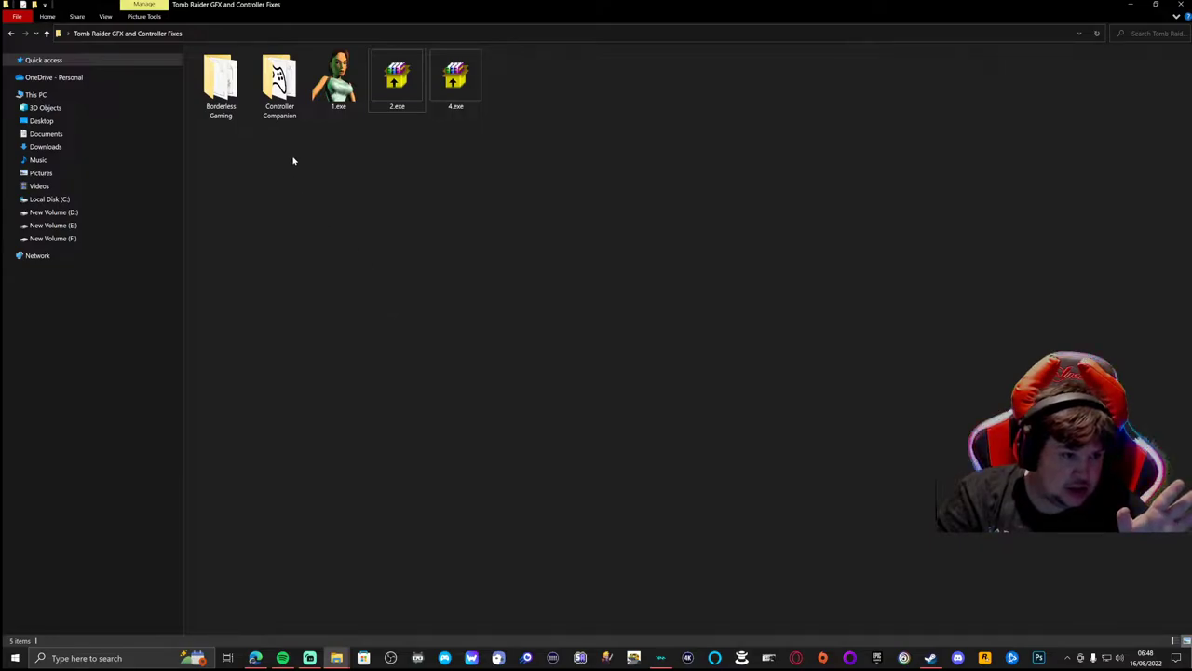
pyautogui.click(338, 79)
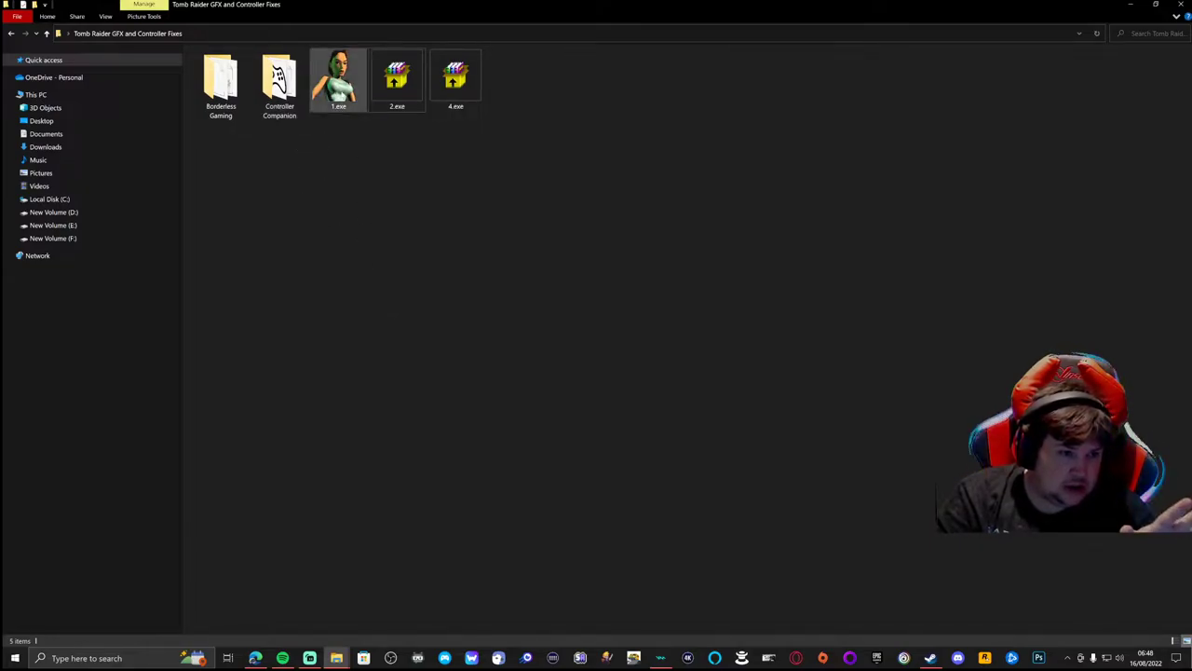
pyautogui.click(338, 79)
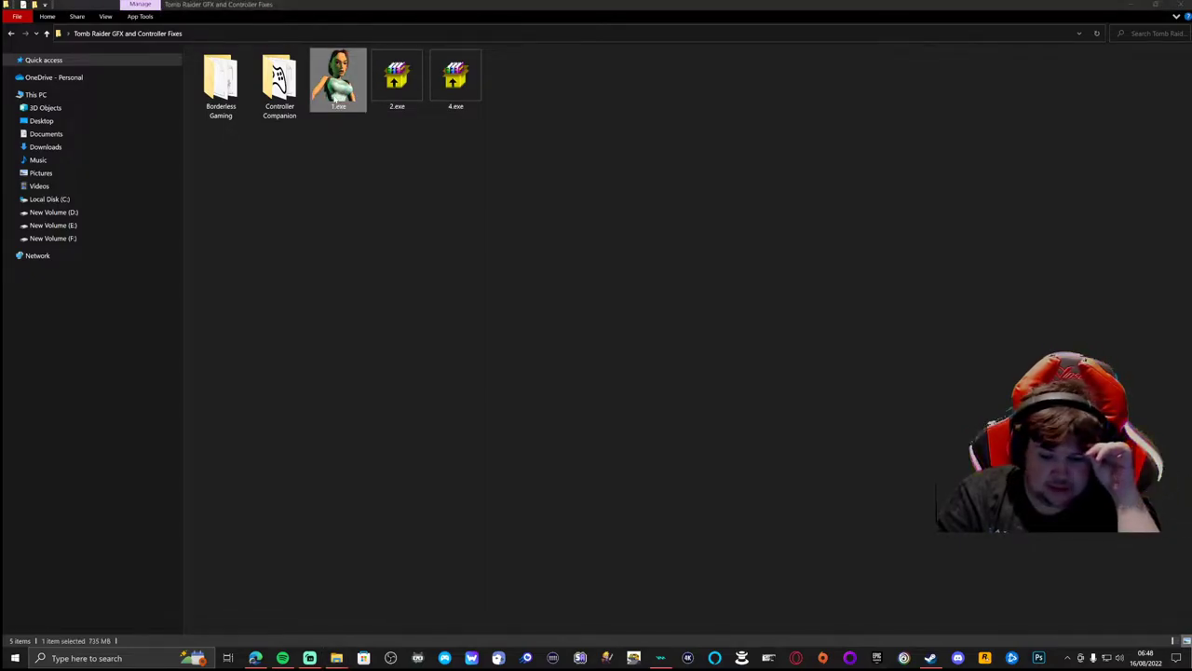
# Run 1.exe and install the Tomb Raider I fix with enhanced Remastered cutscenes and CCCP codec.
pyautogui.doubleClick(338, 79)
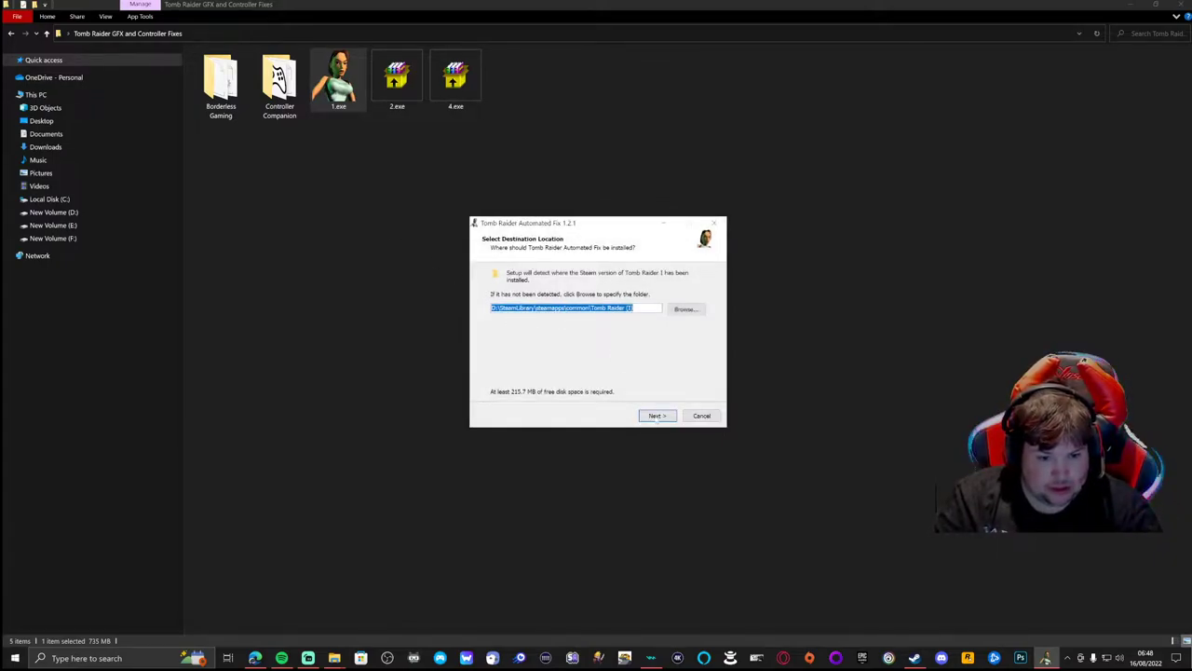
pyautogui.click(657, 415)
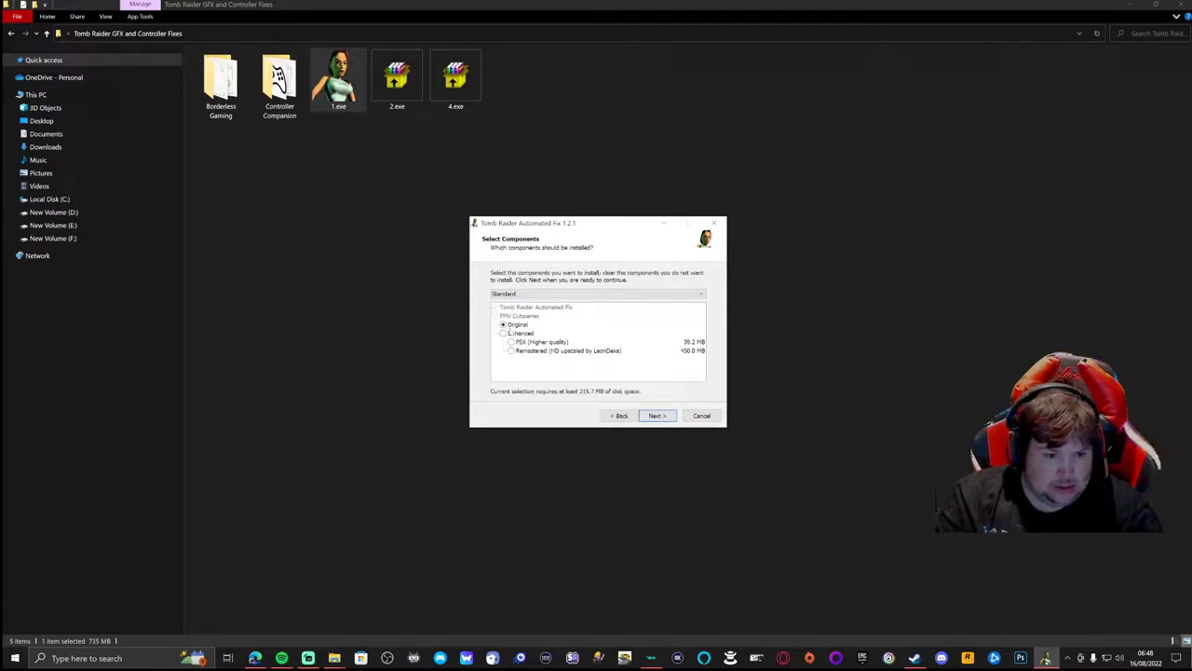
pyautogui.click(519, 332)
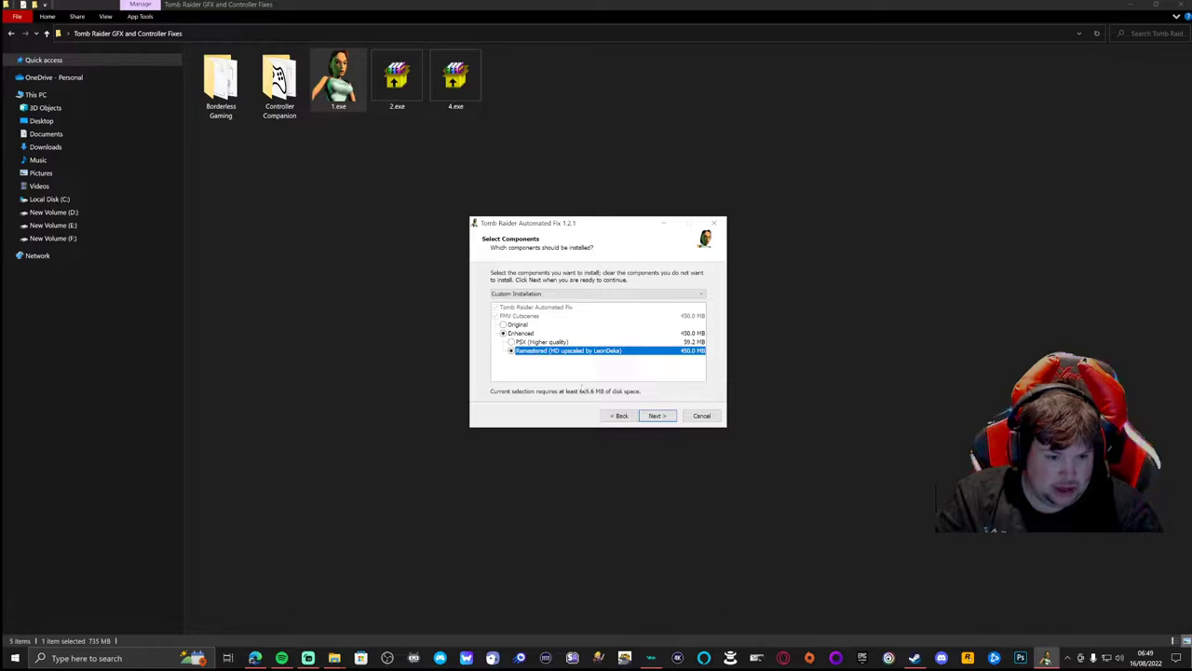
pyautogui.click(656, 415)
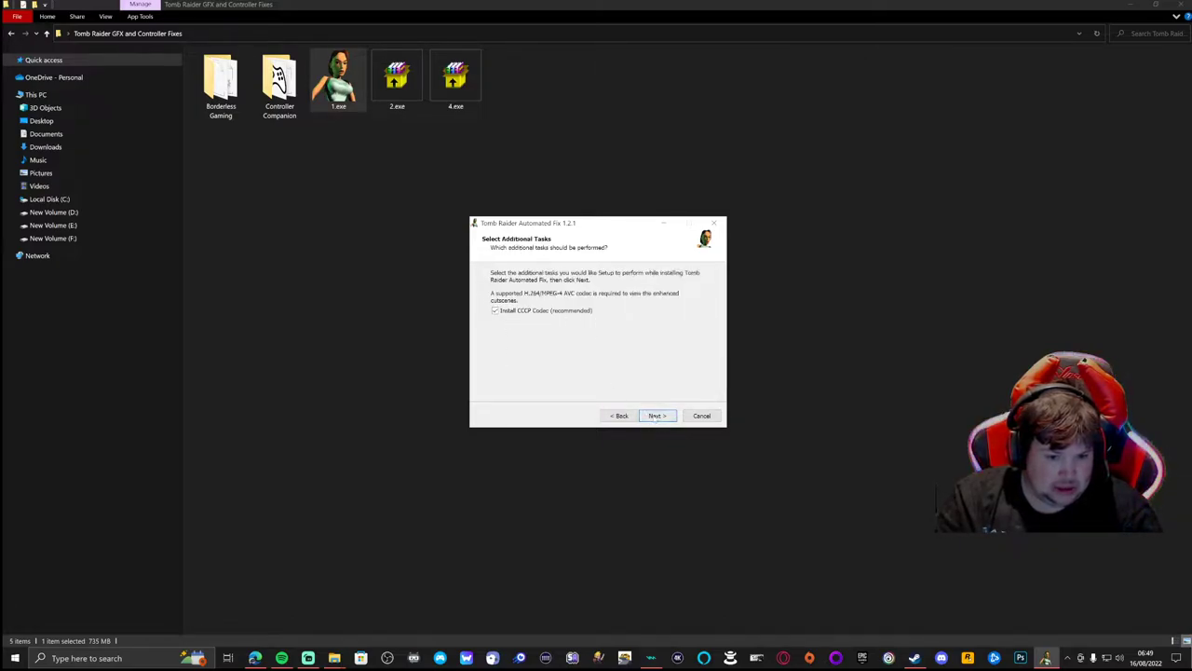
pyautogui.click(656, 416)
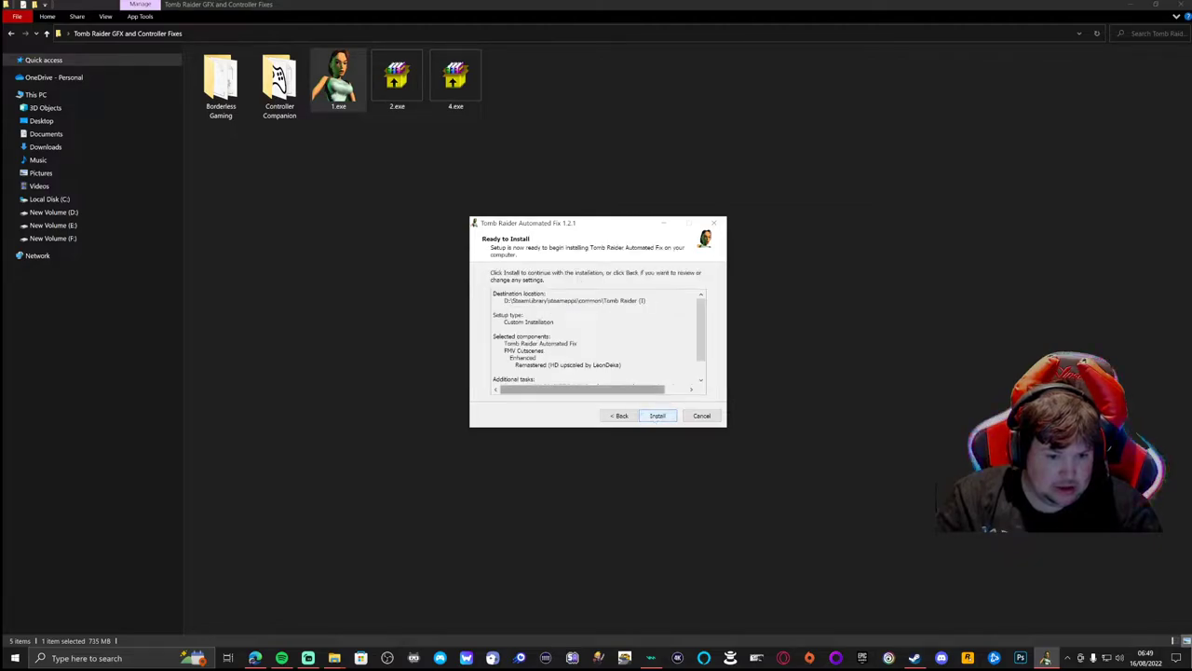
pyautogui.click(656, 415)
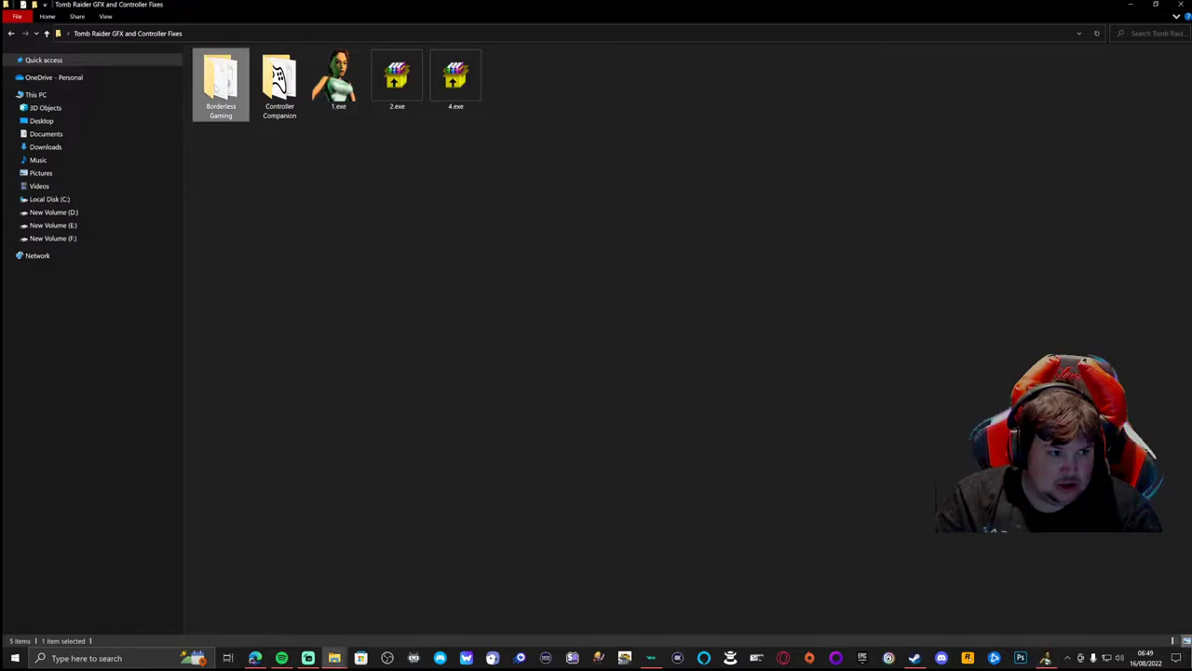
# Open the Controller Companion folder inside Tomb Raider GFX and Controller Fixes.
pyautogui.doubleClick(280, 79)
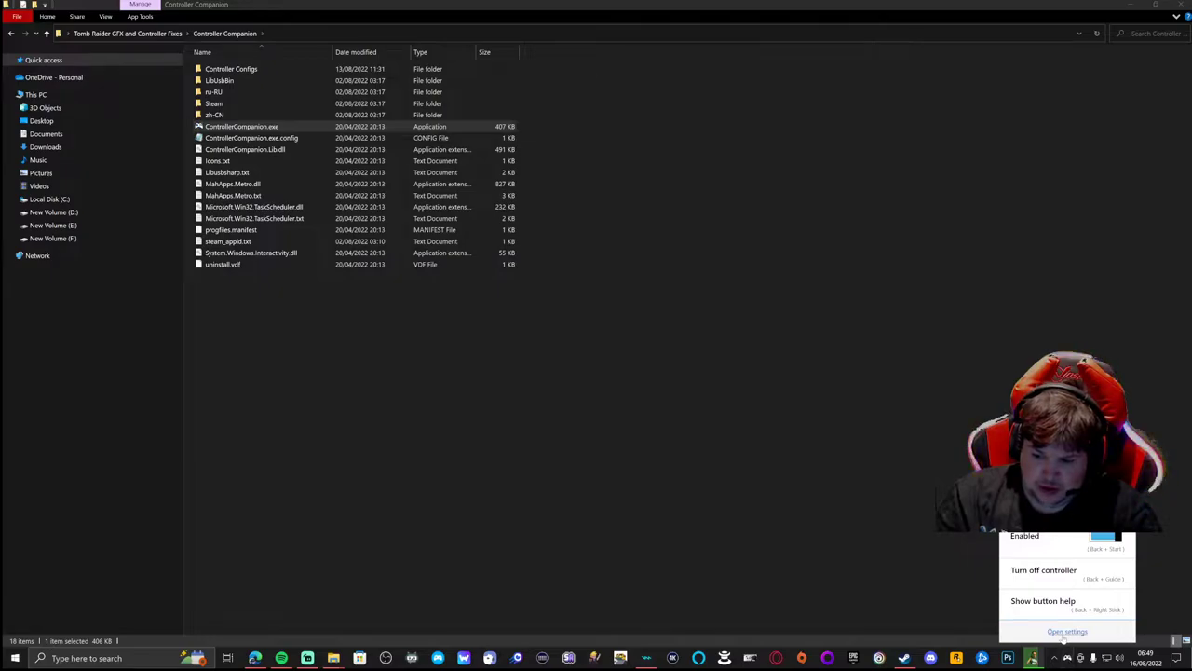
# Open Controller Companion settings, view Profiles and Mouse, then add a new process binding.
pyautogui.click(1067, 632)
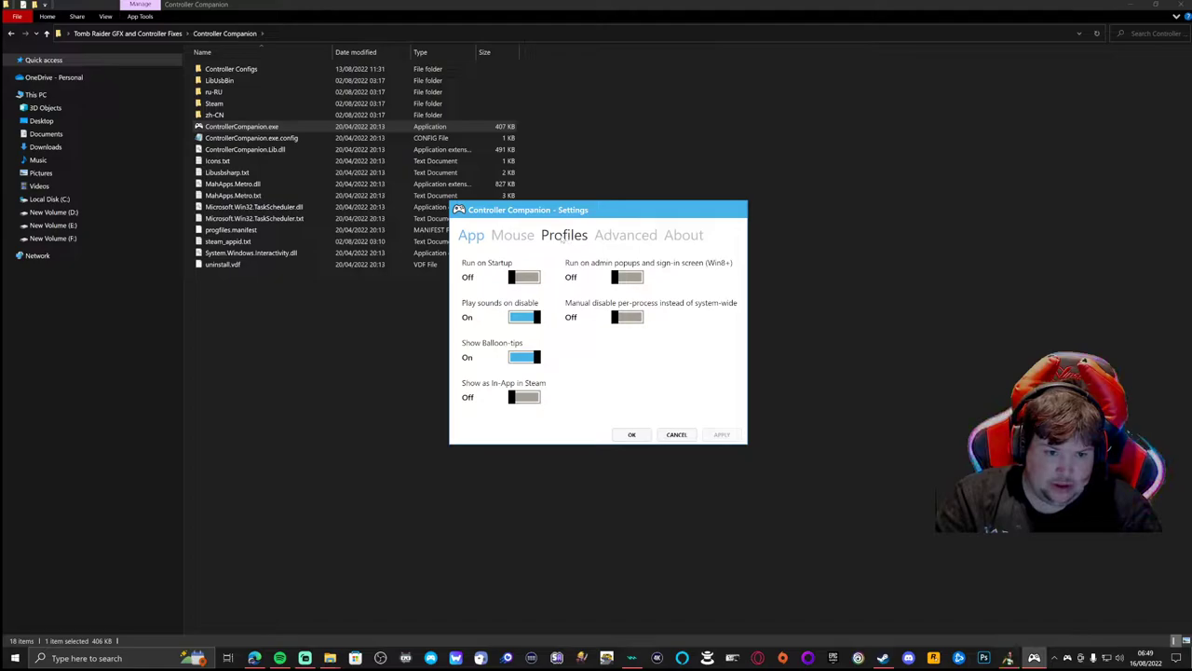
pyautogui.click(563, 235)
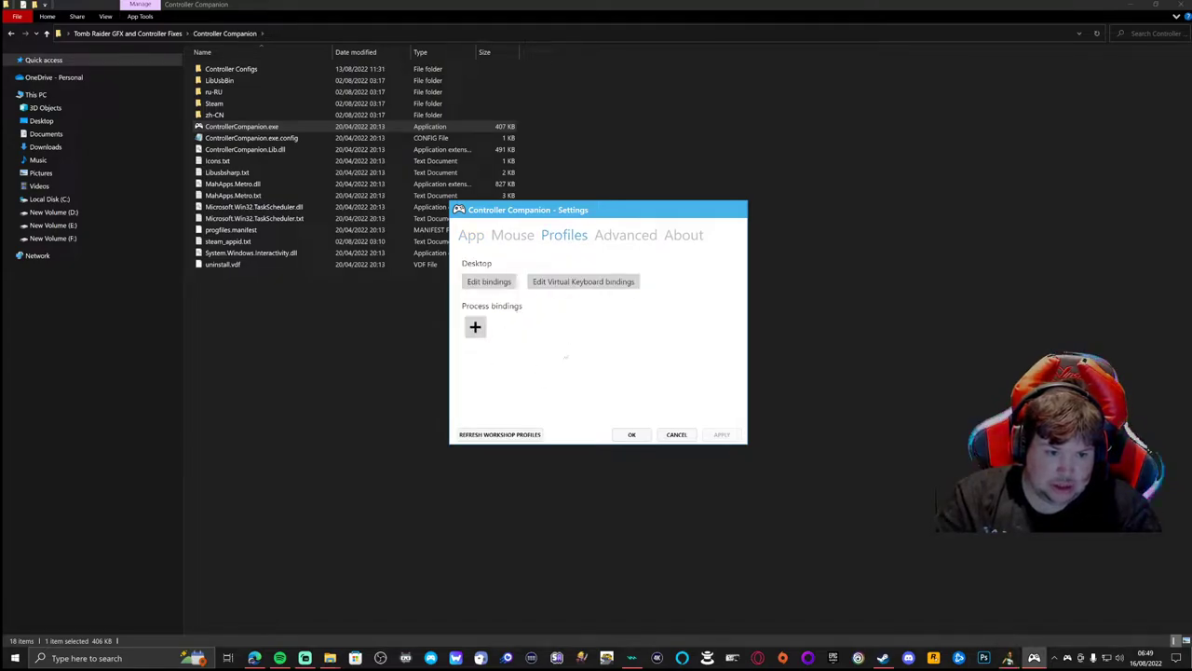
pyautogui.click(511, 235)
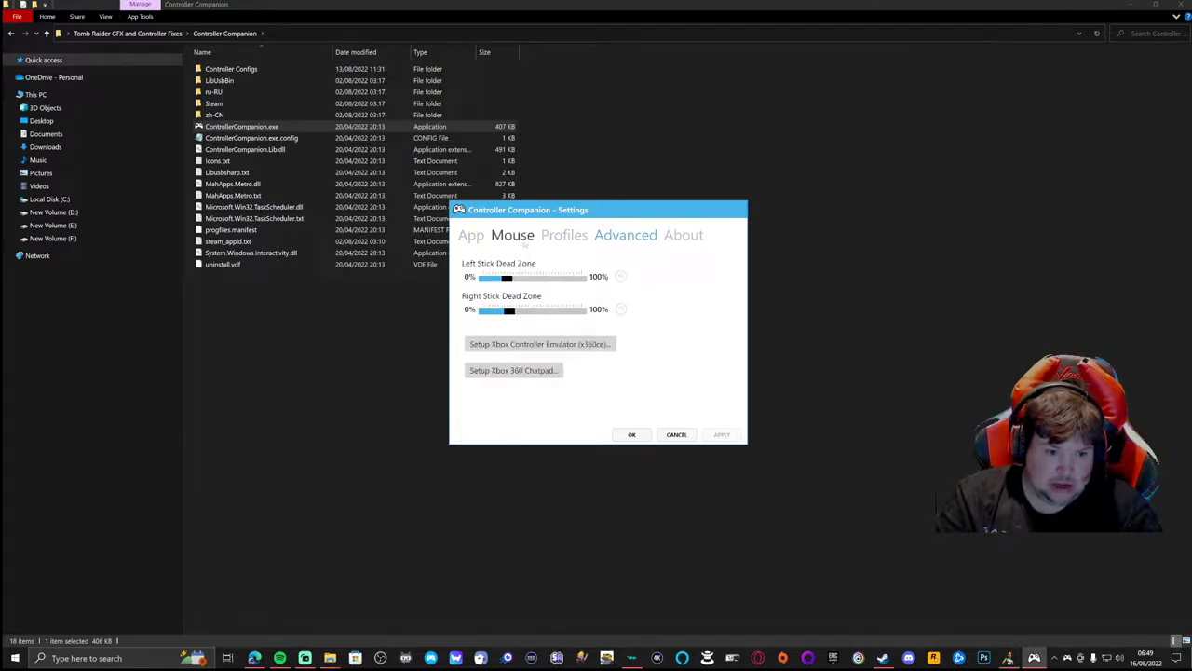
pyautogui.click(564, 234)
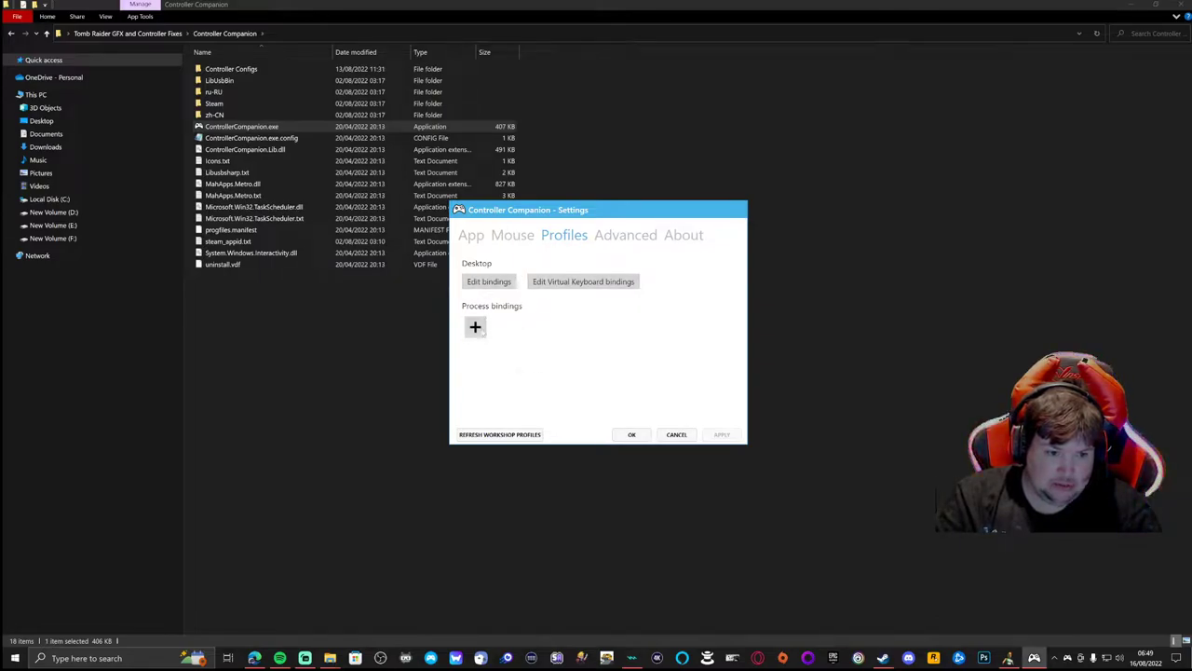
pyautogui.click(475, 327)
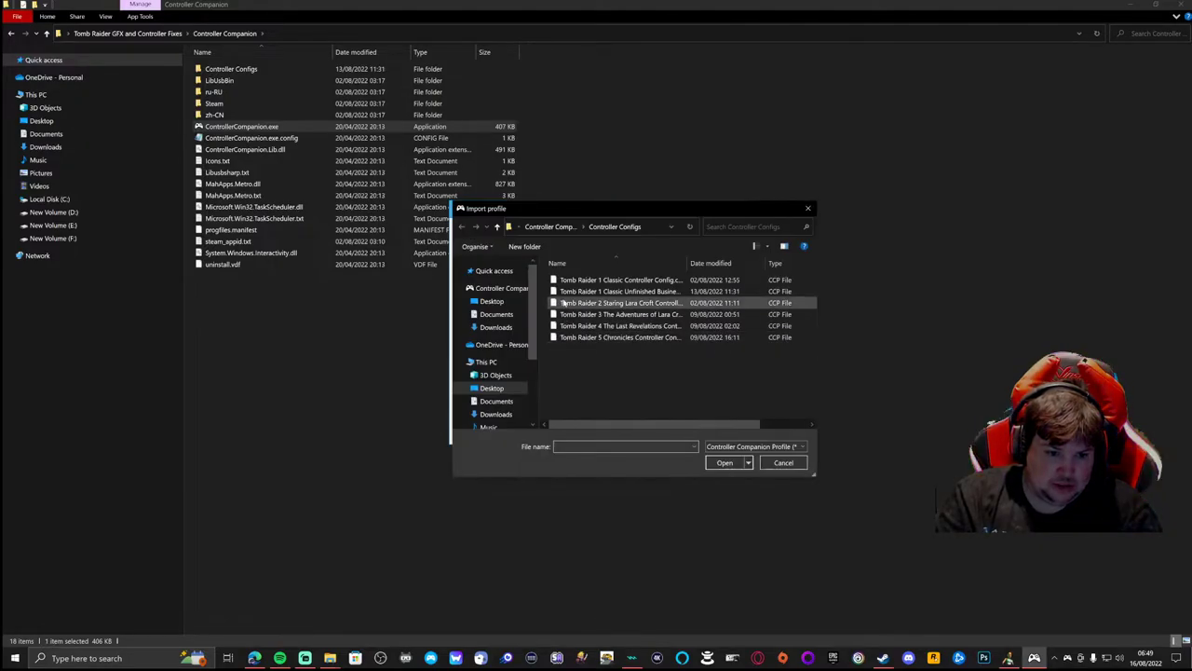
pyautogui.moveTo(619, 291)
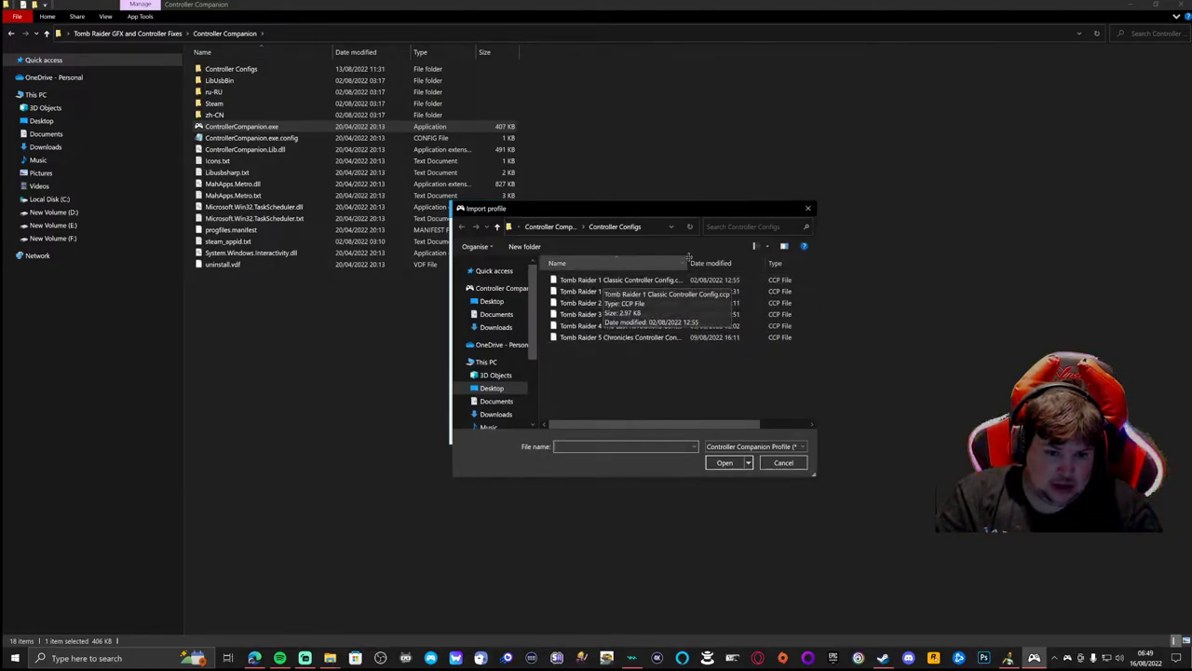
# Import Tomb Raider 1 Classic Controller Config.ccp as a process binding.
pyautogui.click(623, 279)
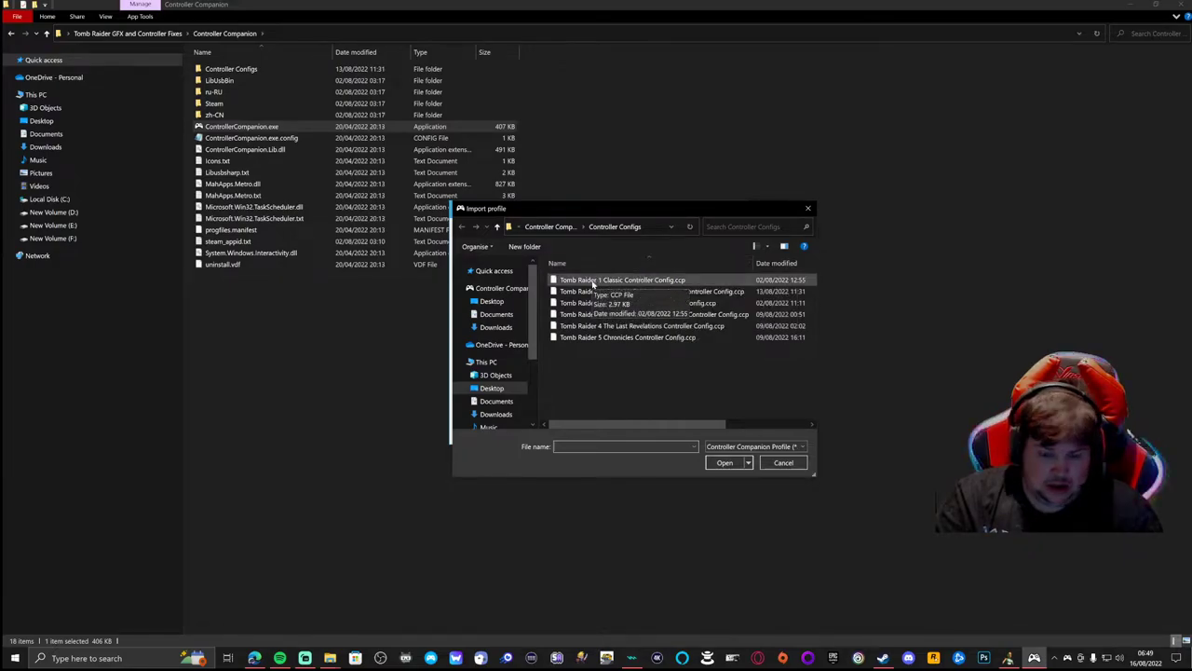
pyautogui.click(652, 291)
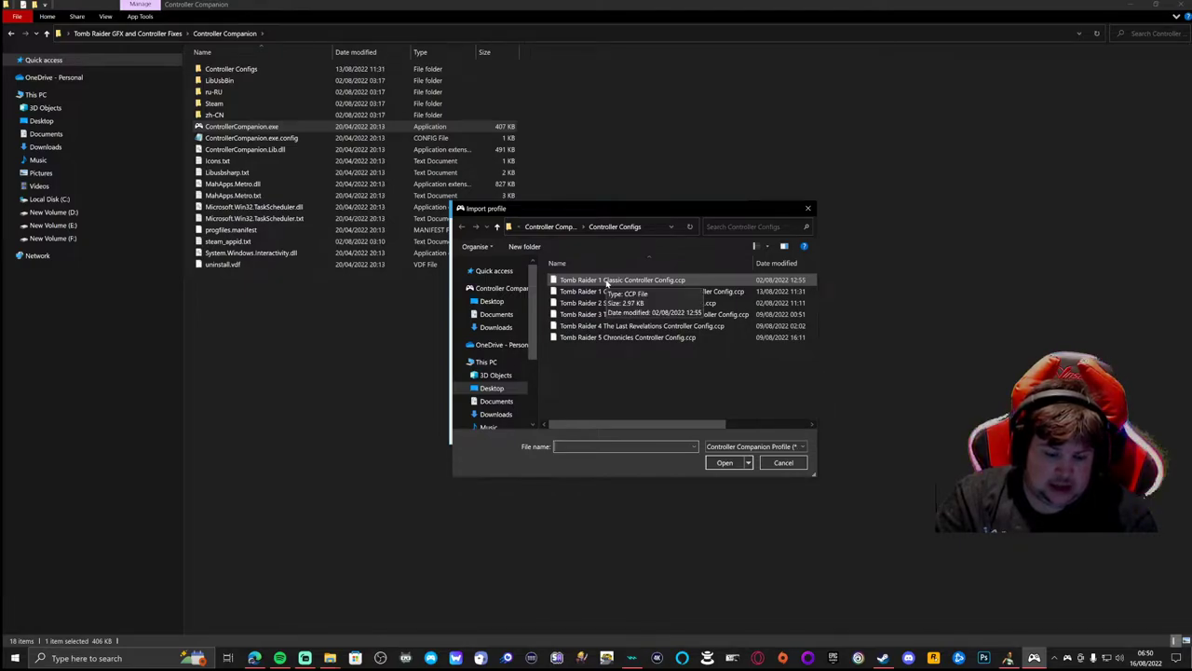
pyautogui.moveTo(873, 436)
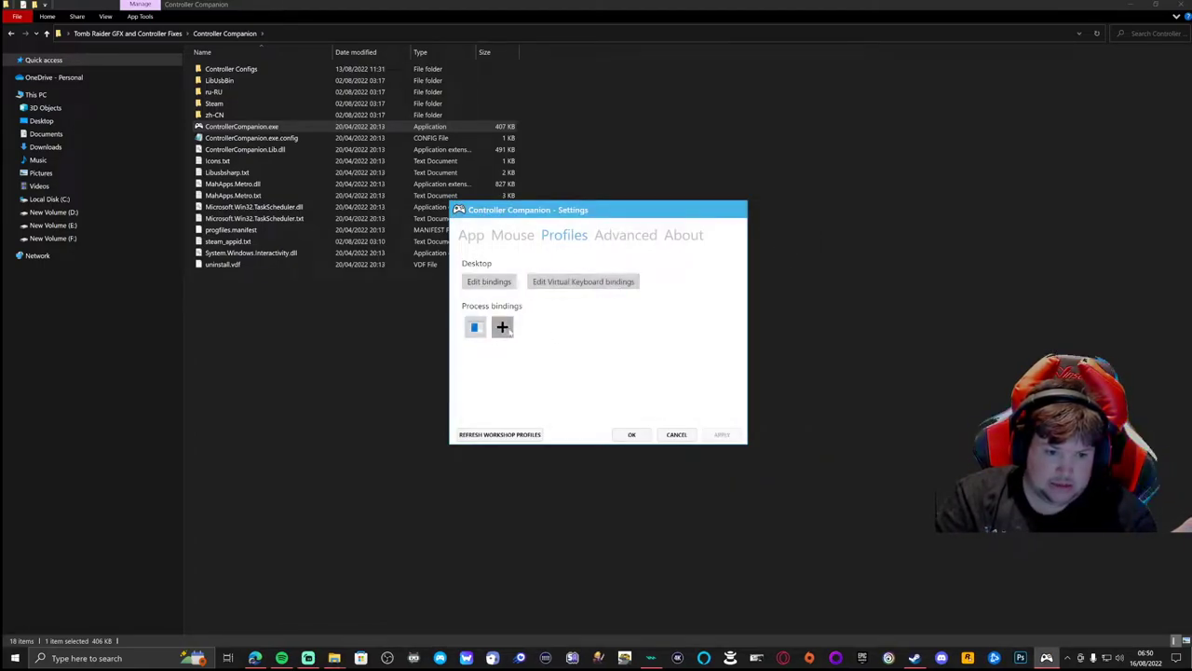
# Import each remaining Tomb Raider .ccp config from Controller Configs as a process binding.
pyautogui.click(502, 326)
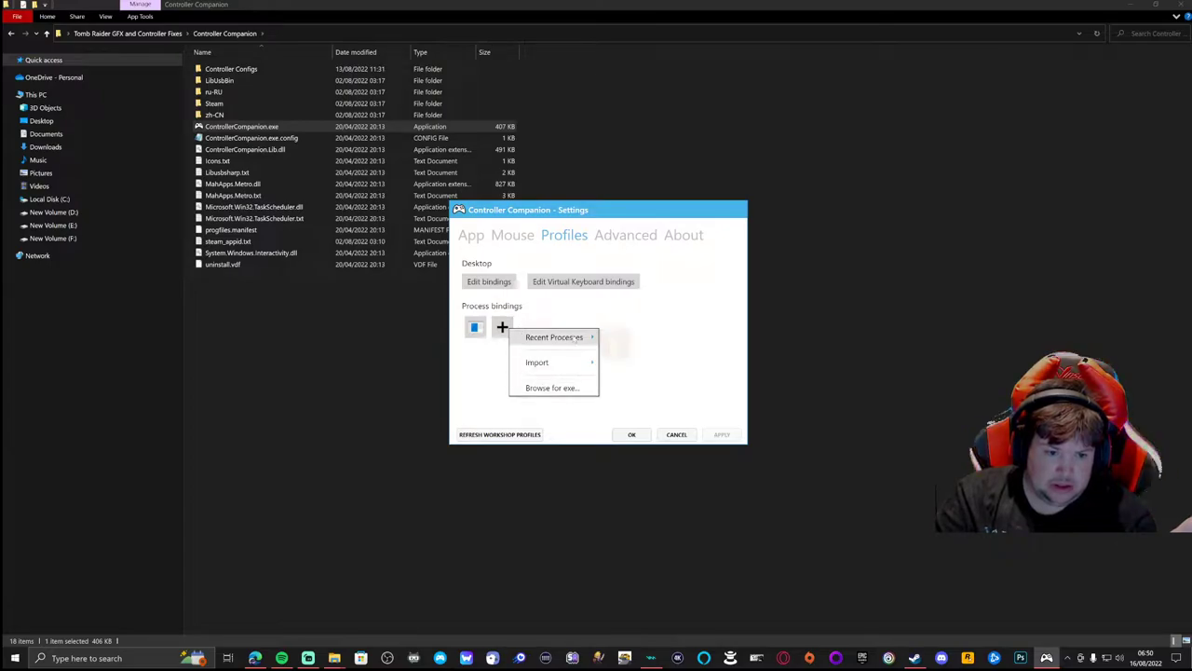
pyautogui.click(537, 362)
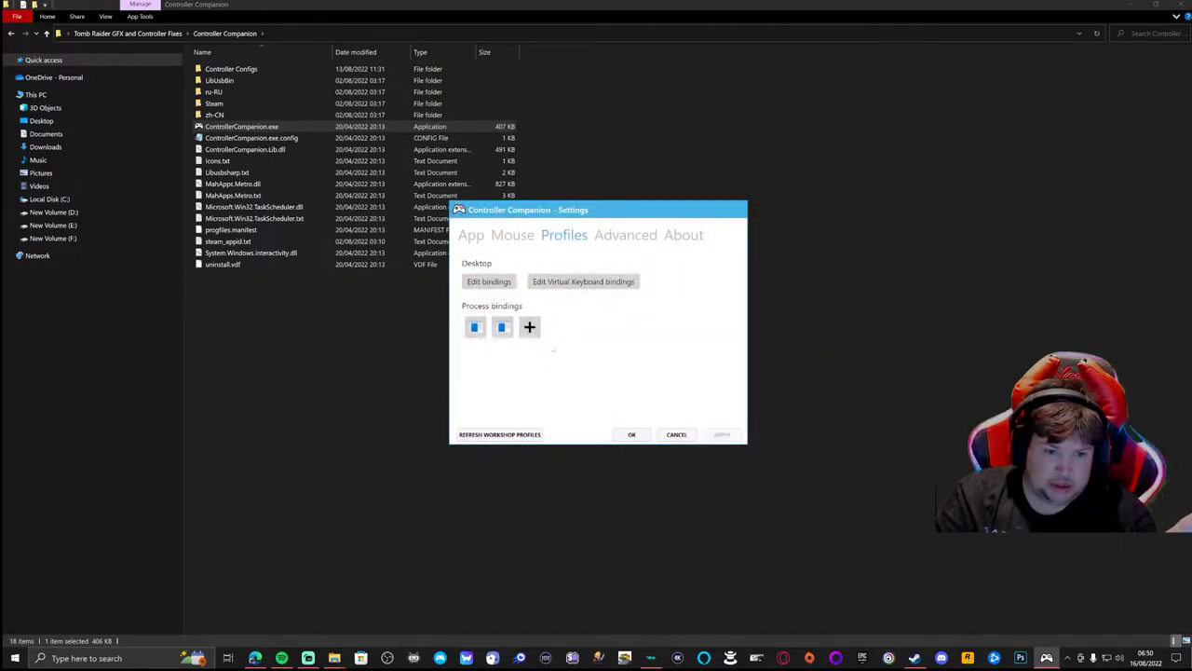
pyautogui.click(529, 326)
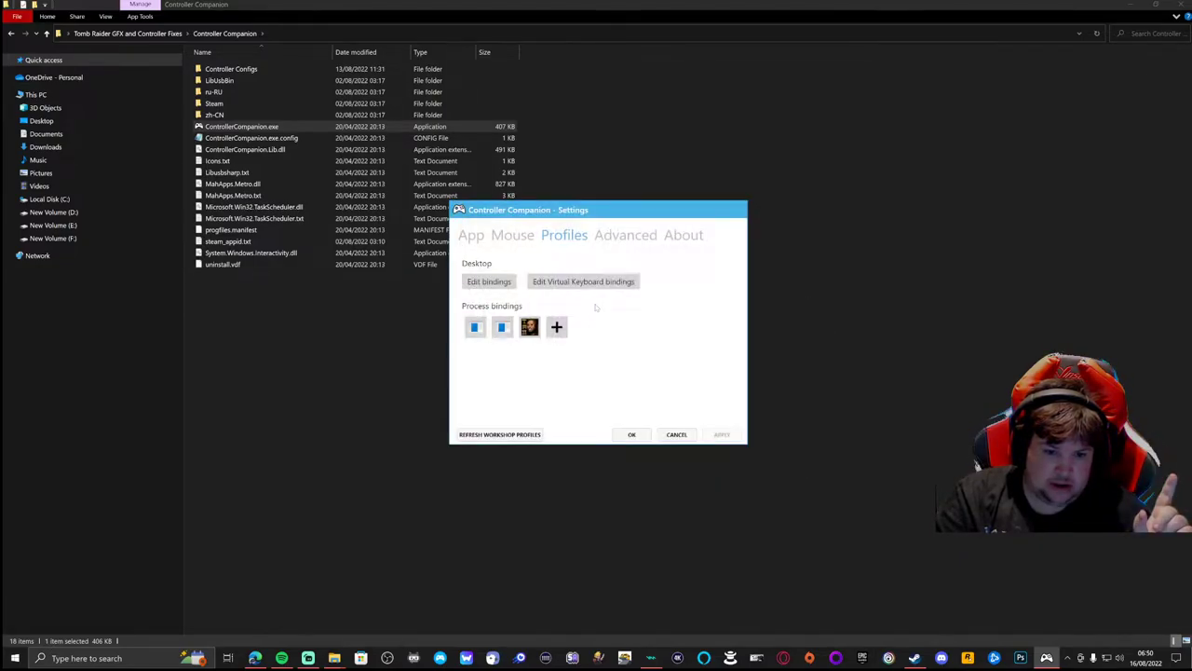
pyautogui.click(556, 327)
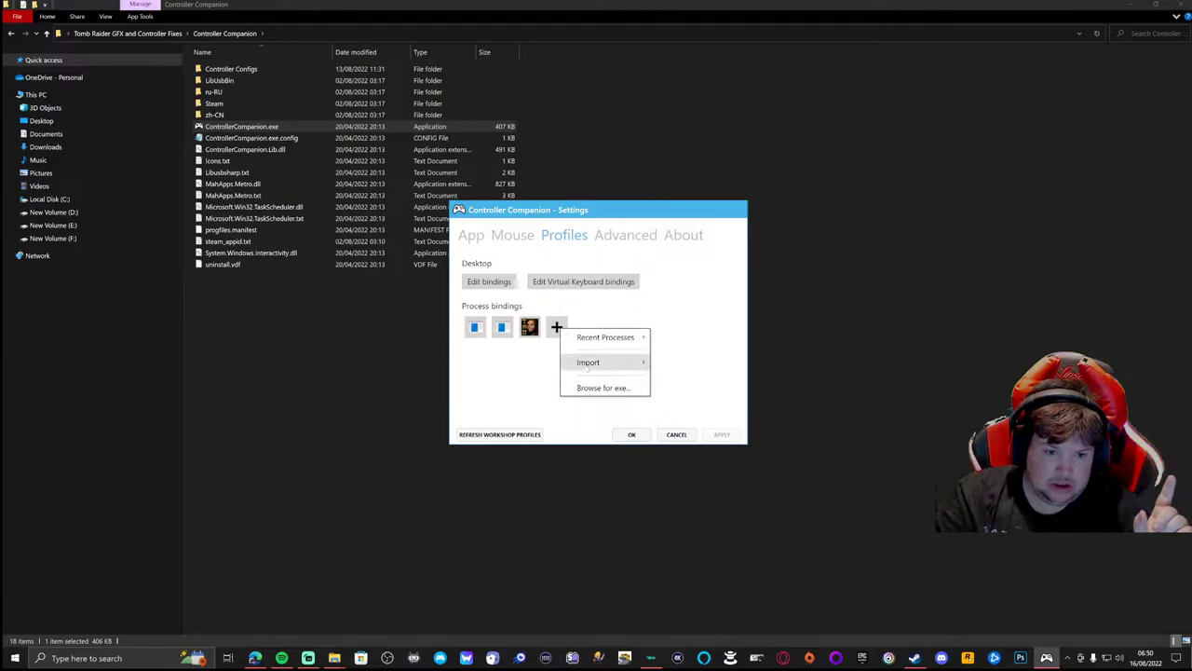
pyautogui.click(587, 361)
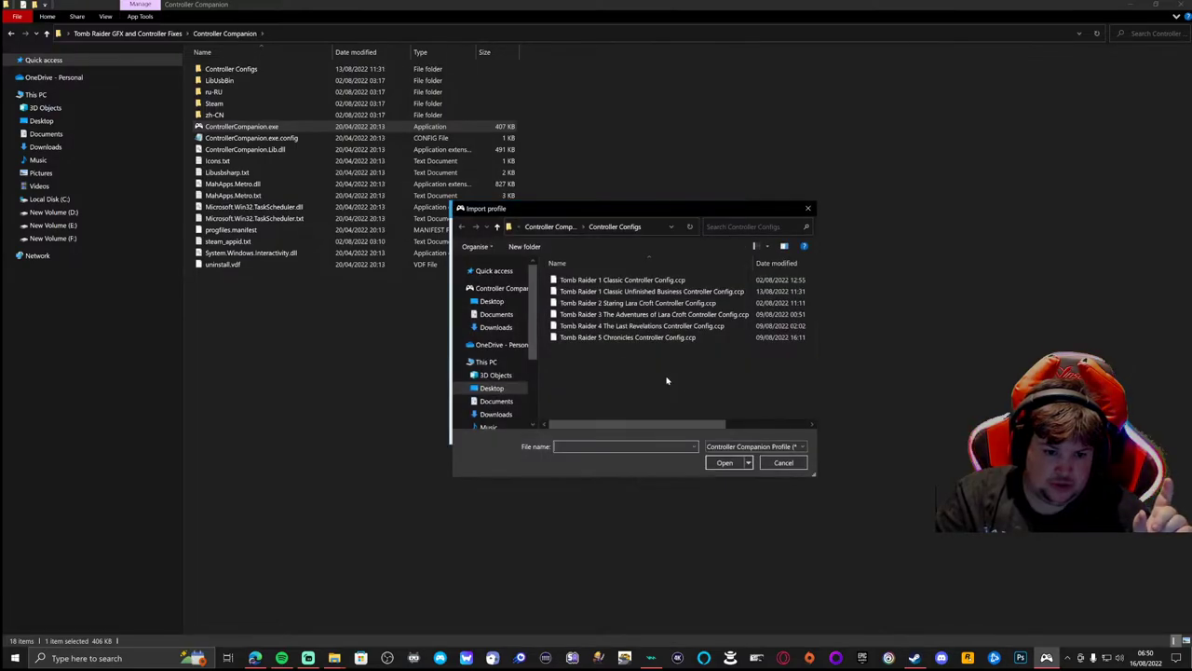
pyautogui.click(642, 325)
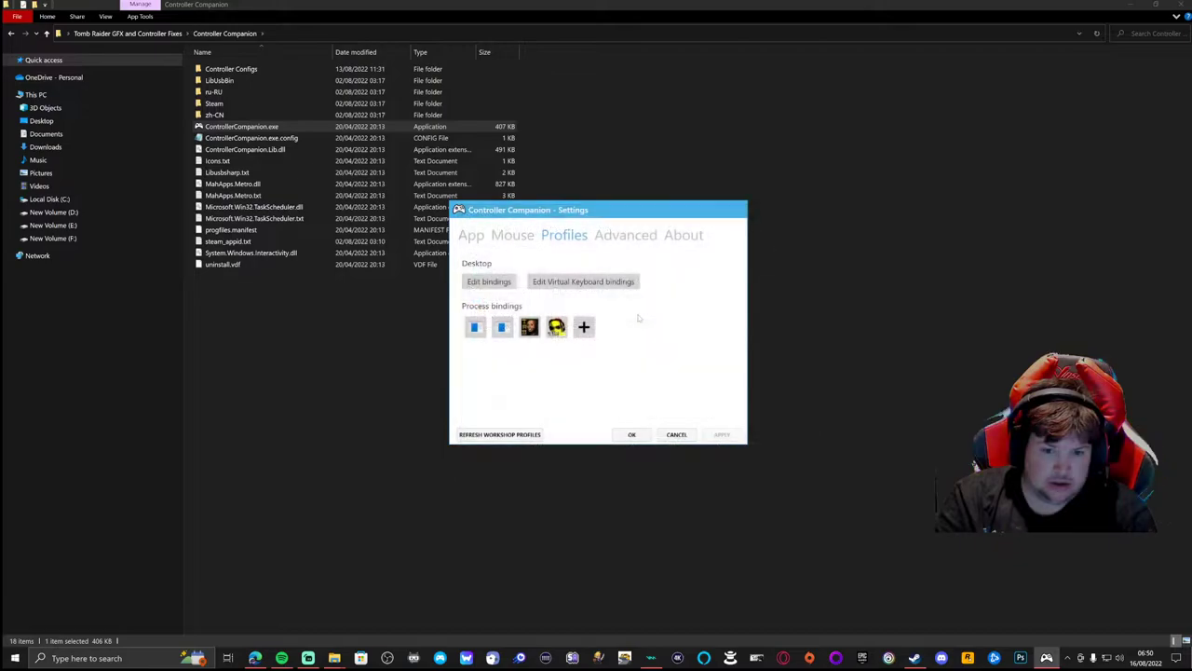
pyautogui.click(583, 326)
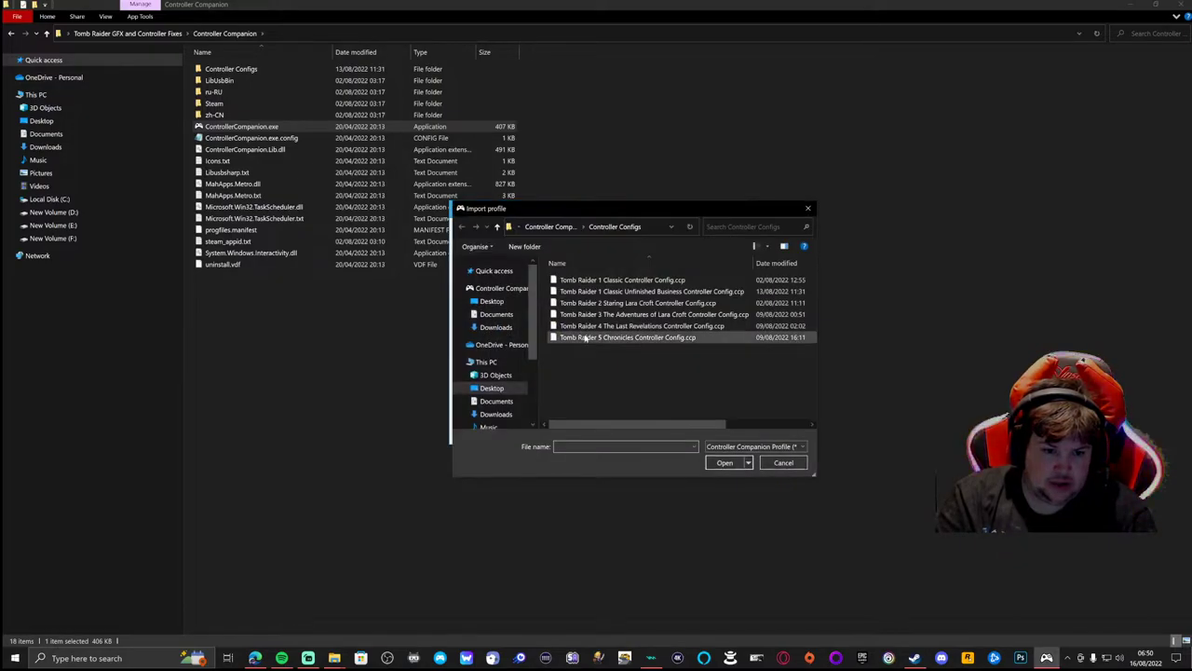
pyautogui.moveTo(642, 326)
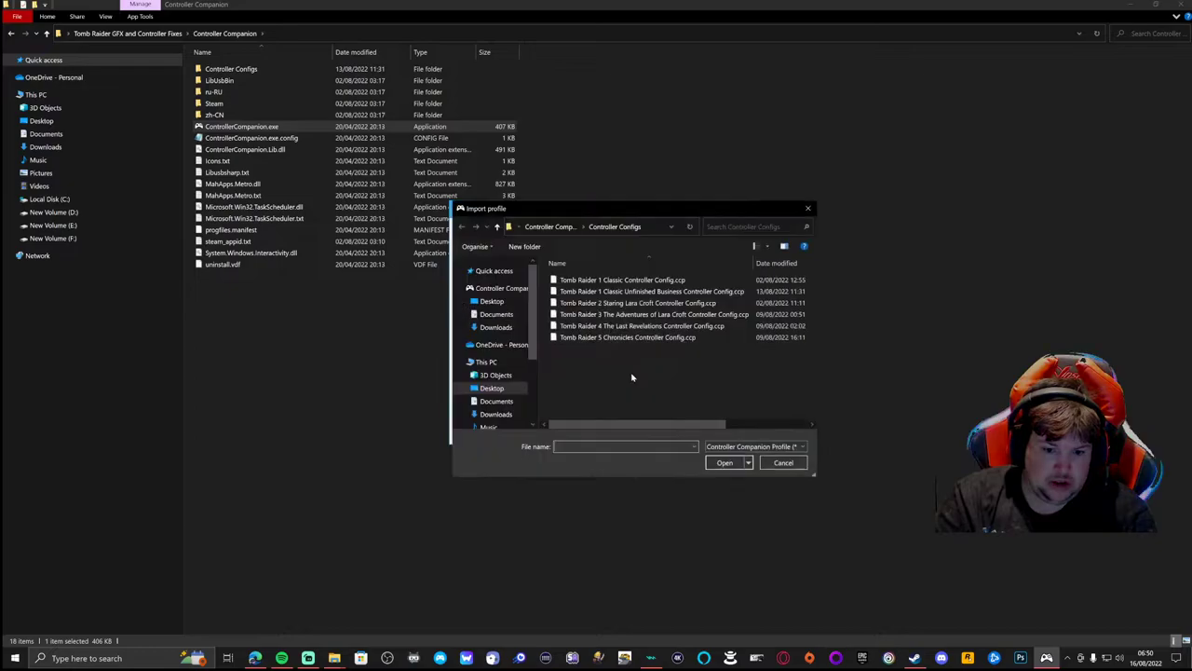
pyautogui.click(782, 463)
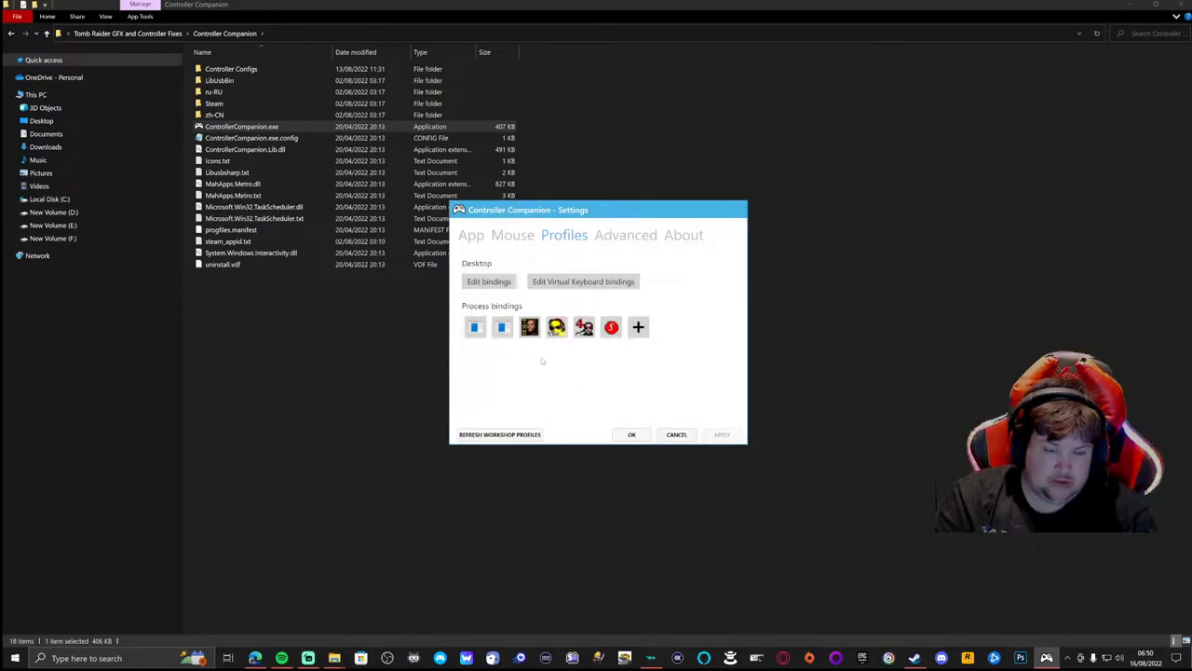
pyautogui.moveTo(516, 351)
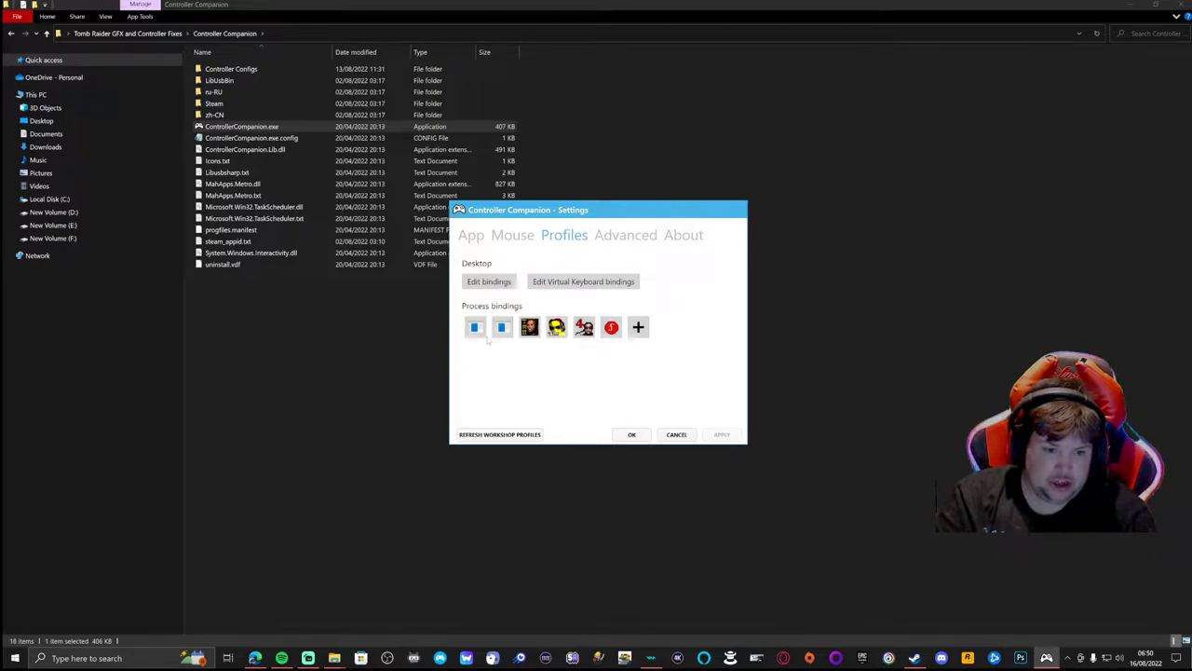
# Edit the first binding's mappings, try Keyboard > Single key, then cancel without binding.
pyautogui.click(475, 327)
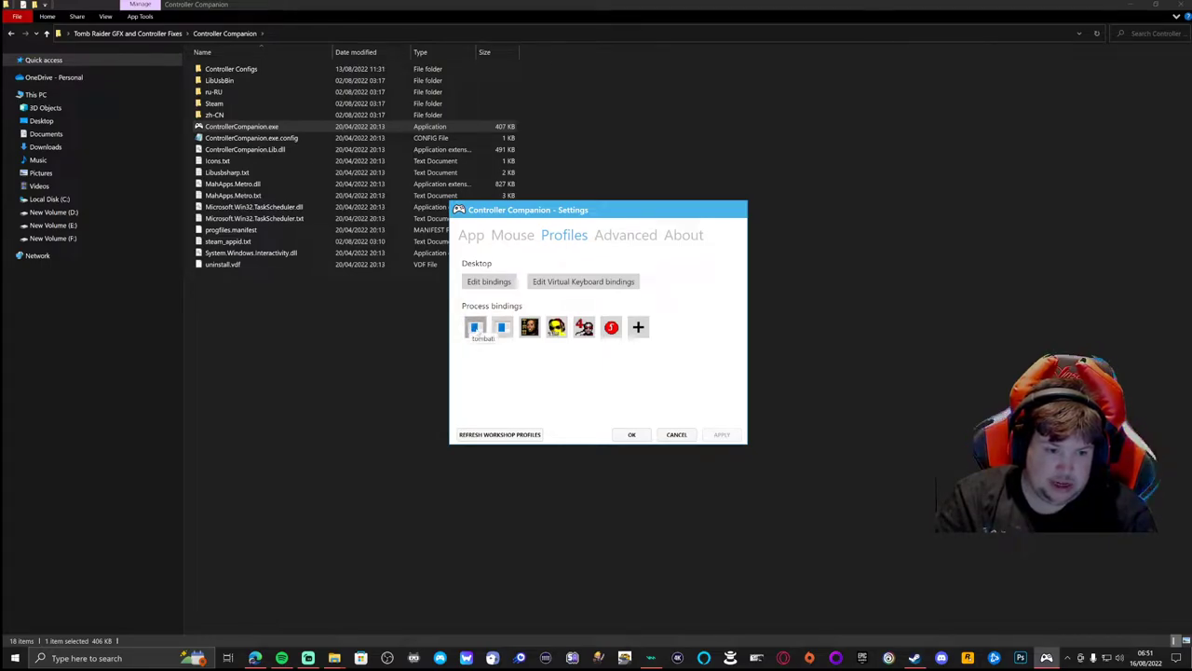
pyautogui.rightClick(476, 327)
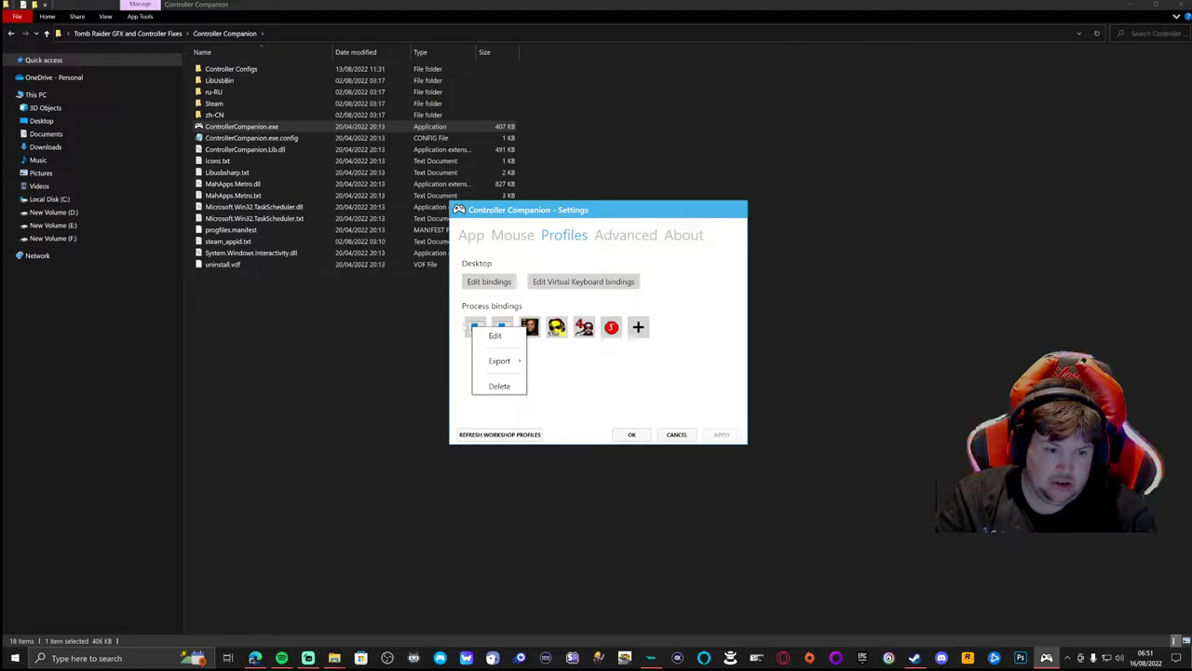
pyautogui.click(495, 335)
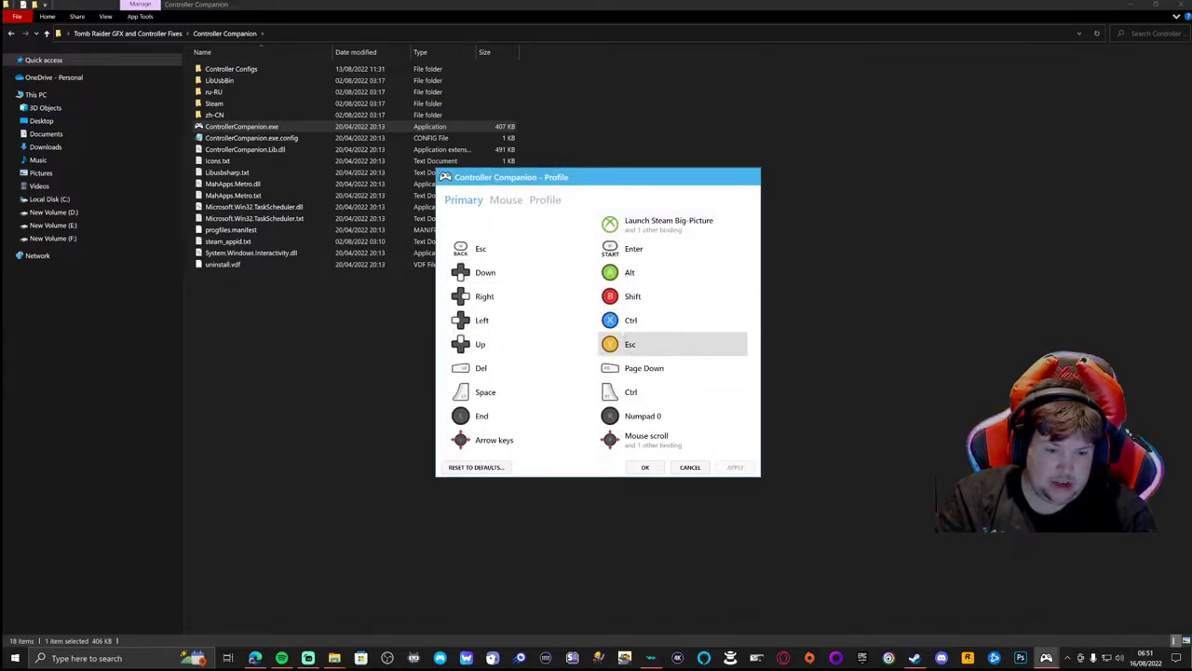
pyautogui.moveTo(503, 320)
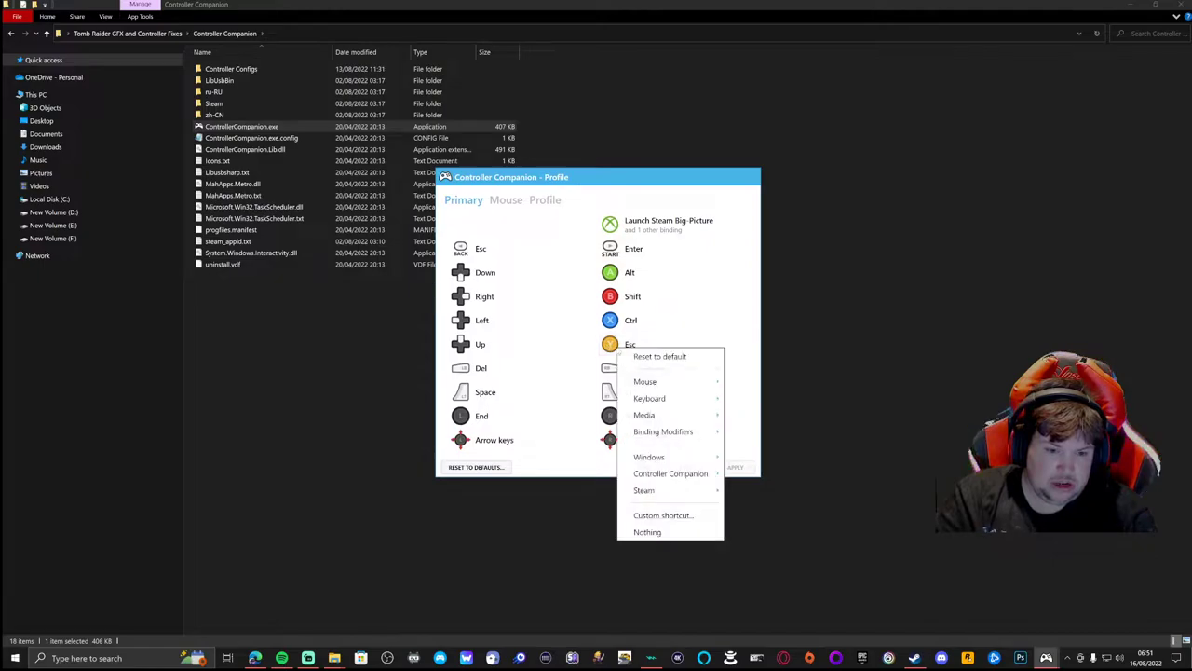
pyautogui.moveTo(644, 381)
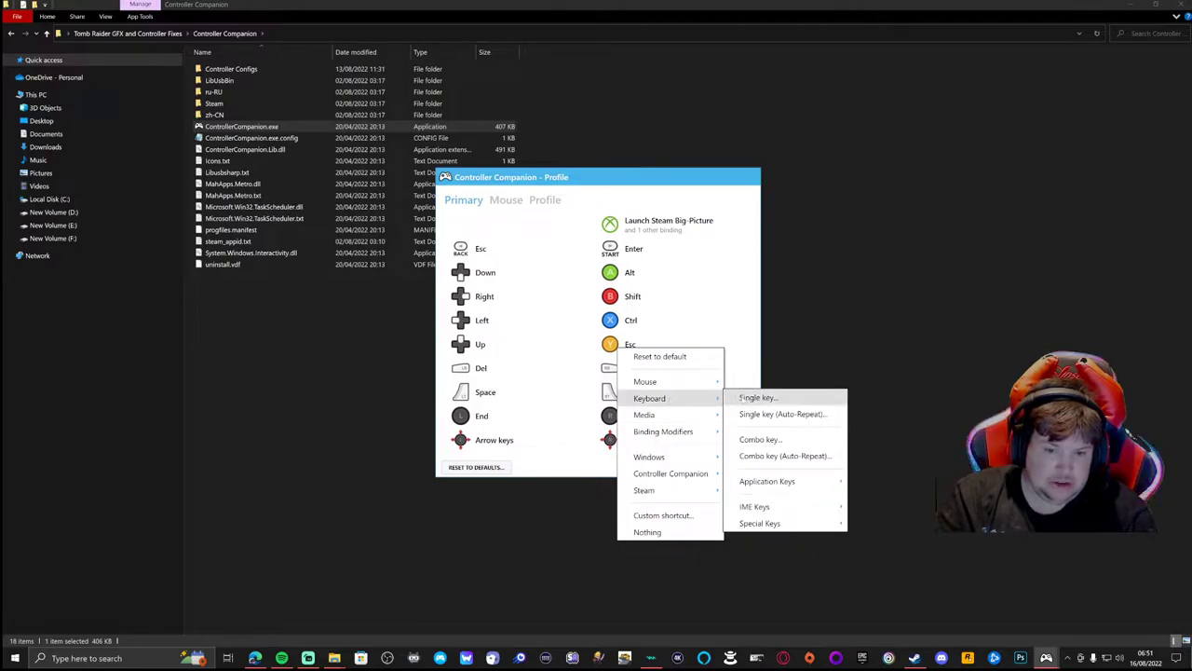
pyautogui.click(758, 397)
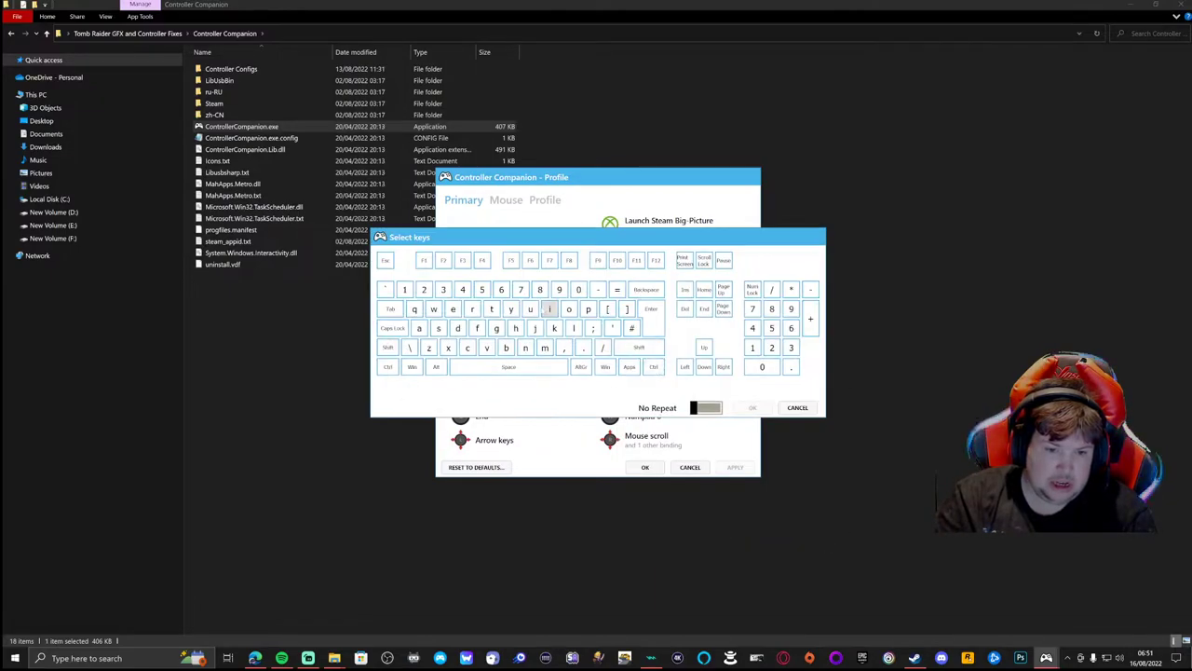
pyautogui.click(525, 348)
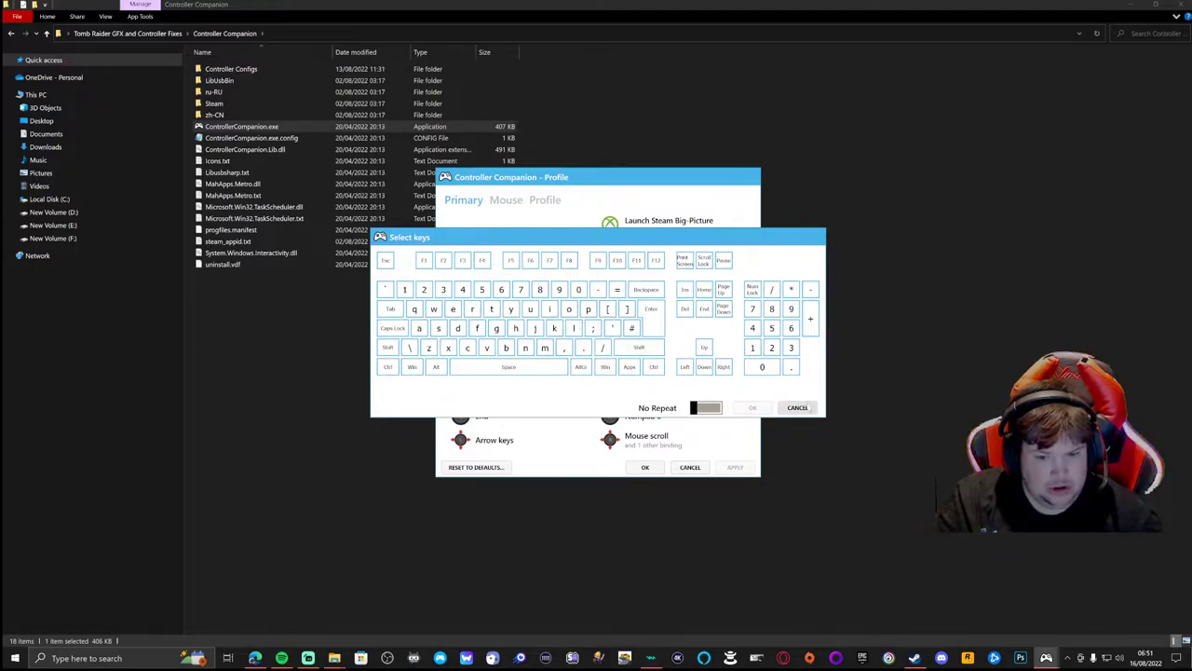
pyautogui.click(797, 407)
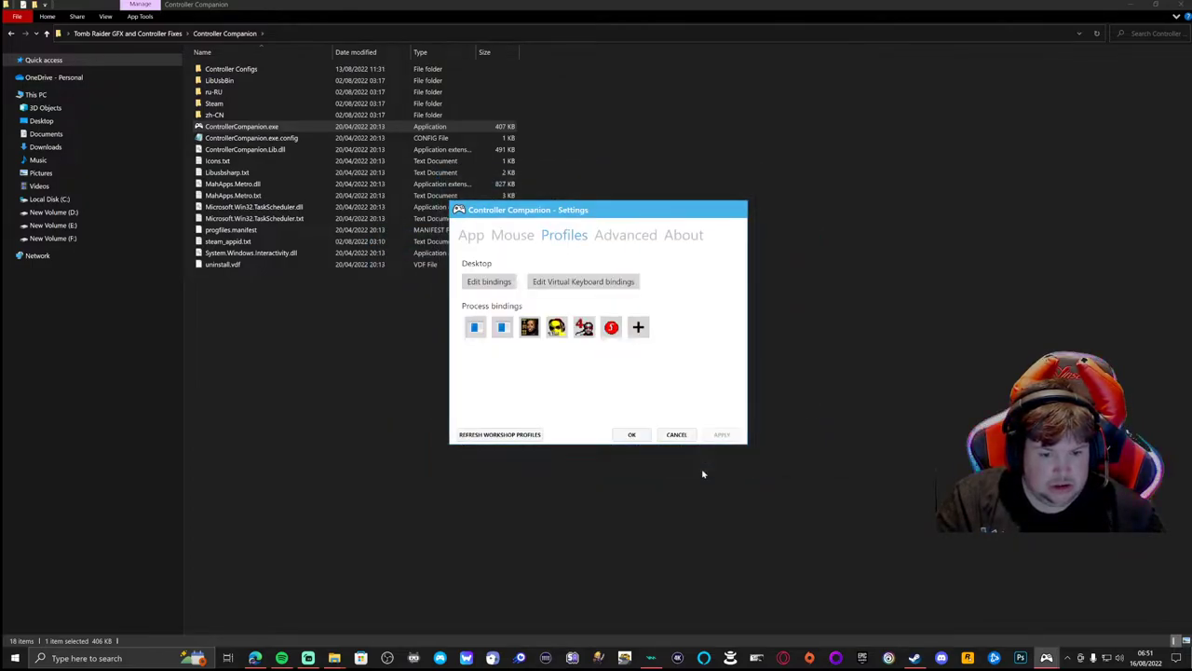
# On the Advanced tab, uninstall the old x360ce and download and install it fresh.
pyautogui.click(625, 235)
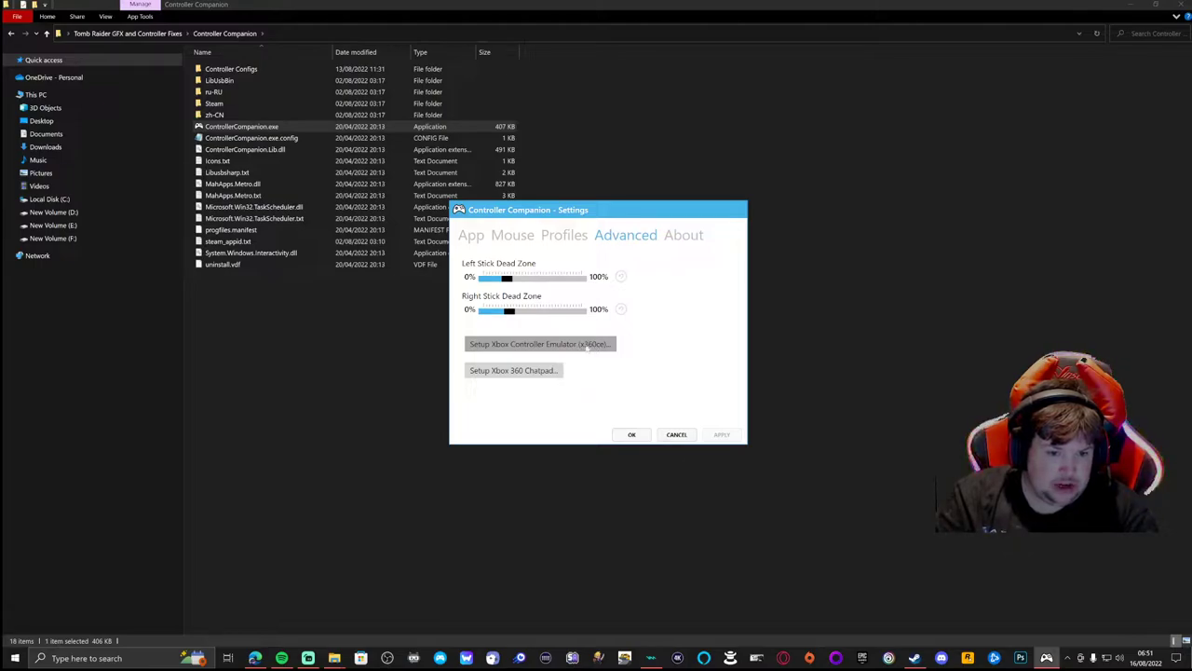
pyautogui.click(540, 344)
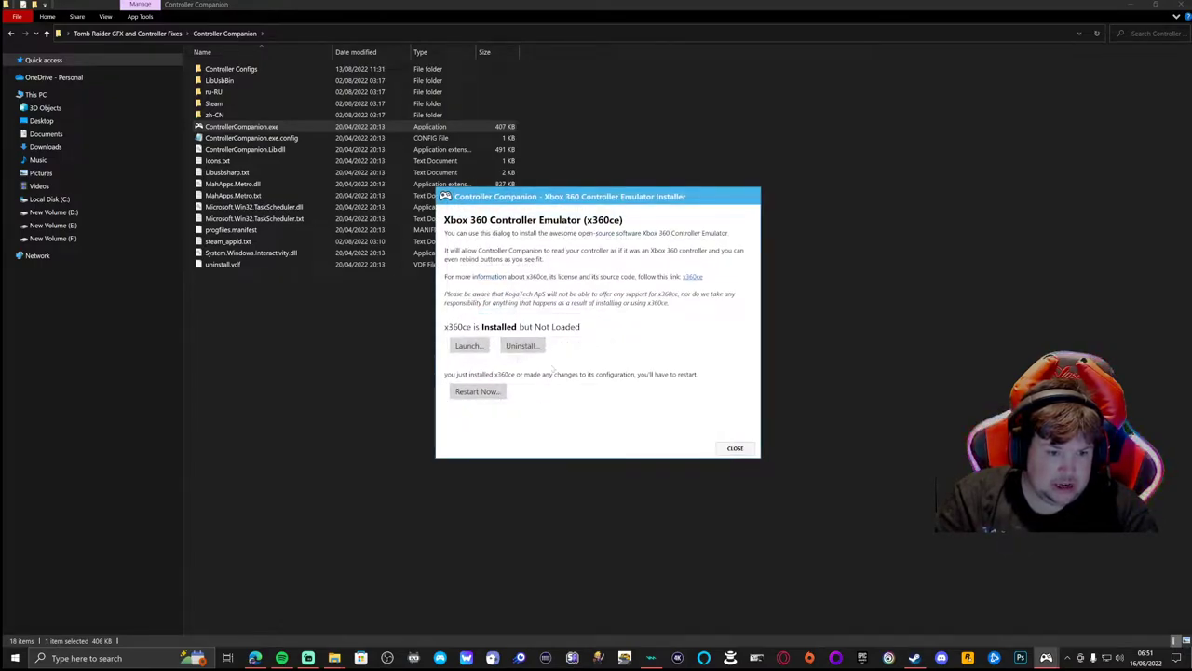
pyautogui.click(521, 345)
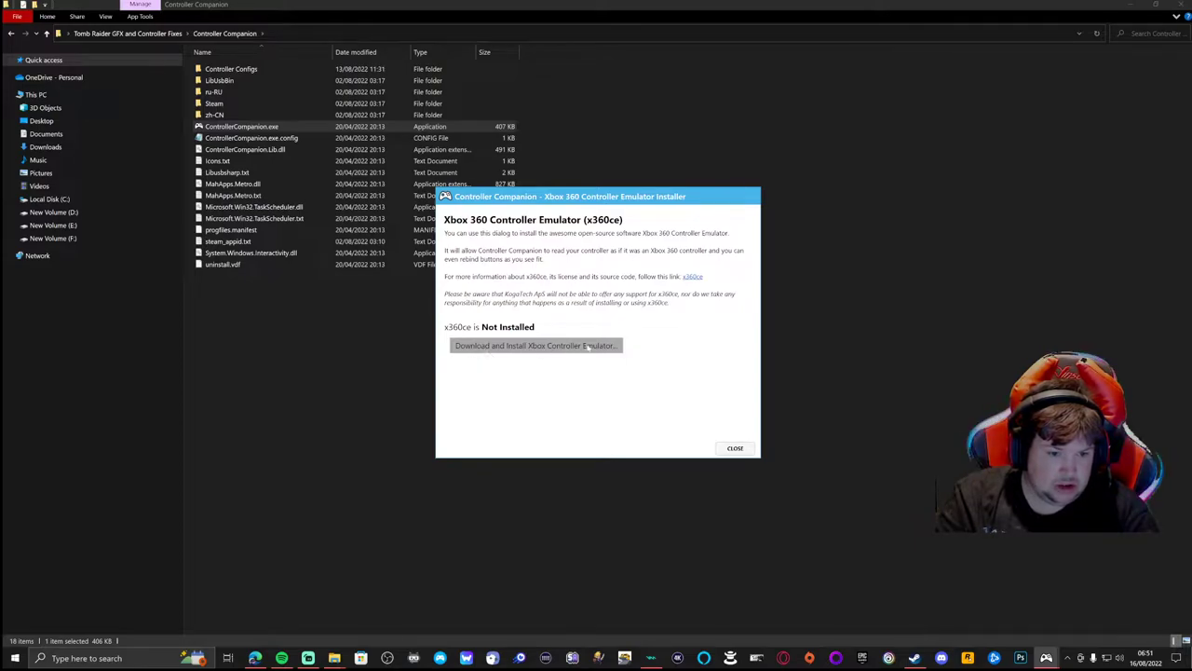
pyautogui.click(534, 345)
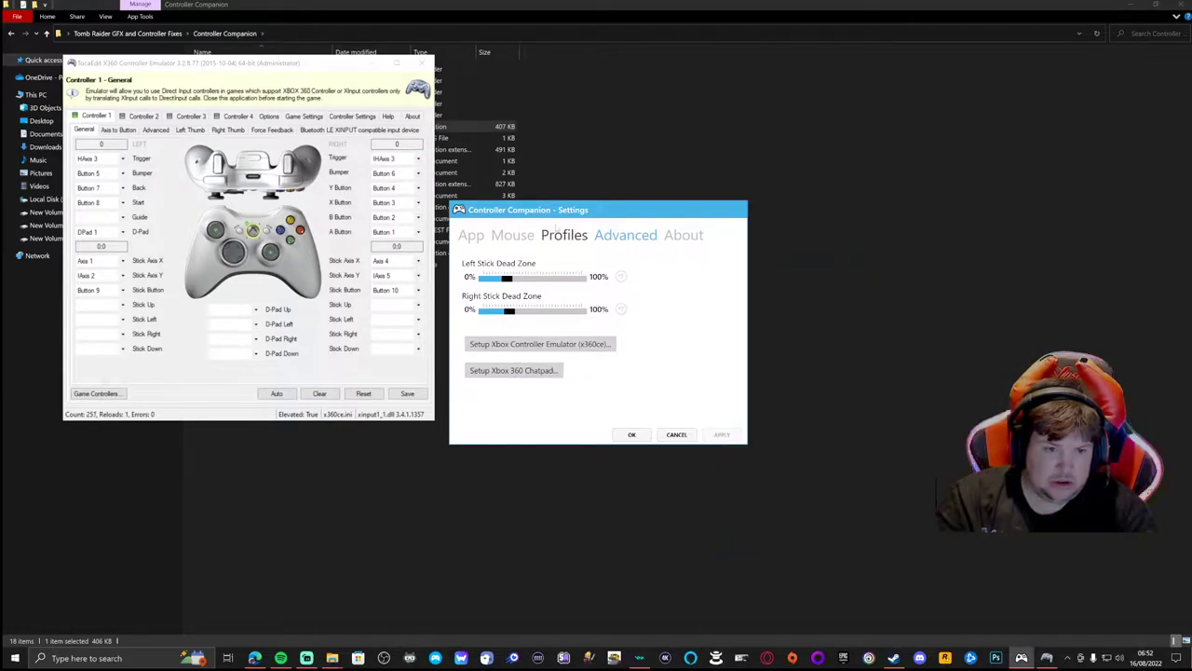
# View the per-game profile bindings, then close x360ce and answer its Save Changes prompt.
pyautogui.click(564, 235)
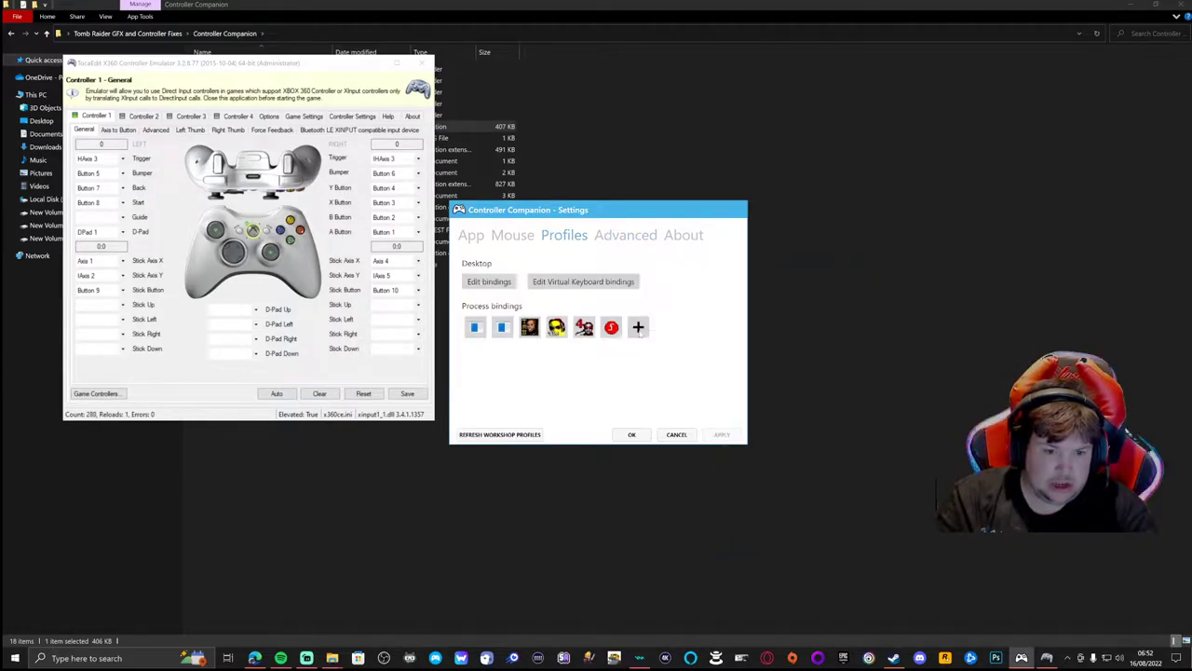
pyautogui.click(638, 327)
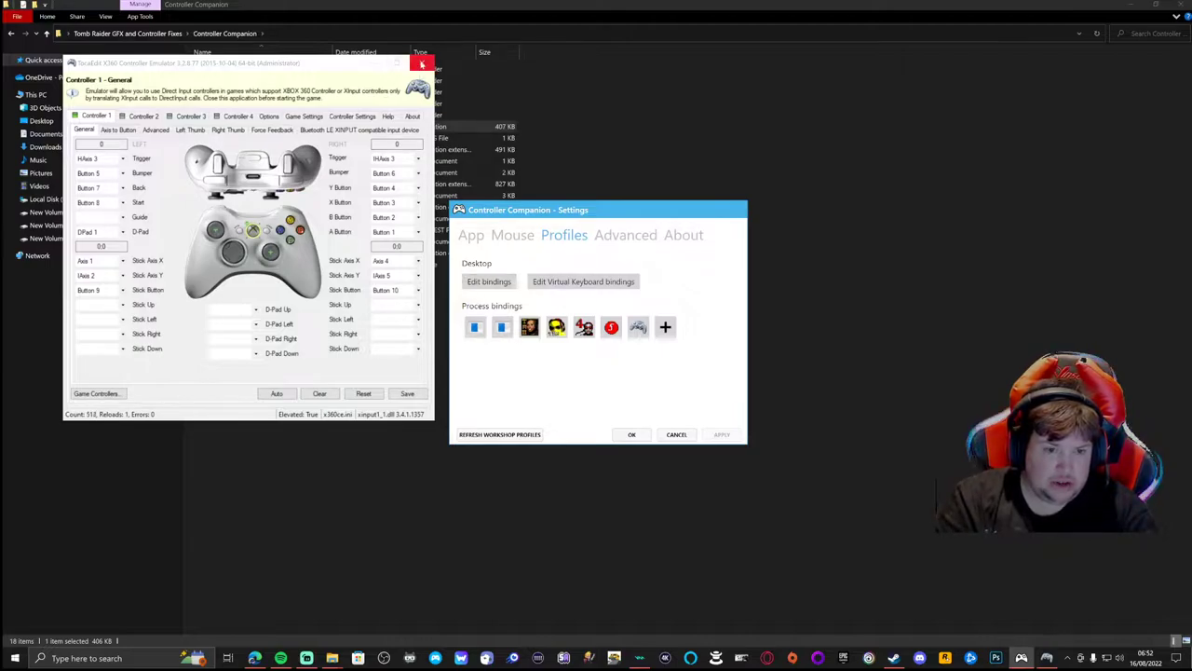
pyautogui.click(421, 63)
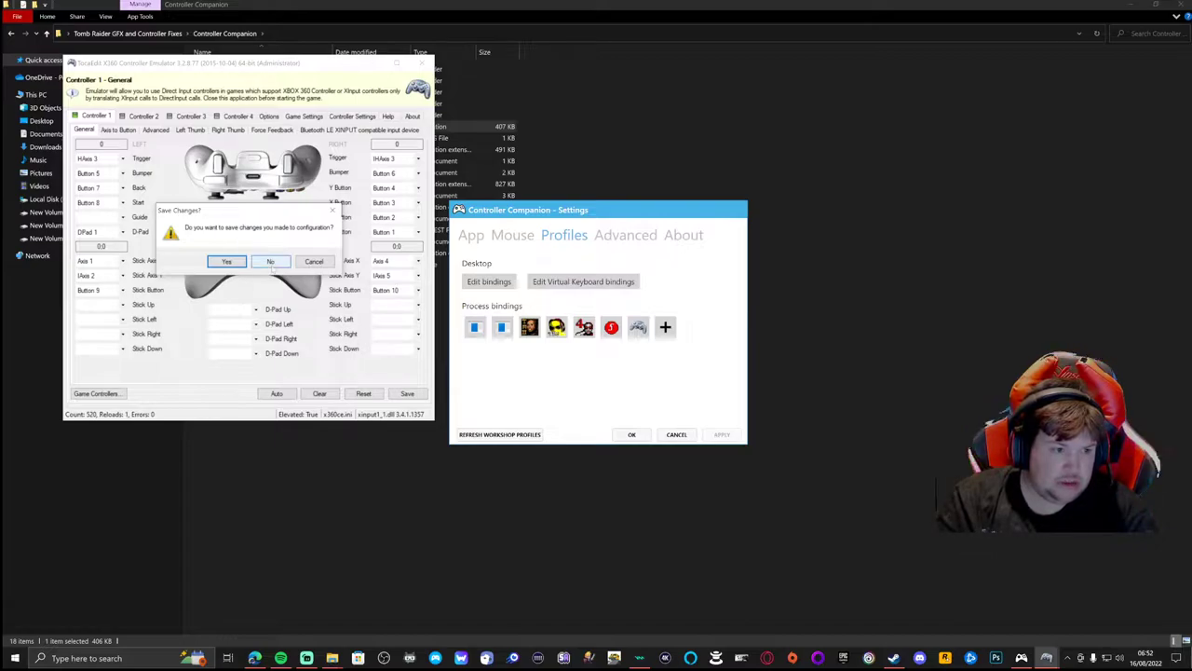
pyautogui.click(270, 260)
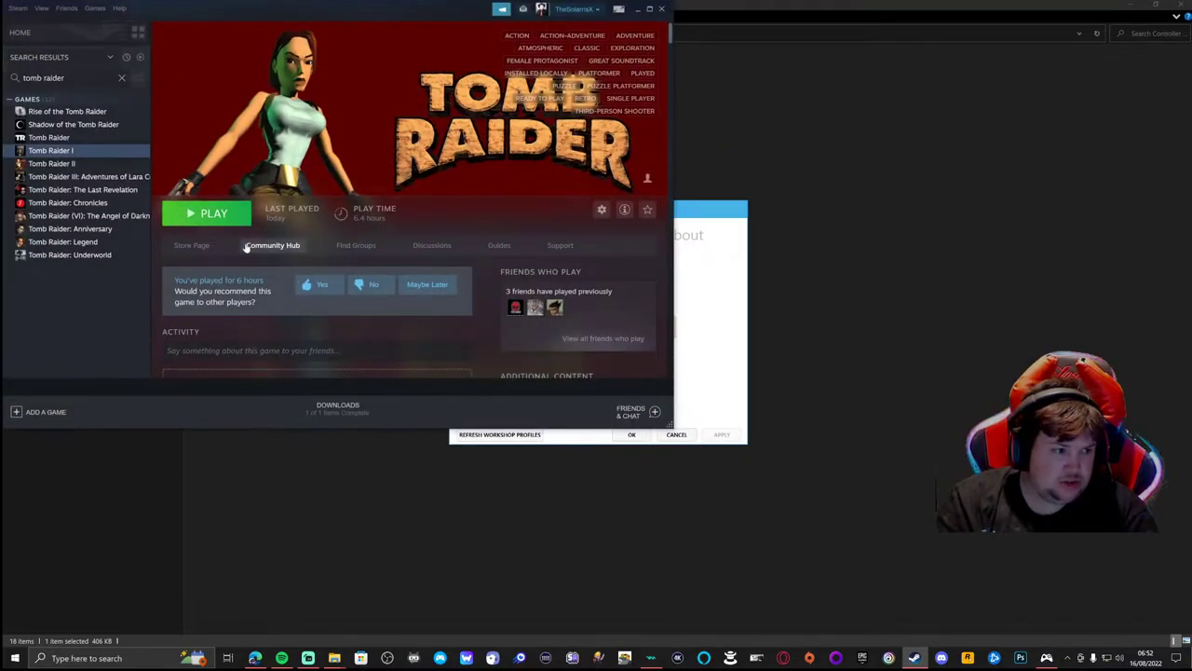
# Launch Tomb Raider I from Steam with the standard 'Play Tomb Raider I' option.
pyautogui.click(207, 213)
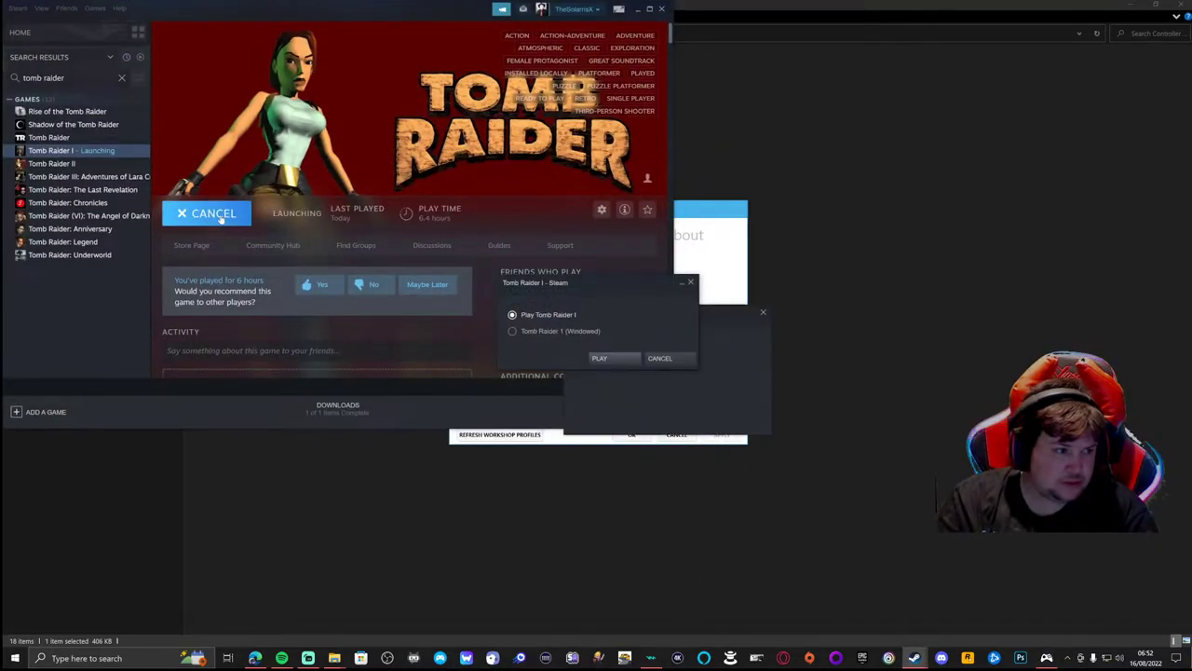
pyautogui.moveTo(444, 335)
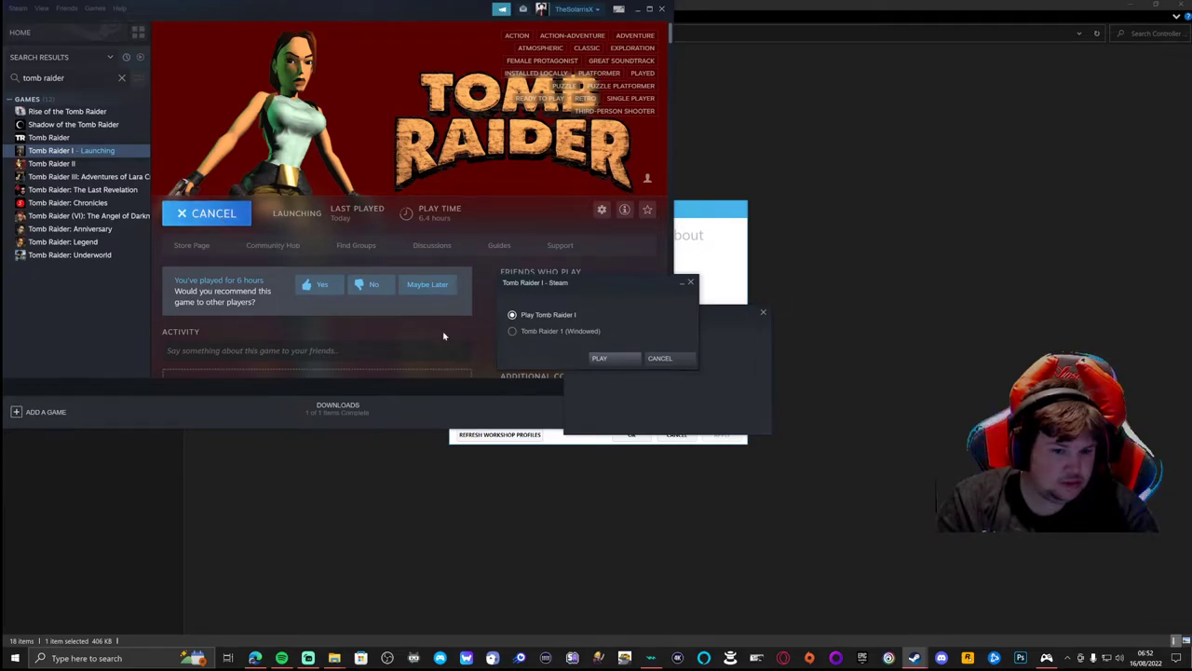
pyautogui.click(599, 357)
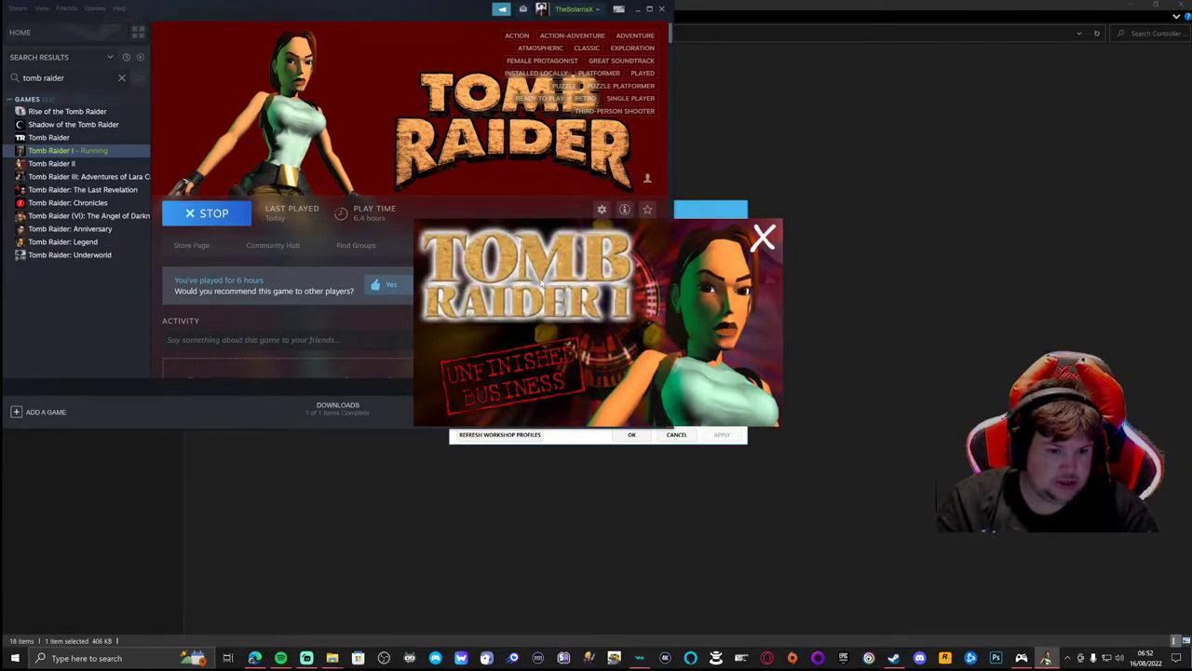
pyautogui.click(763, 236)
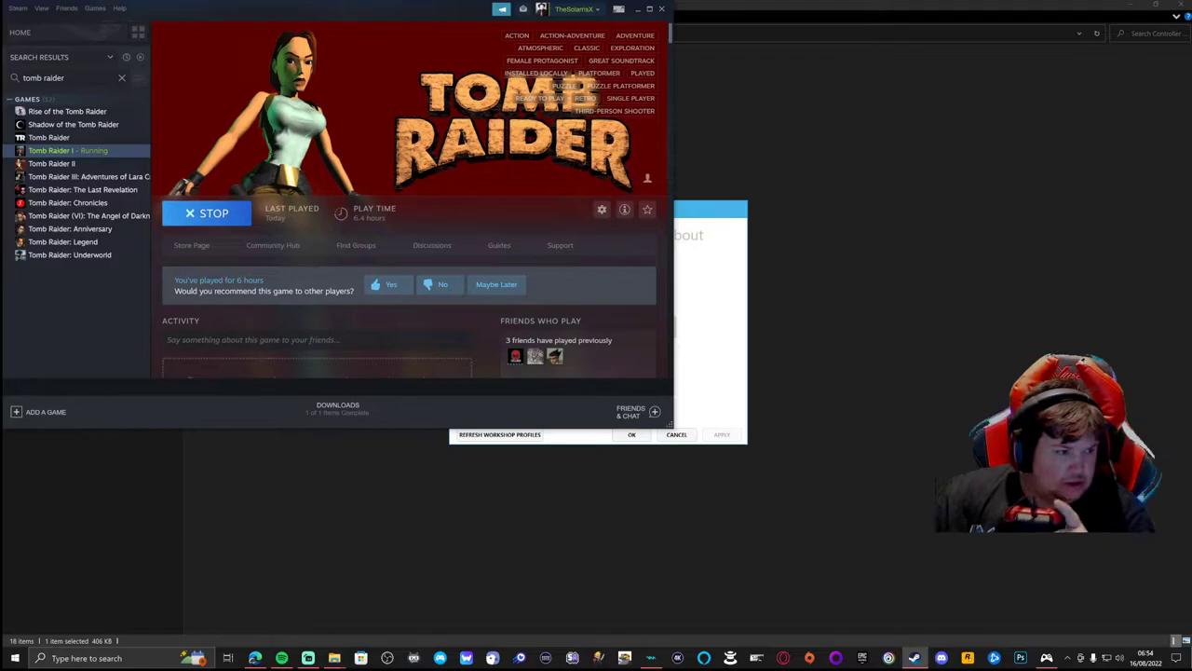
# Stop Tomb Raider I and relaunch it with the 'Play Tomb Raider I' option.
pyautogui.click(207, 213)
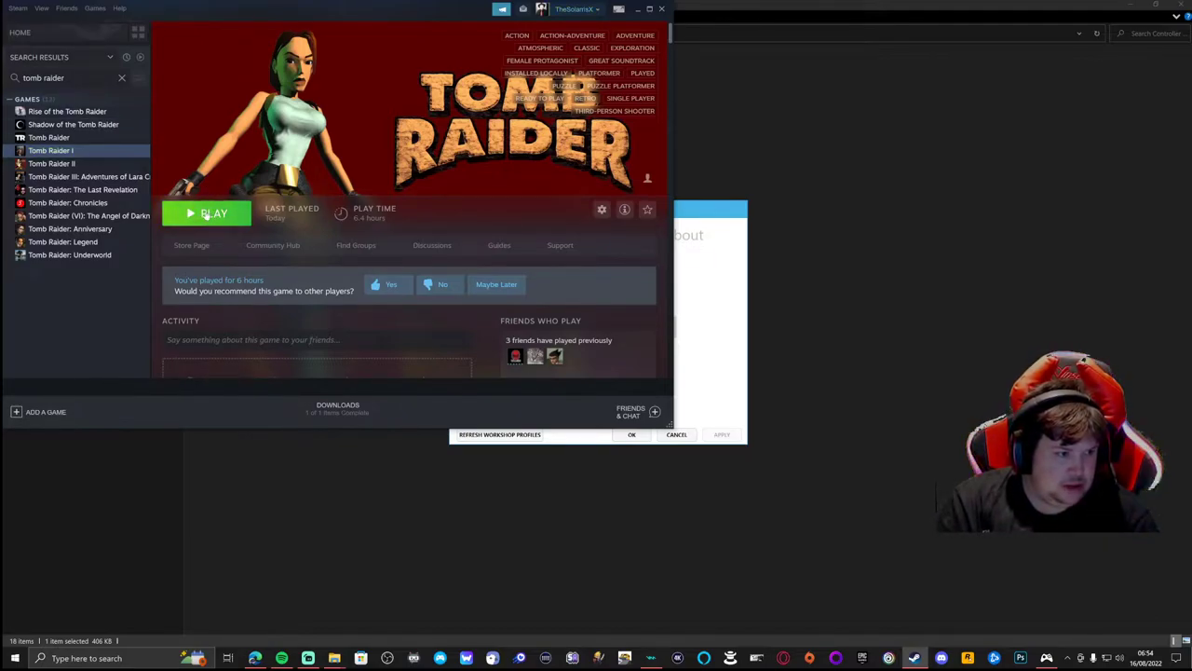
pyautogui.click(207, 214)
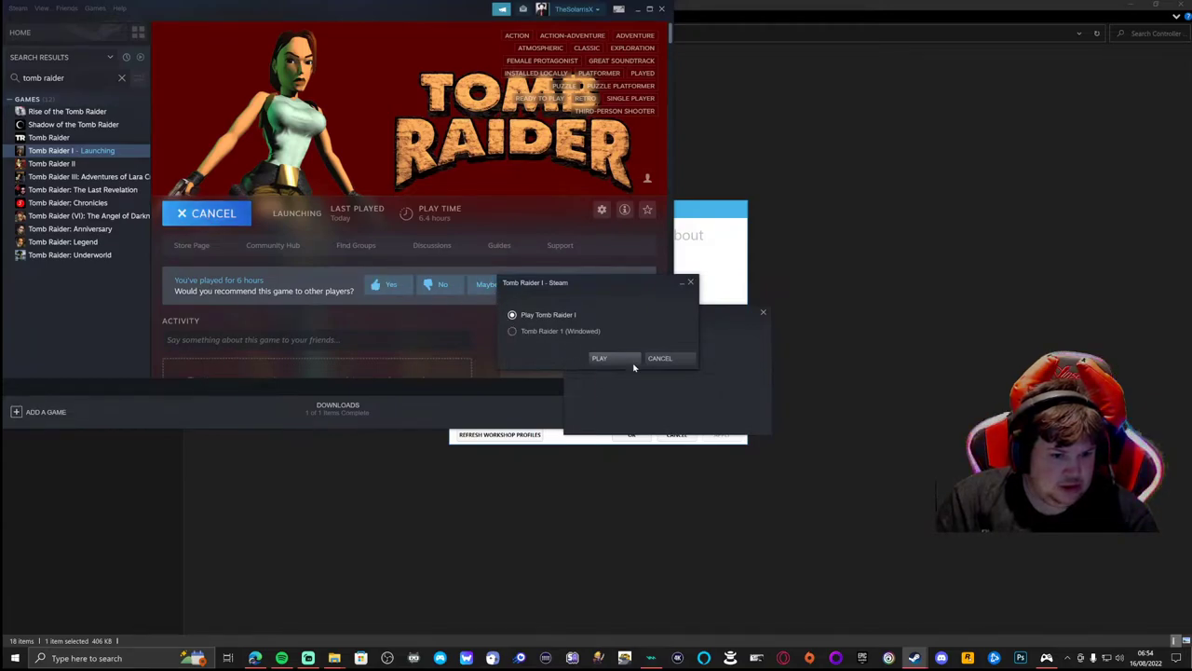
pyautogui.click(599, 358)
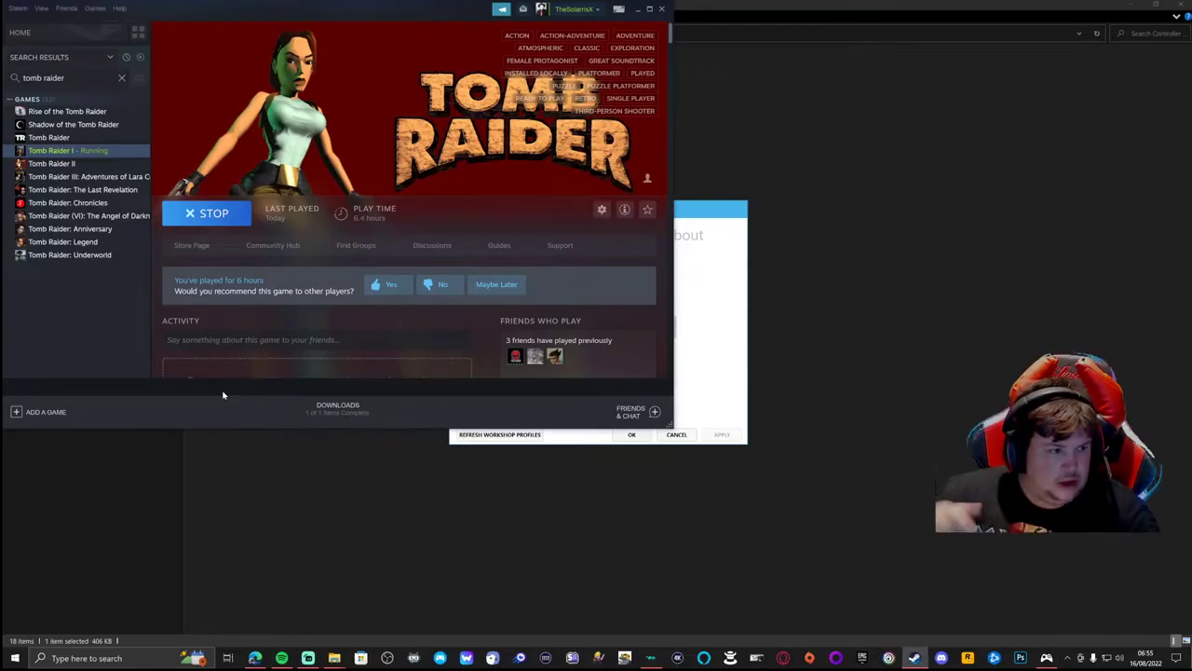
# Stop Tomb Raider I, select Tomb Raider II in the library, and launch it.
pyautogui.click(207, 212)
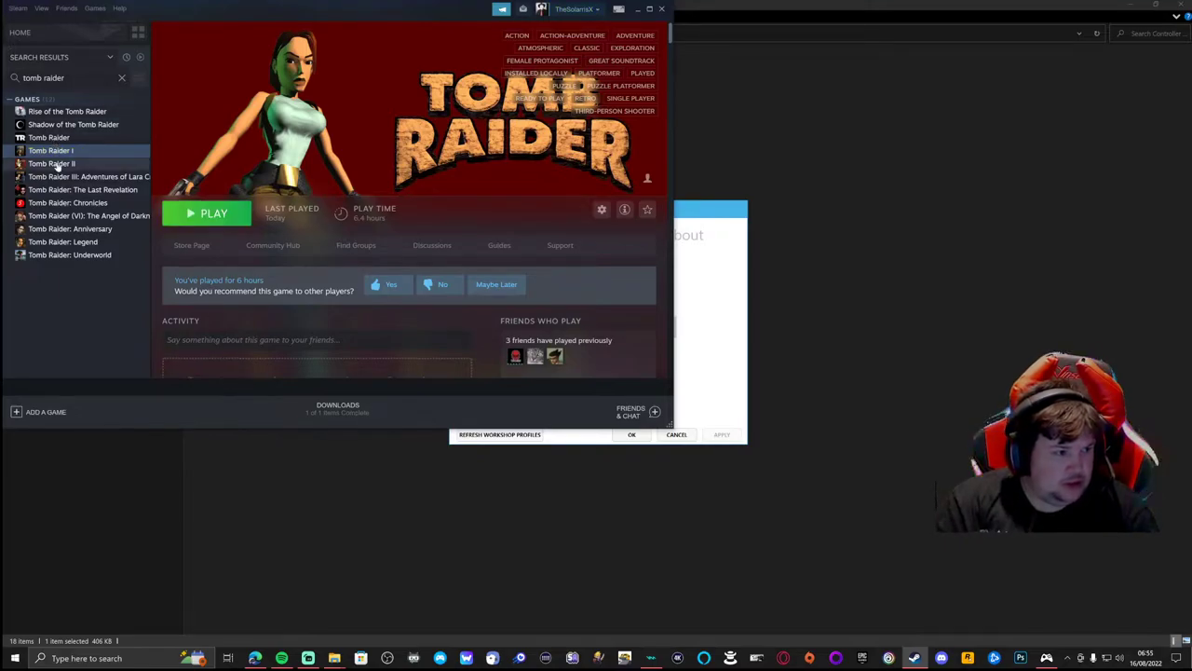
pyautogui.click(52, 163)
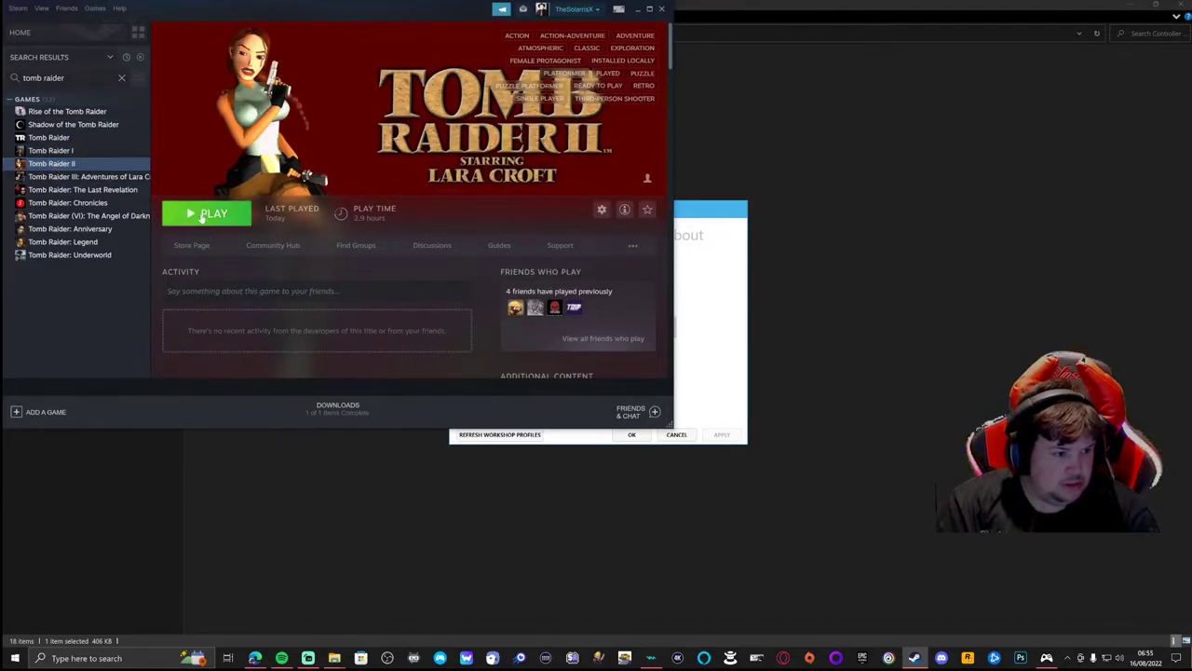
pyautogui.click(207, 214)
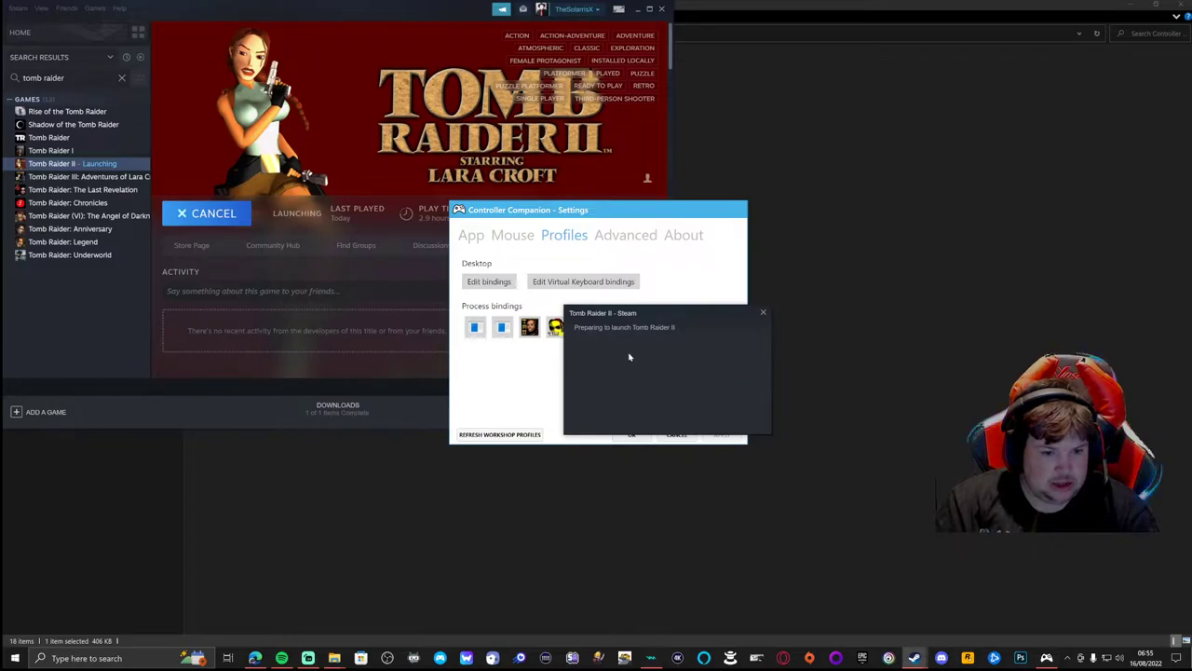
pyautogui.moveTo(579, 357)
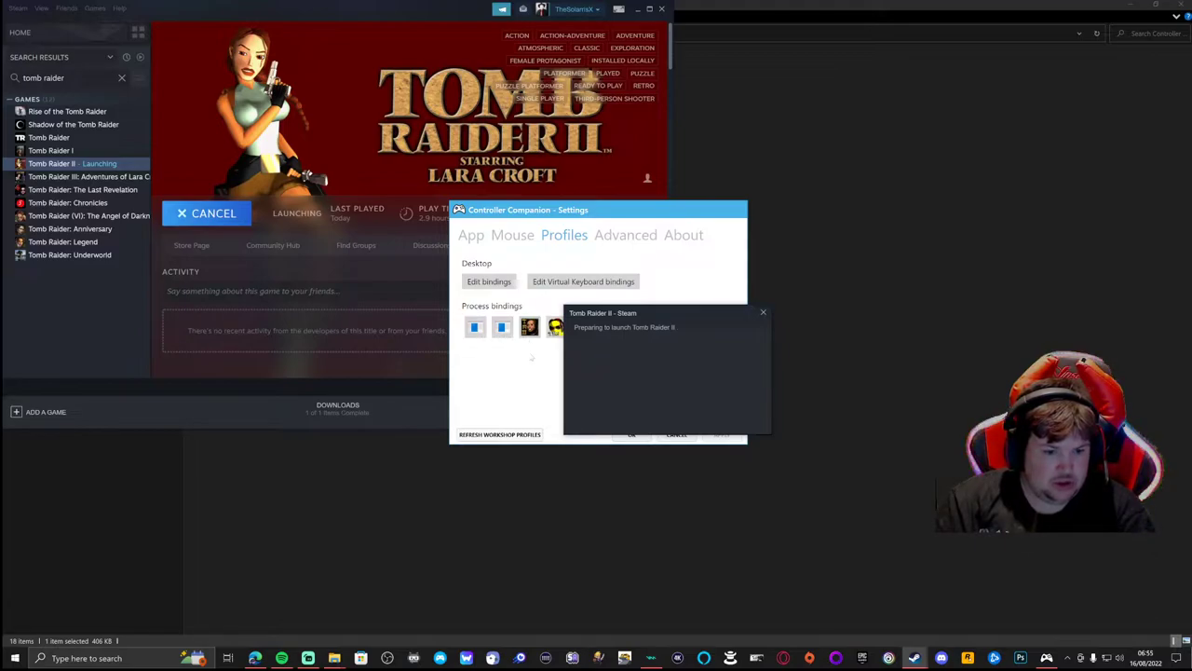
pyautogui.moveTo(642, 356)
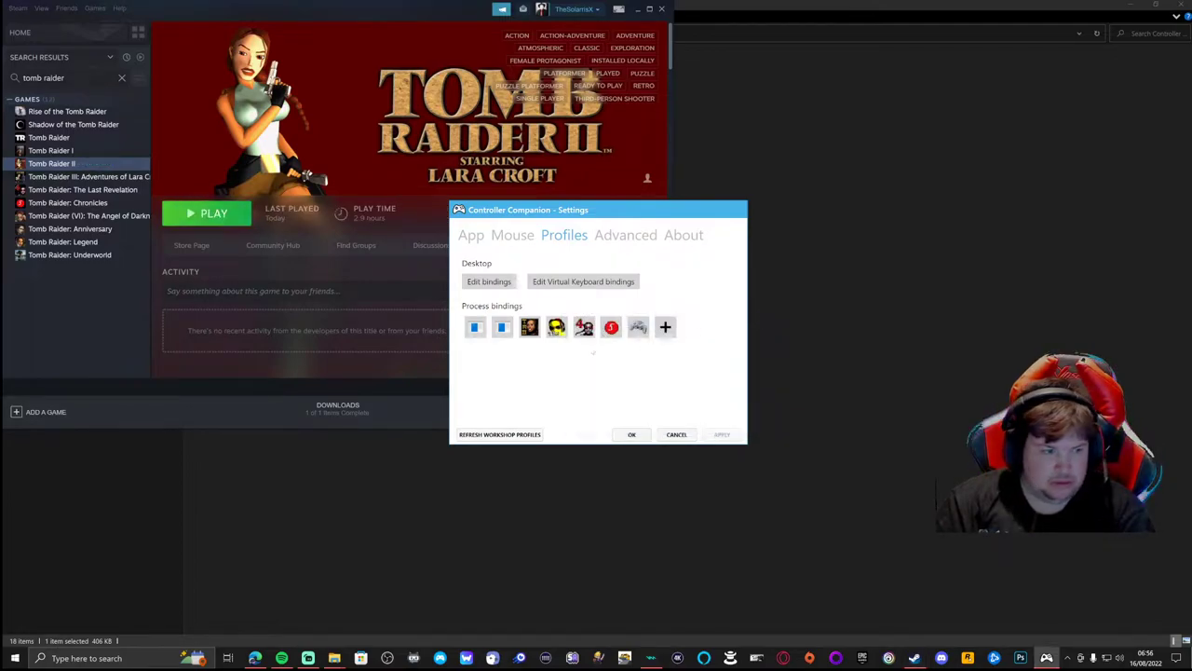
# End the Tomb Raider II session and return to its Steam library page.
pyautogui.click(213, 213)
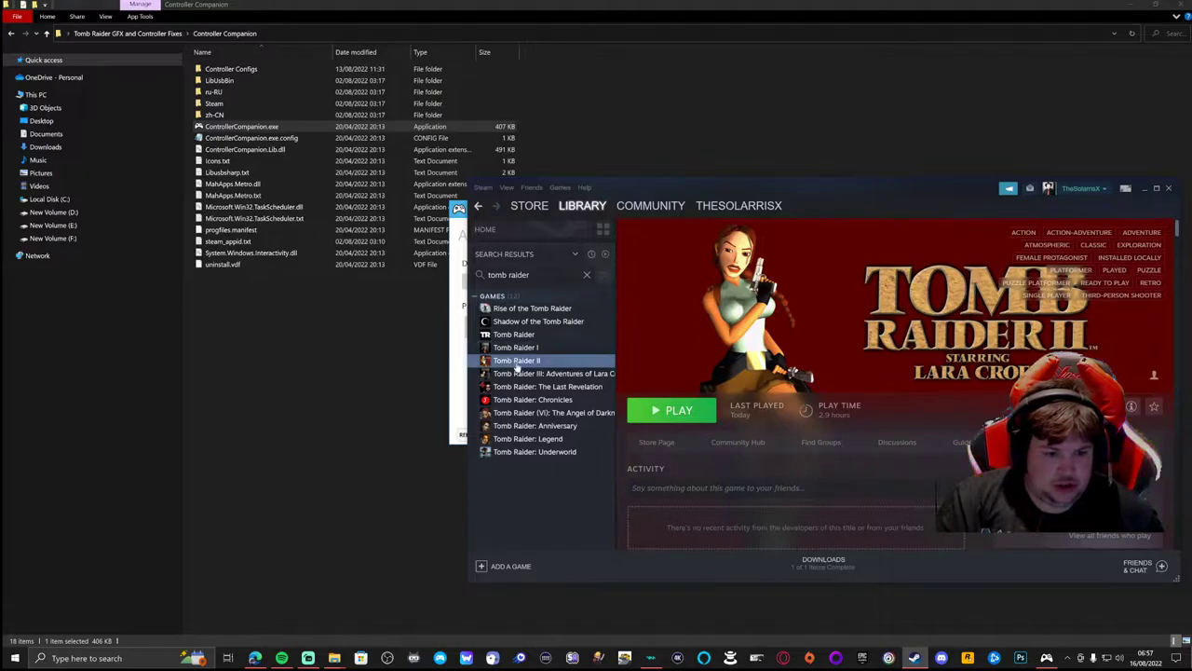
# Open Tomb Raider II's installed folder via Manage > Browse local files and copy its path.
pyautogui.rightClick(517, 361)
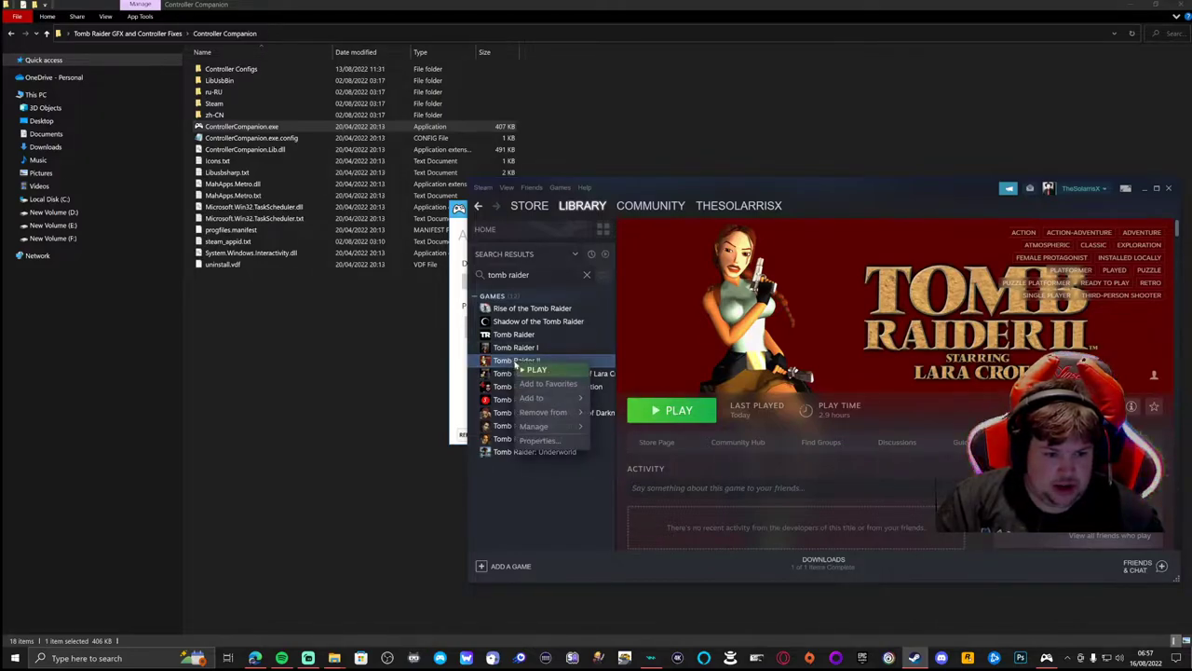
pyautogui.click(534, 425)
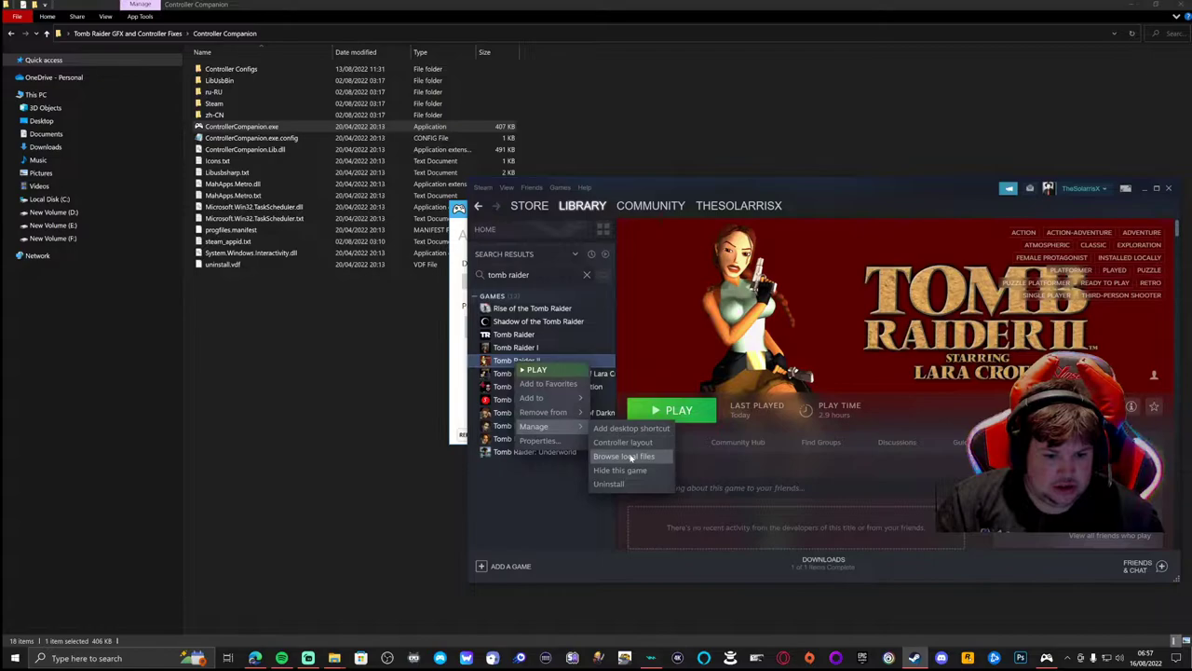
pyautogui.click(623, 455)
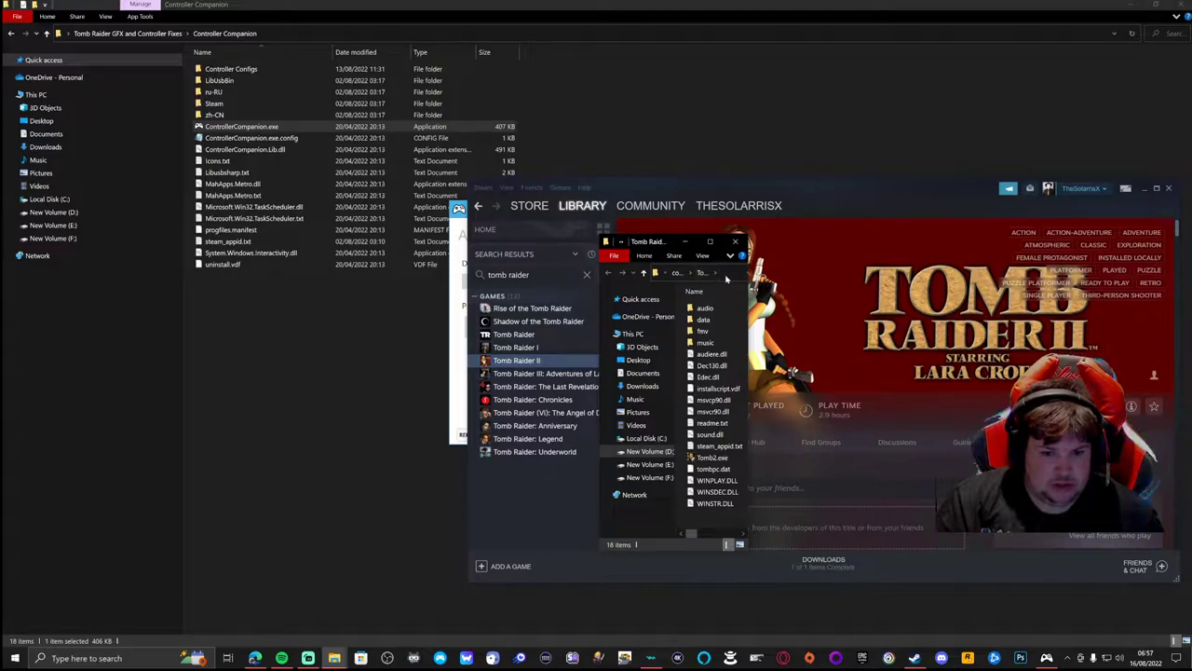
pyautogui.rightClick(694, 273)
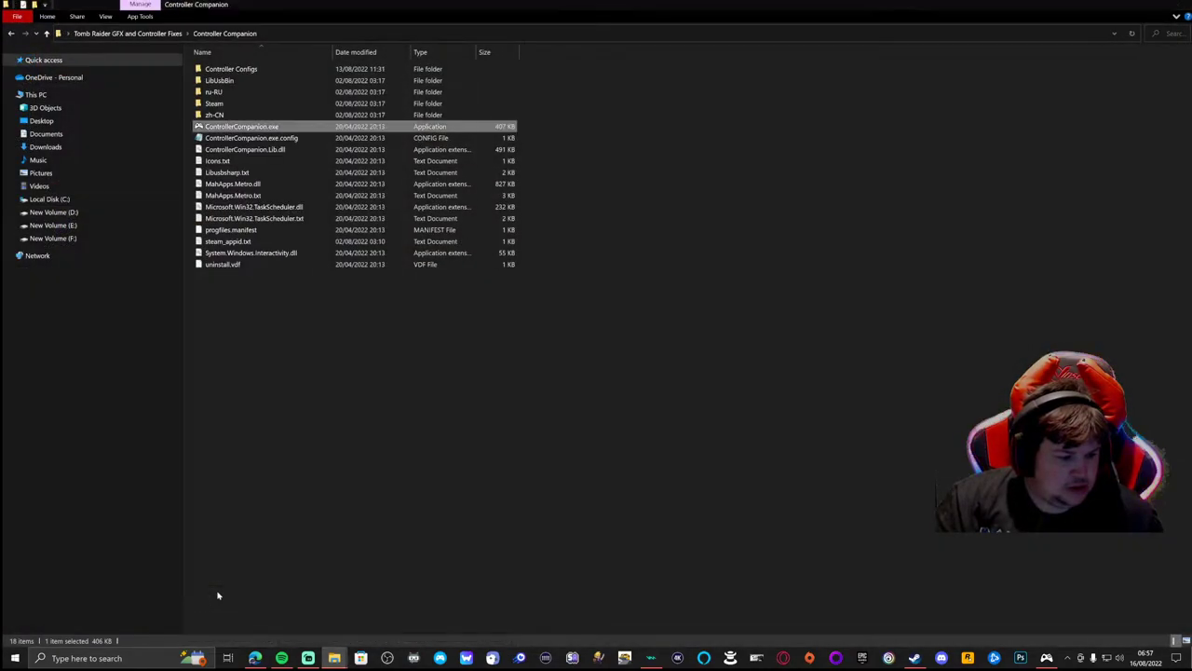
# Extract the 2.exe fix package into Tomb Raider II's Steam folder using the pasted path.
pyautogui.click(10, 33)
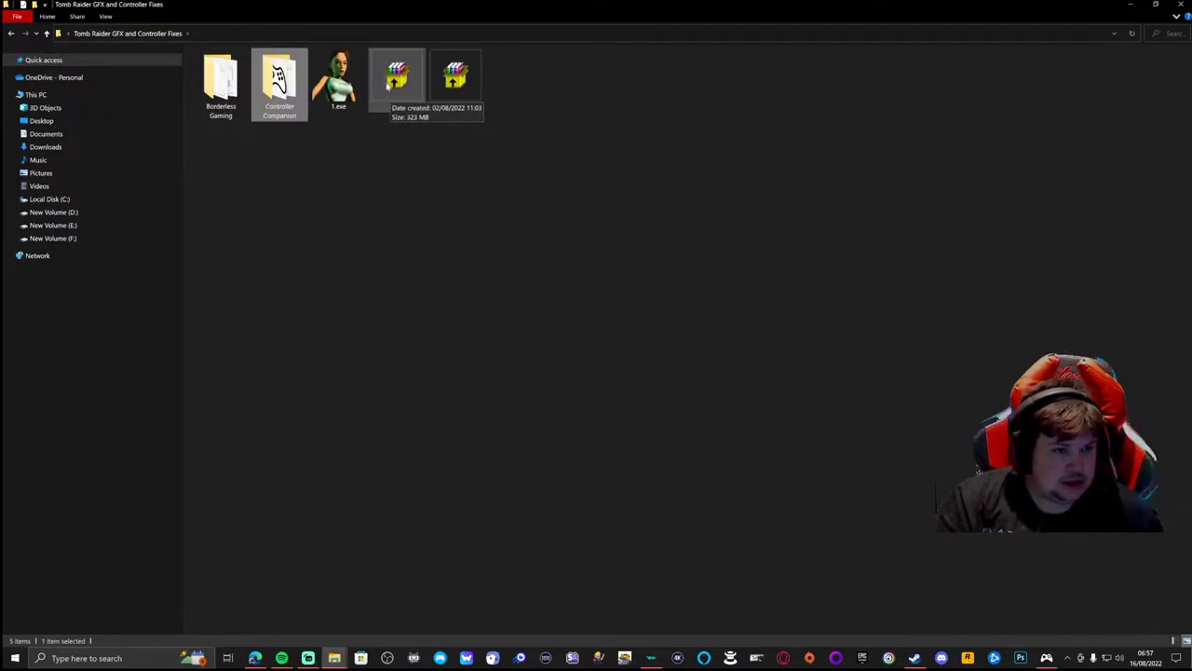
pyautogui.click(396, 79)
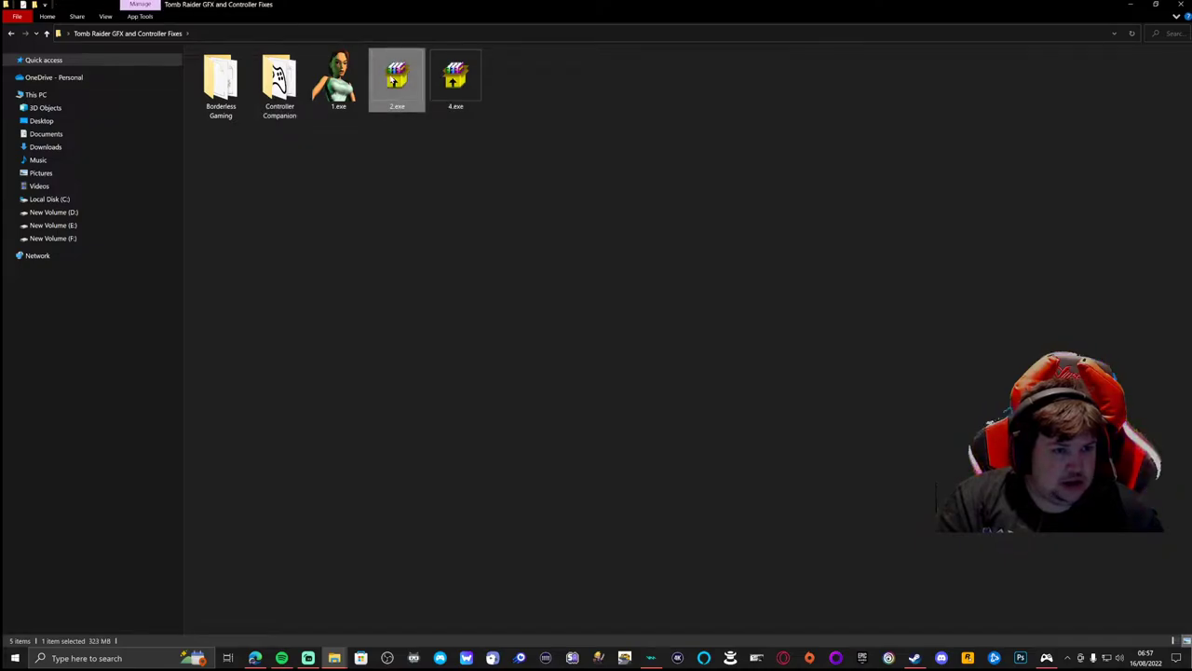
pyautogui.doubleClick(397, 80)
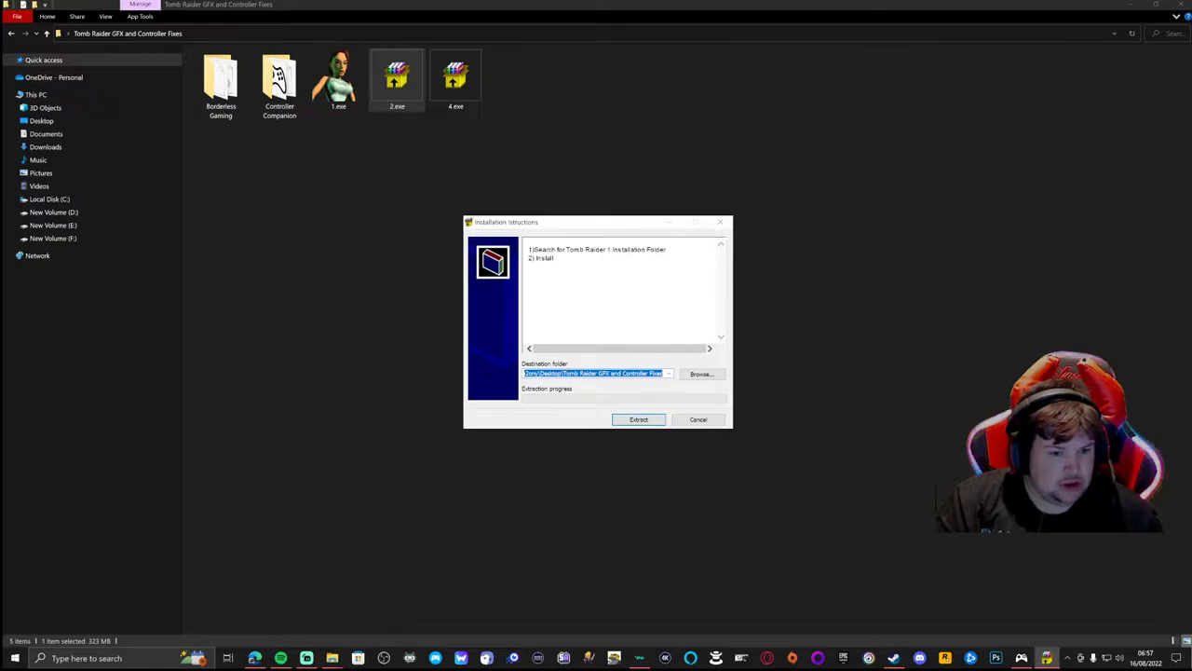
pyautogui.rightClick(596, 374)
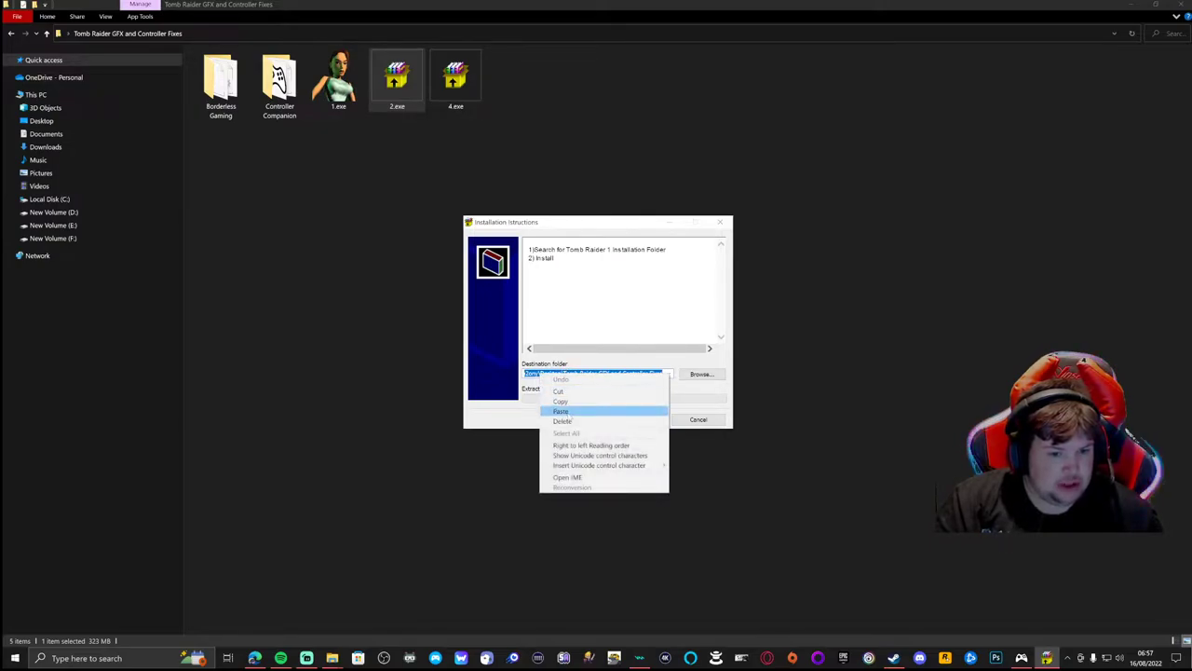
pyautogui.click(561, 411)
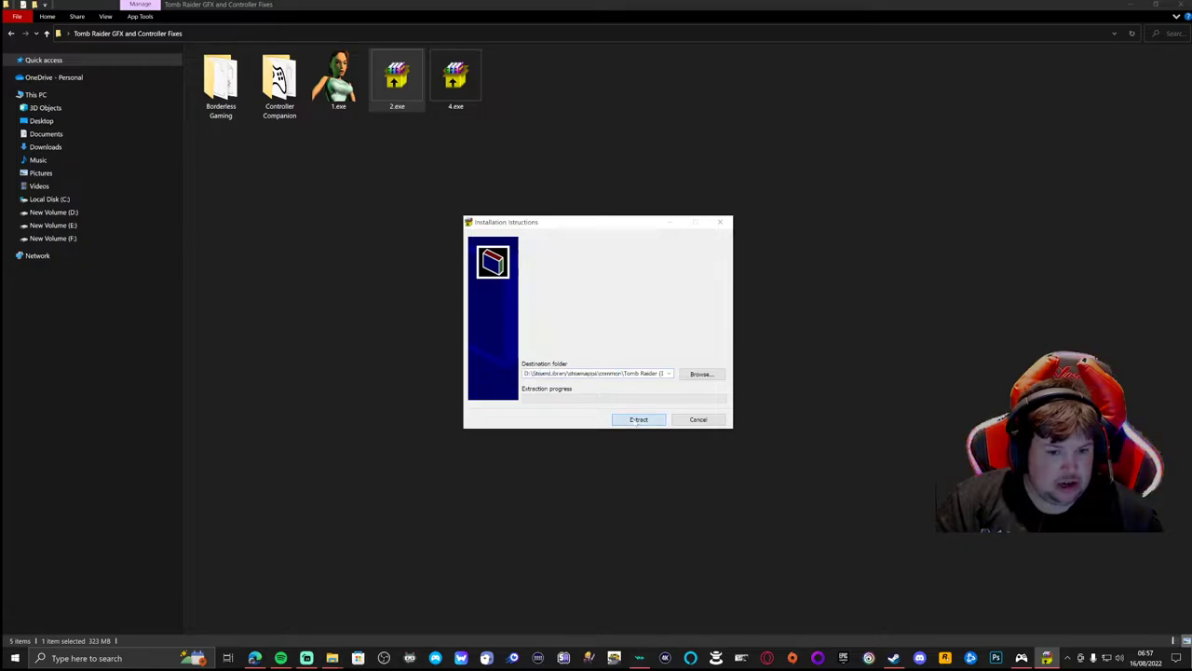
pyautogui.click(639, 419)
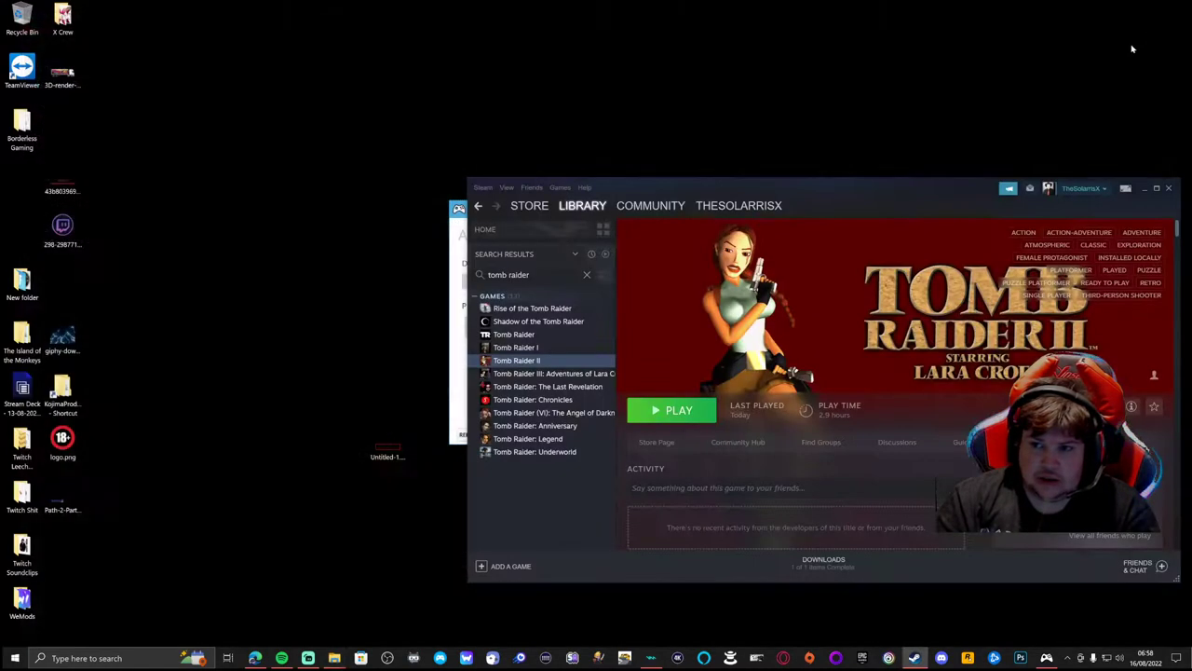
# Launch the fixed Tomb Raider II from Steam to test it.
pyautogui.click(678, 409)
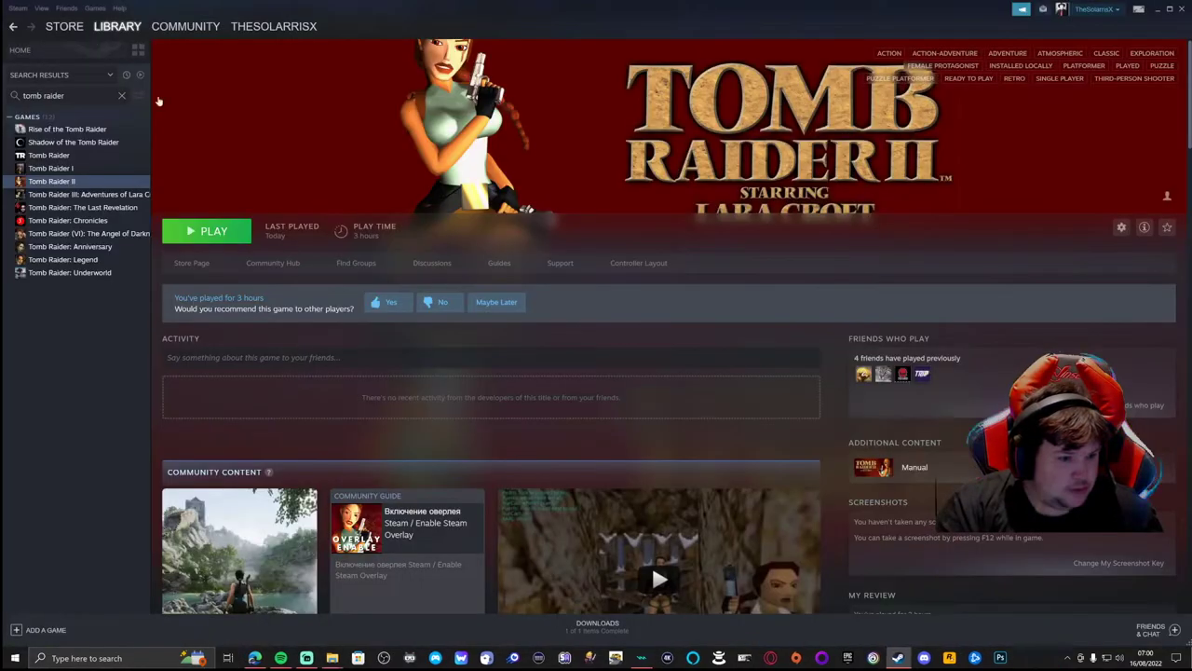
# Launch Tomb Raider III normally, dismiss its failed-to-initialise error, and start it again.
pyautogui.click(93, 194)
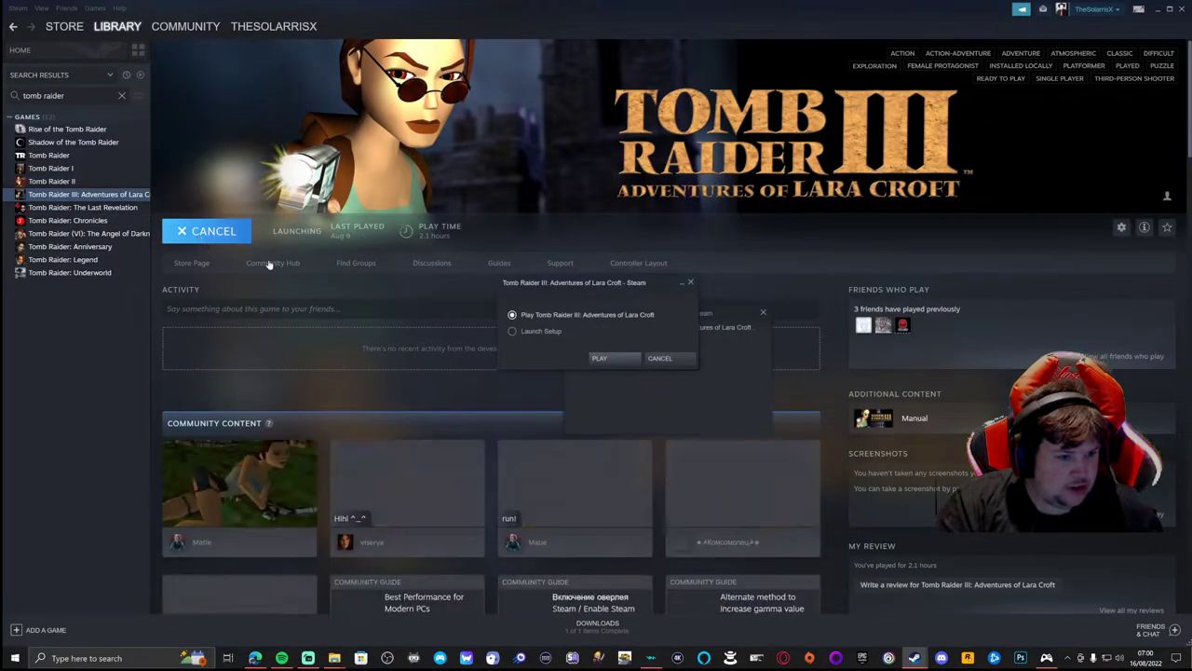
pyautogui.click(599, 358)
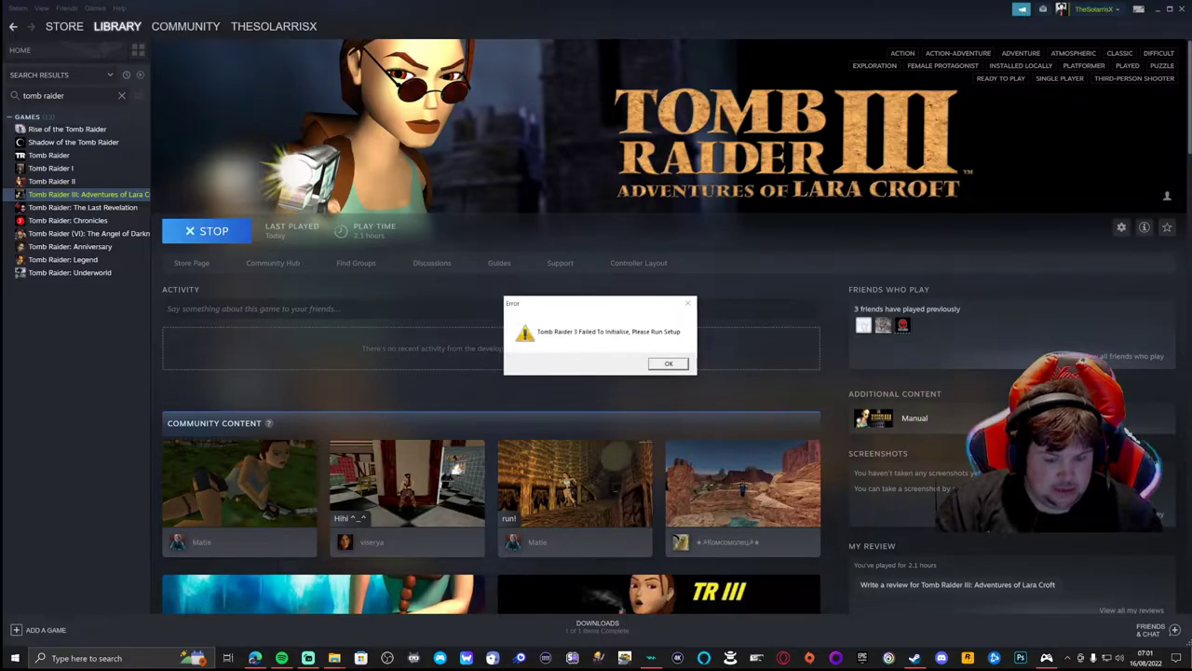
pyautogui.click(667, 363)
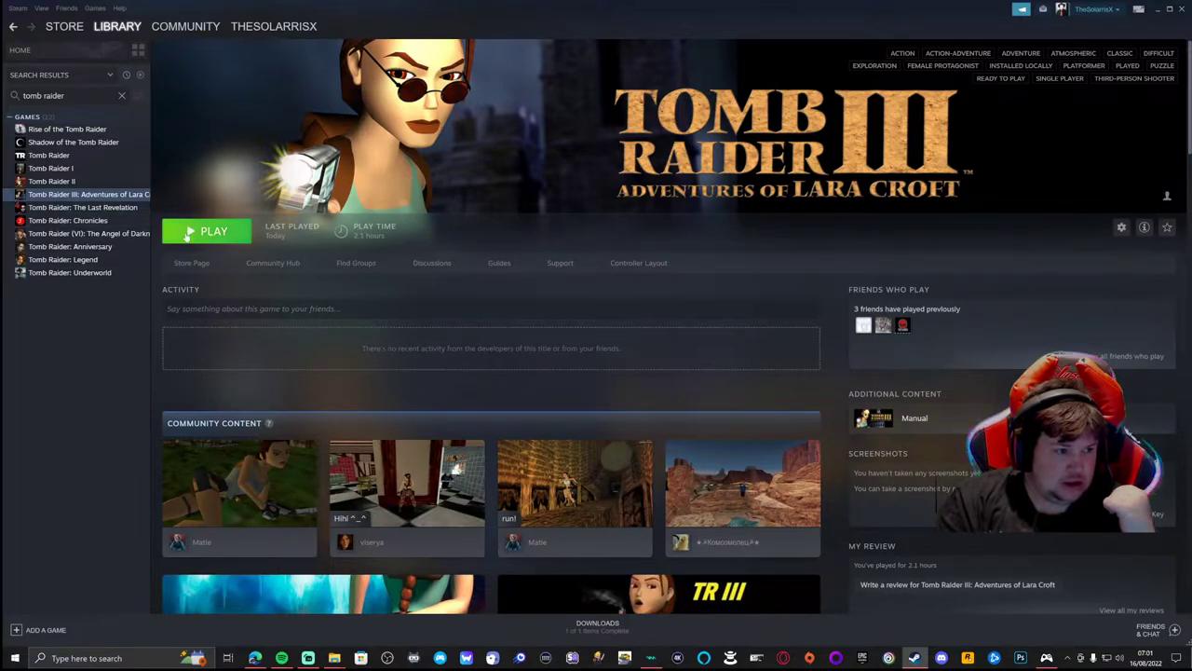
pyautogui.click(214, 230)
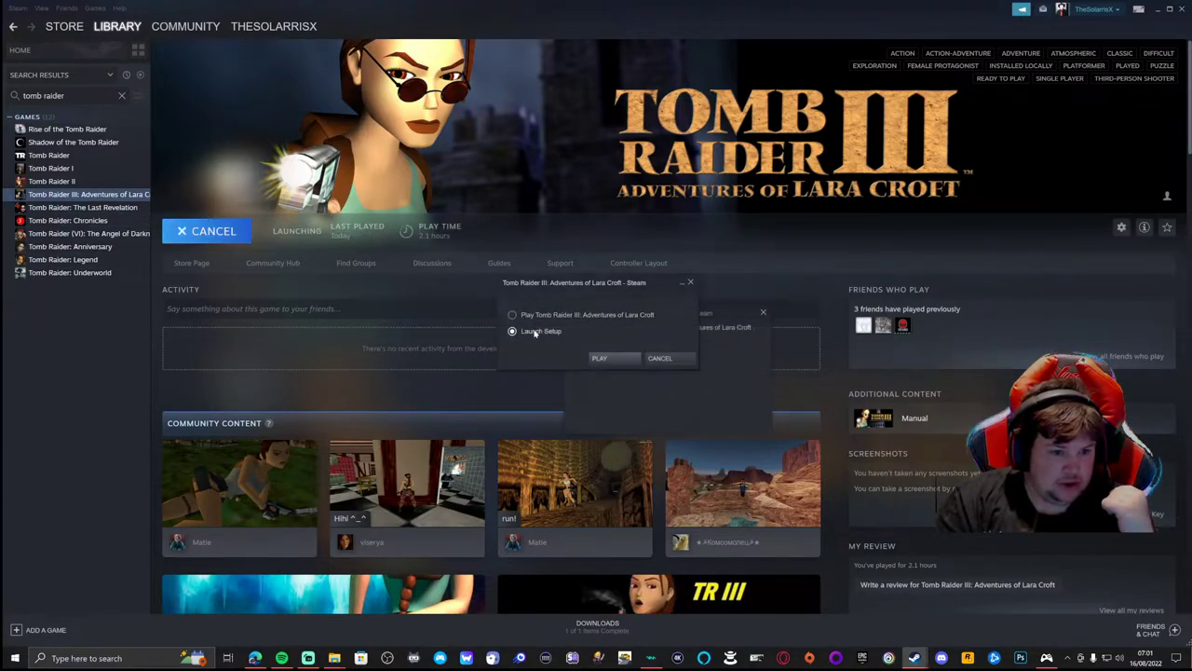
# Open Tomb Raider III Setup and choose a higher true-colour resolution.
pyautogui.click(599, 358)
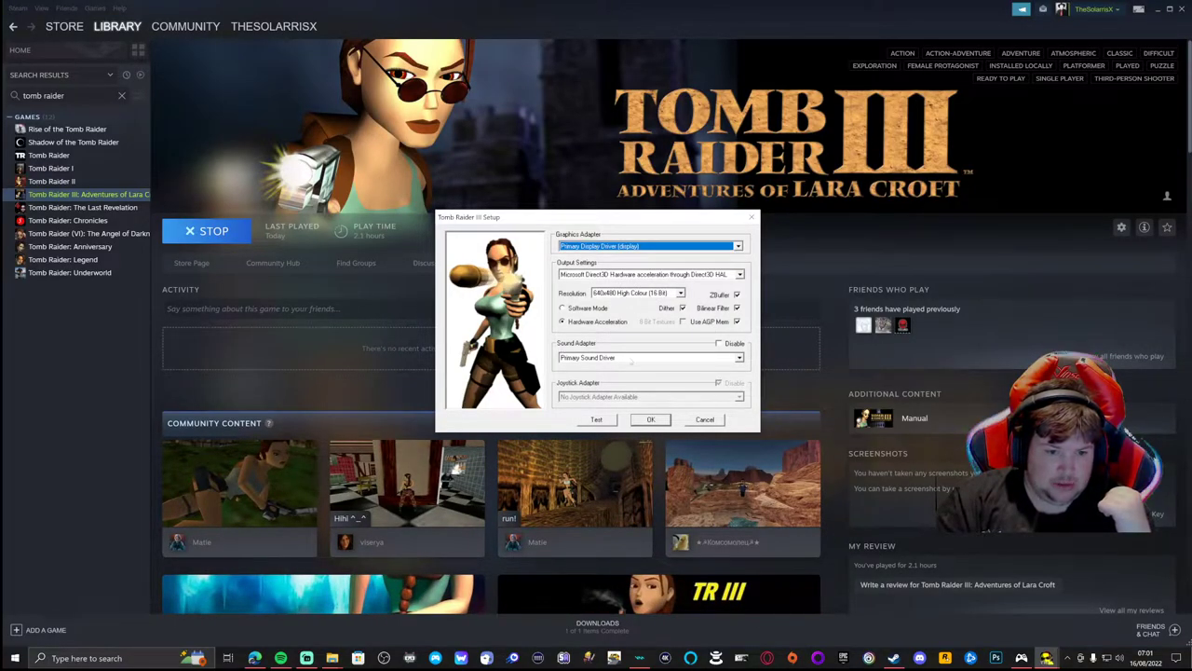
pyautogui.click(679, 293)
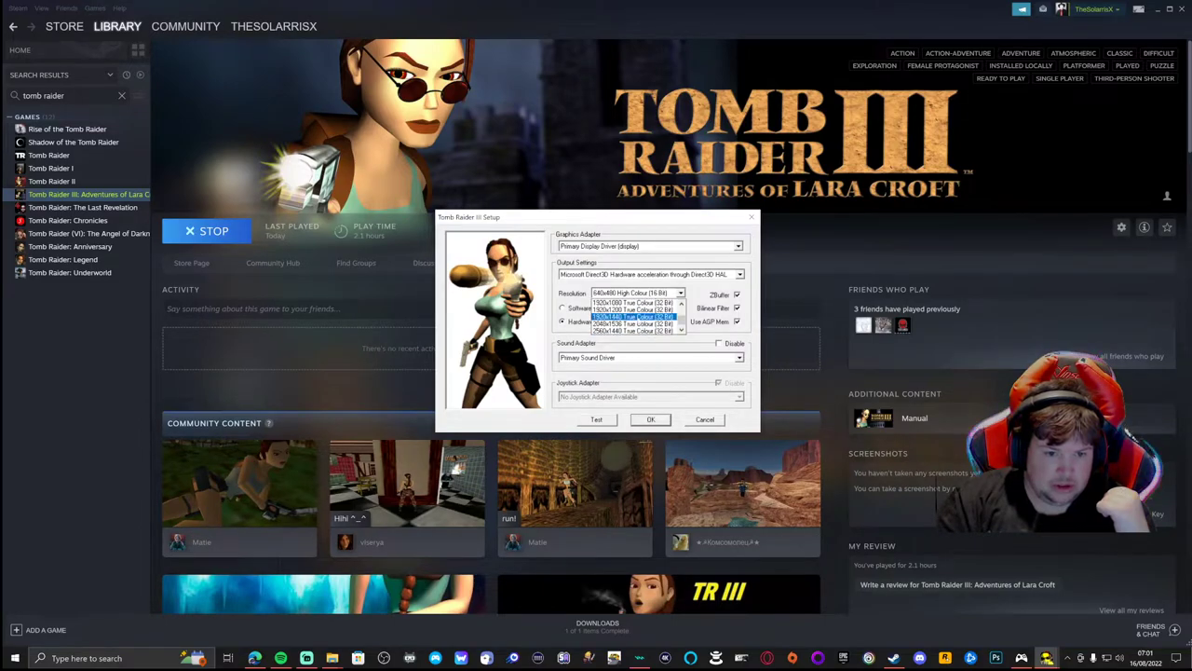
pyautogui.click(633, 294)
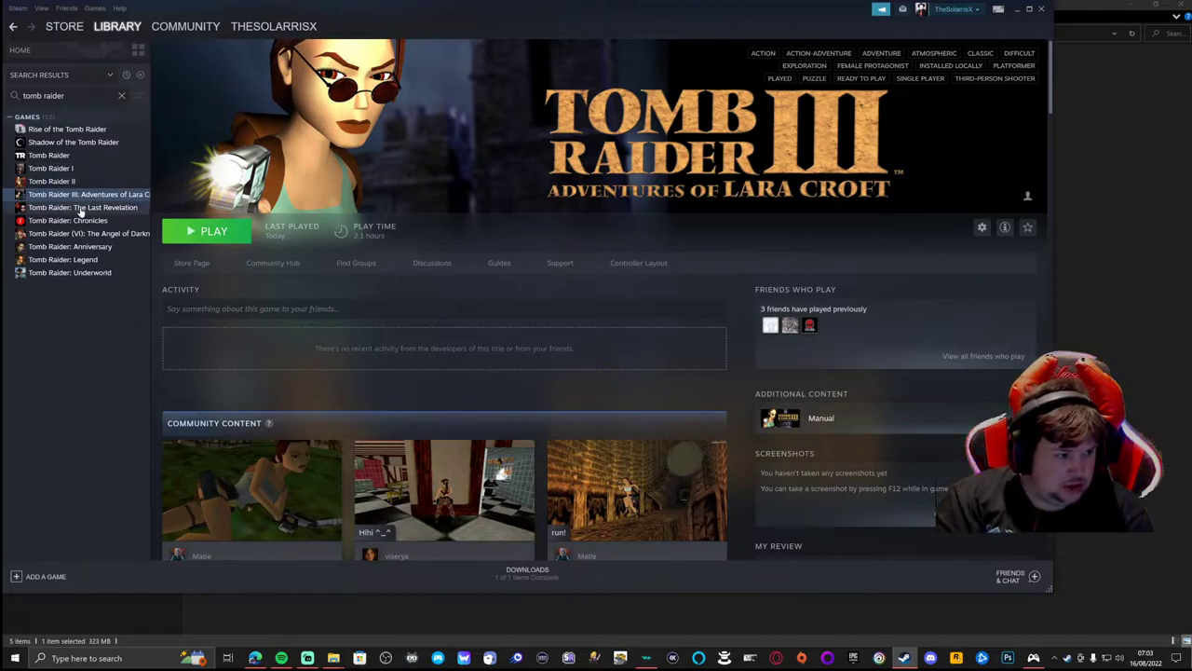
# Bring up the context menu for Tomb Raider: The Last Revelation in the Steam library.
pyautogui.rightClick(82, 206)
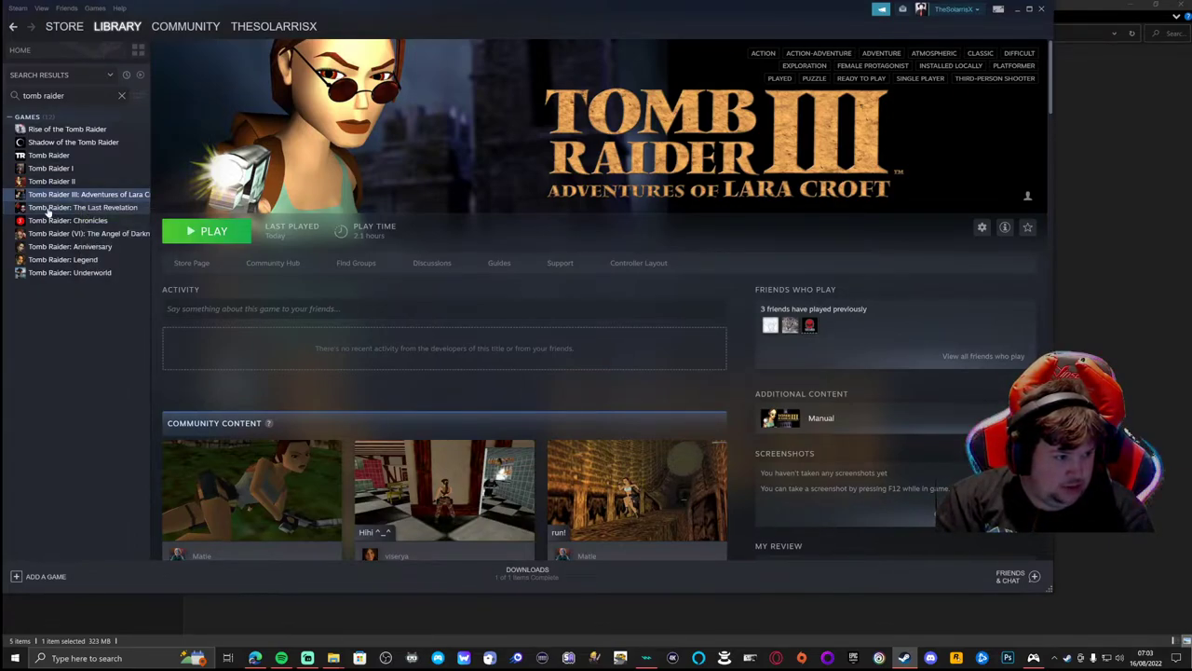
pyautogui.rightClick(82, 207)
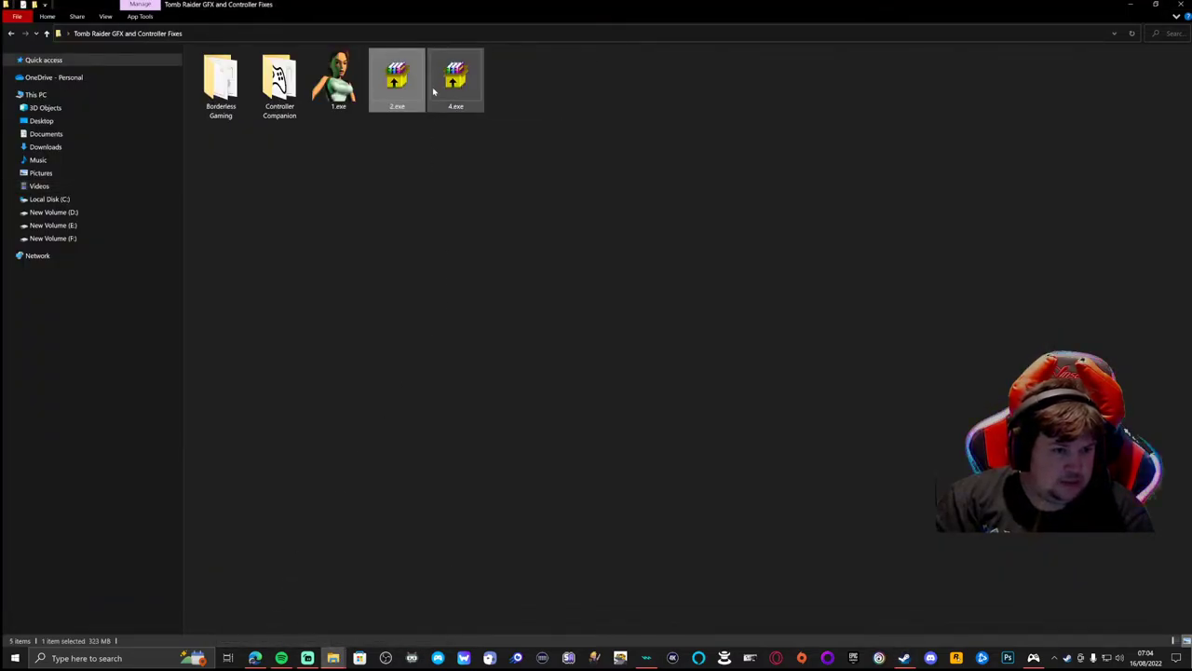
# Run the 4.exe self-extractor and extract the fix into The Last Revelation's game folder.
pyautogui.doubleClick(456, 79)
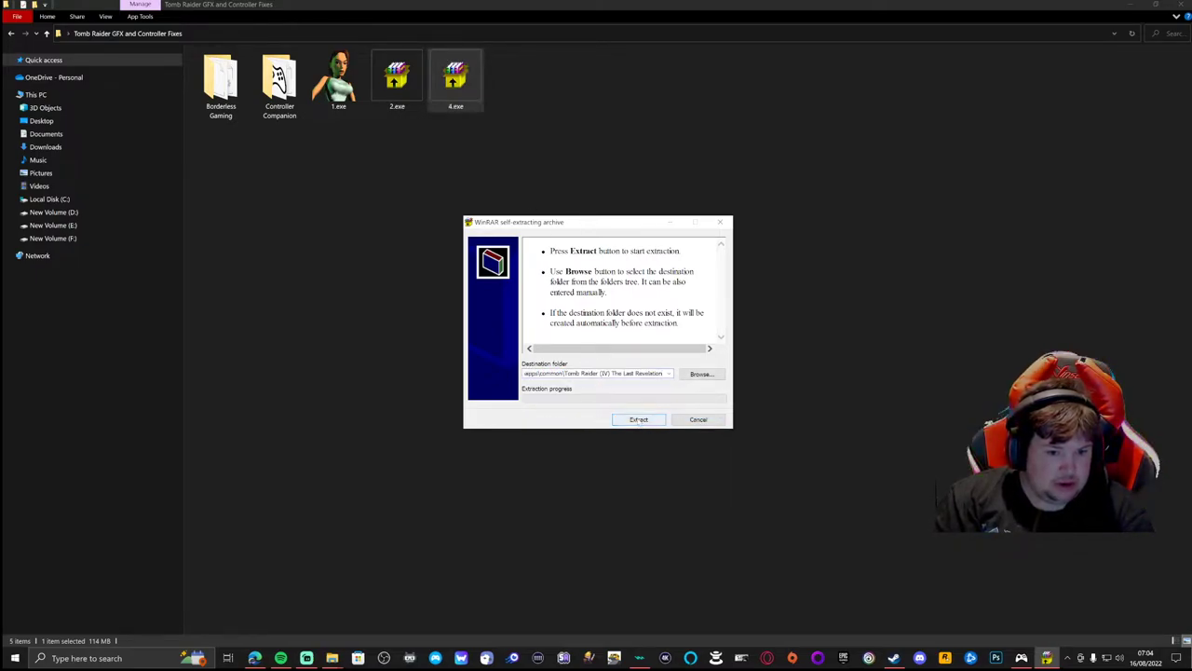
pyautogui.click(639, 419)
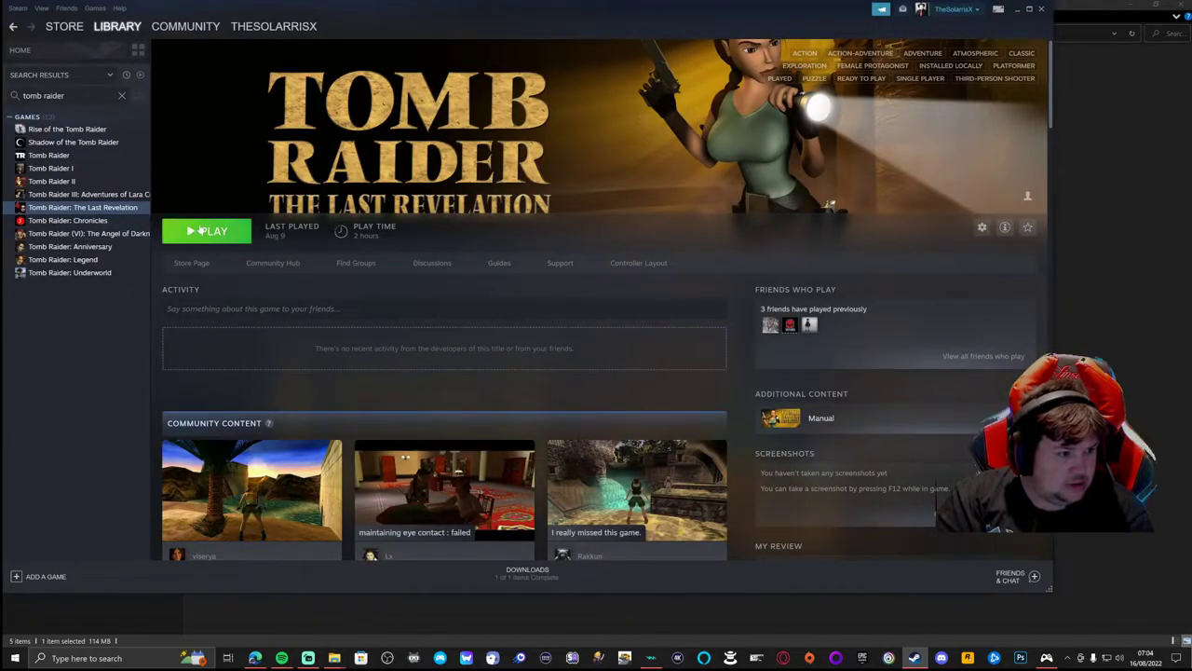
# Launch Tomb Raider: The Last Revelation from Steam with its normal Play option.
pyautogui.click(207, 230)
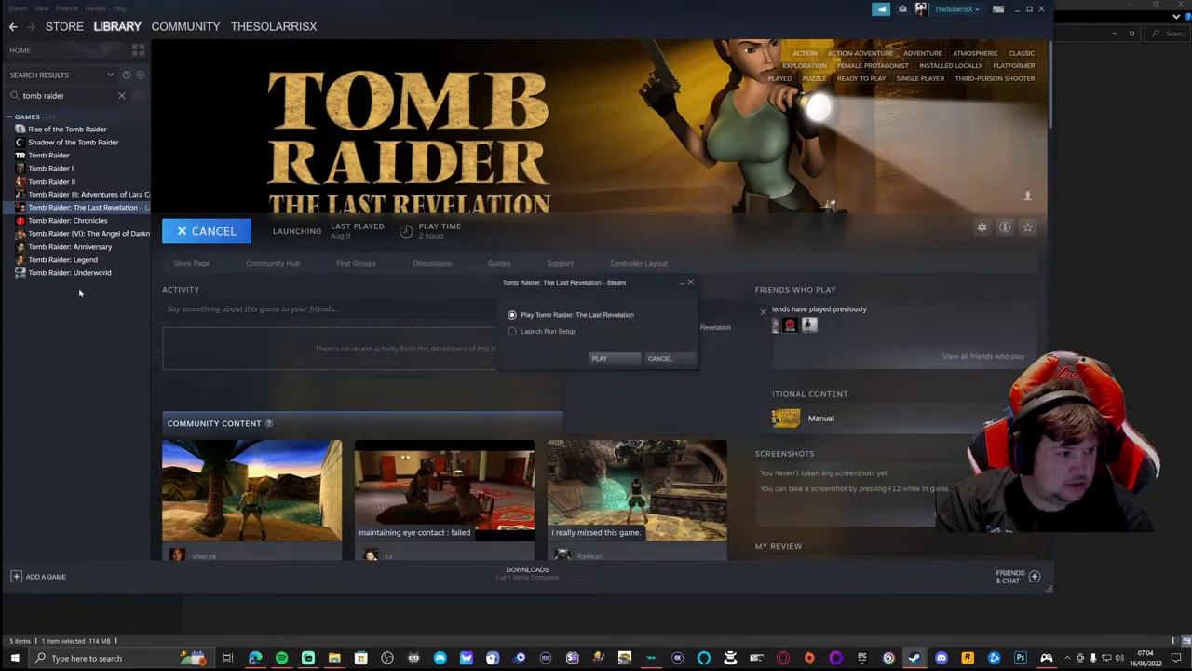
pyautogui.click(599, 357)
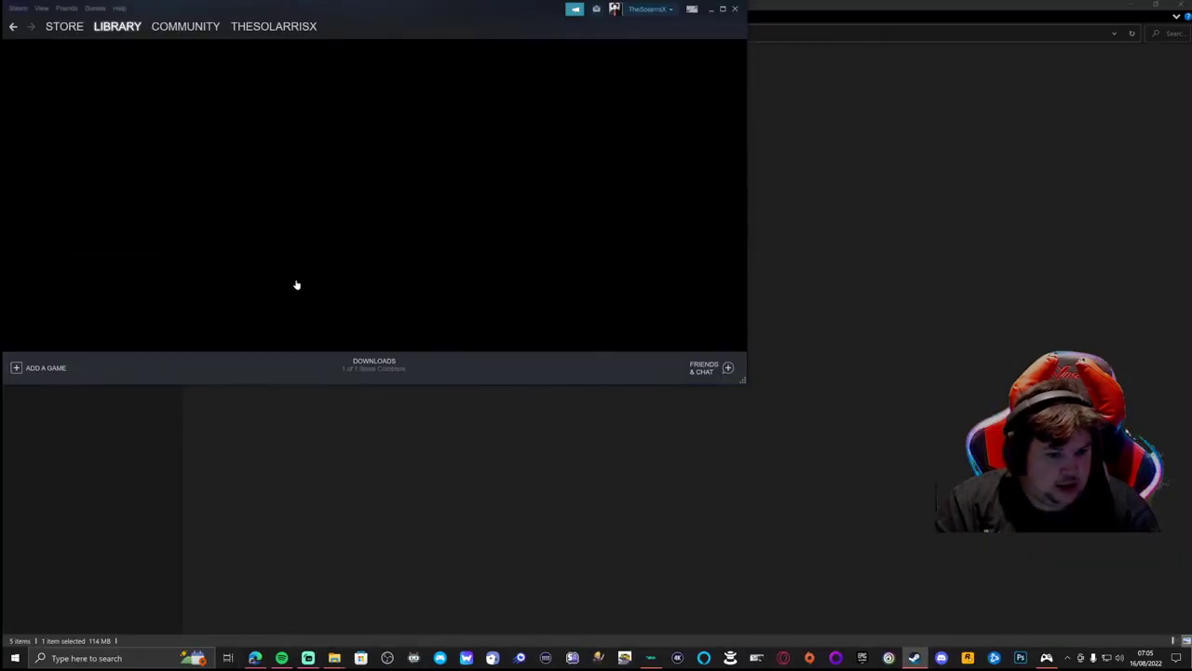
# Relaunch The Last Revelation with its setup at 1920x1080 32 Bit output, windowed.
pyautogui.click(82, 207)
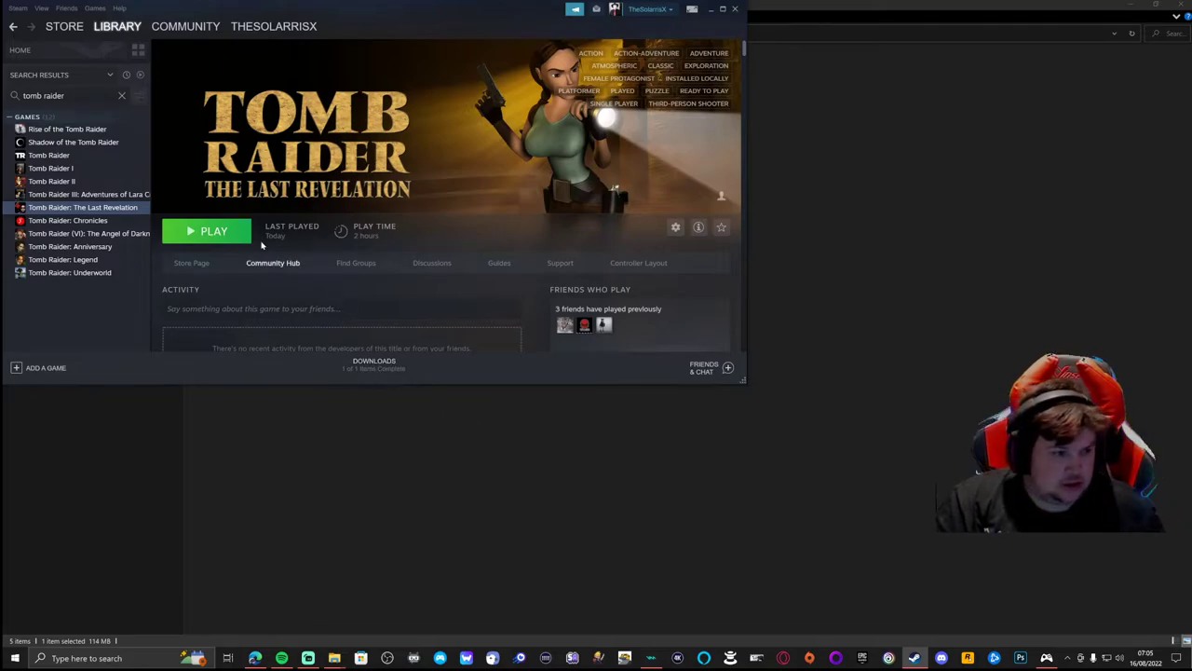
pyautogui.click(206, 230)
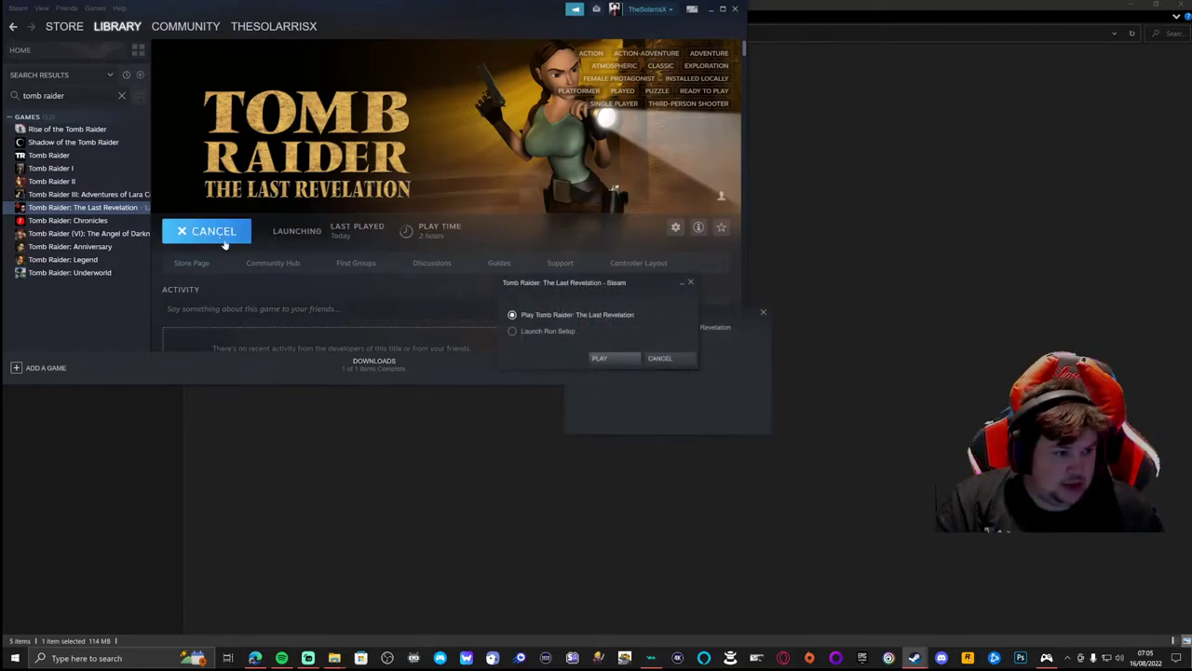
pyautogui.click(599, 358)
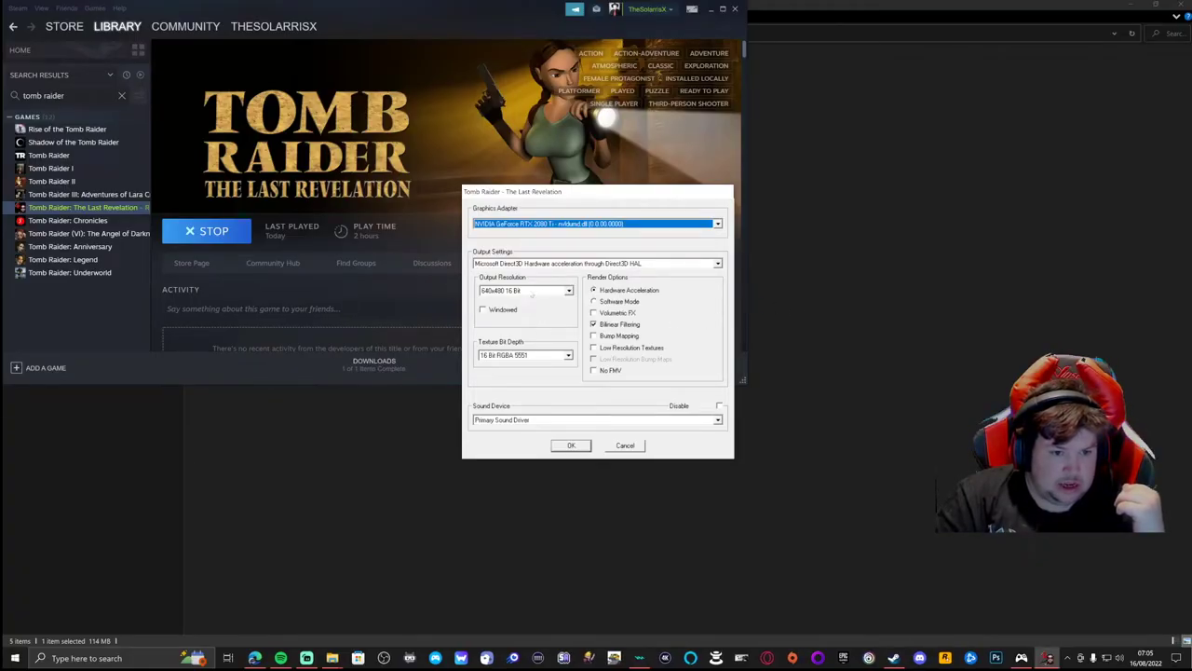
pyautogui.click(568, 290)
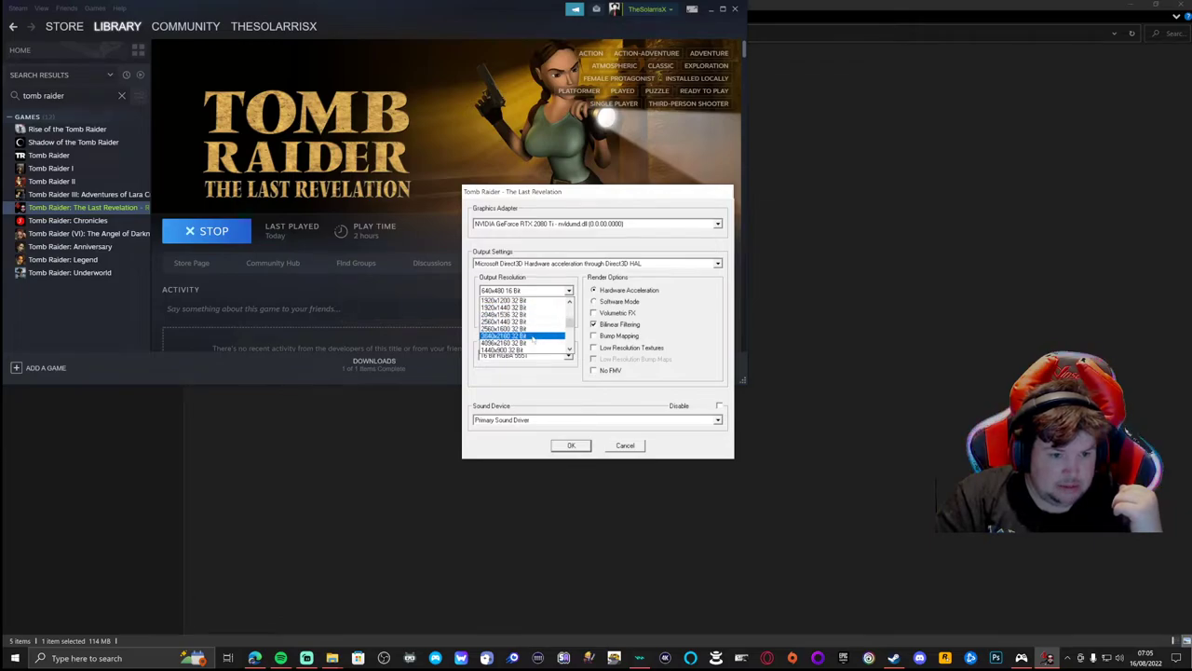
pyautogui.scroll(-3)
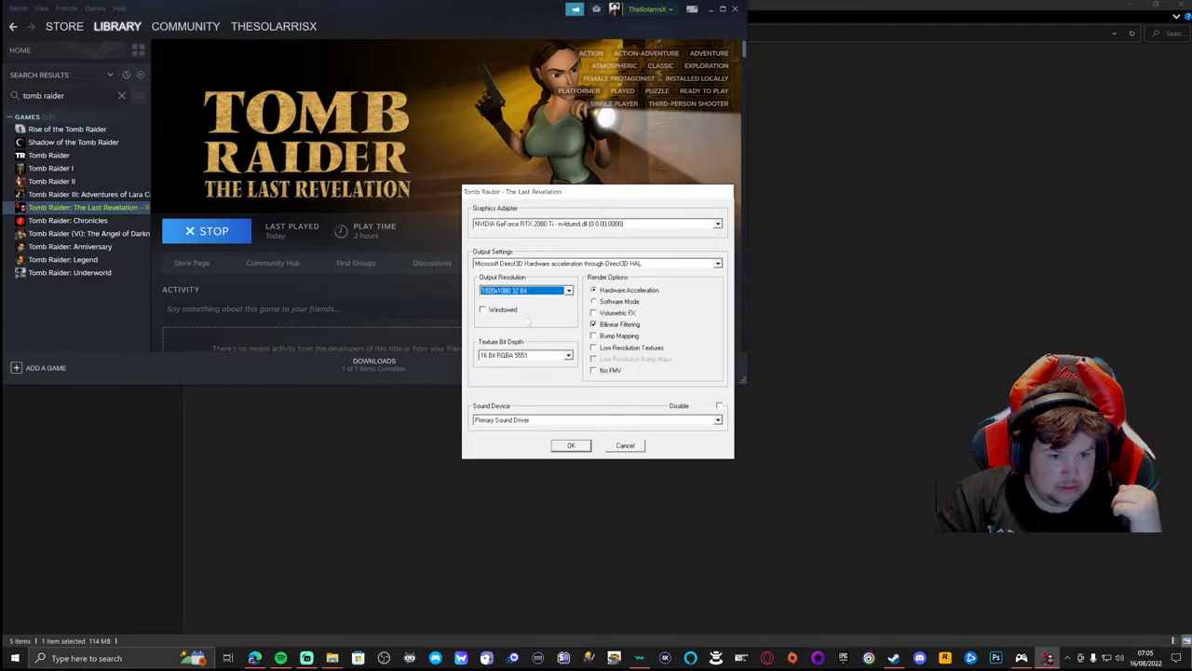
pyautogui.click(483, 310)
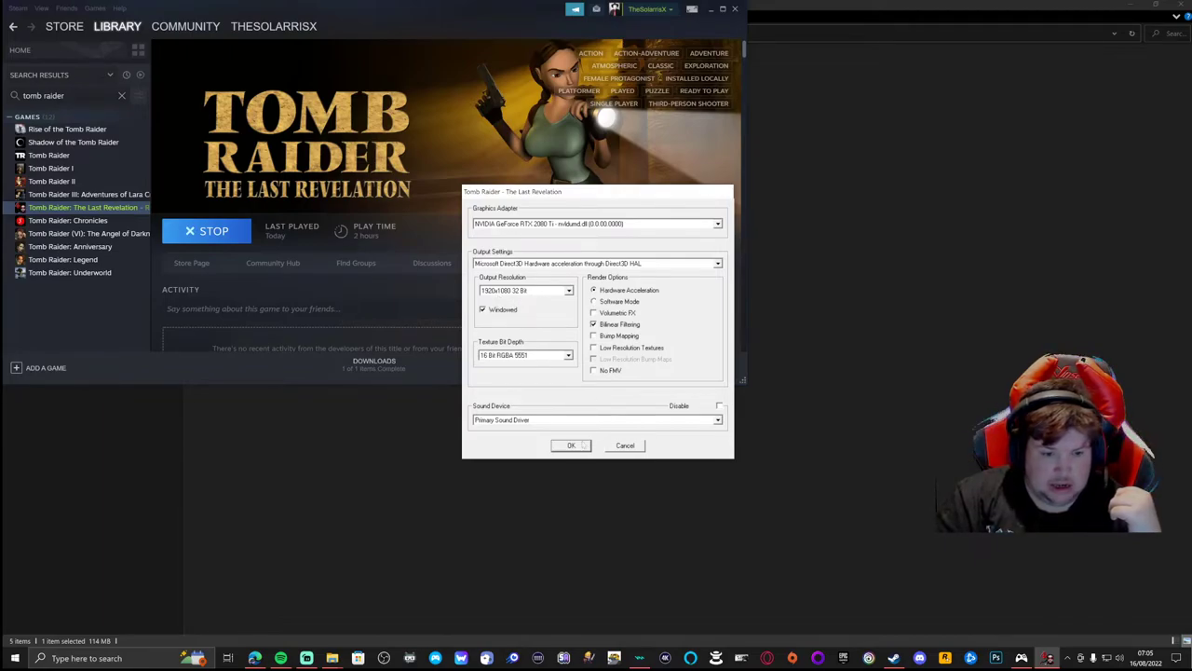
pyautogui.click(571, 445)
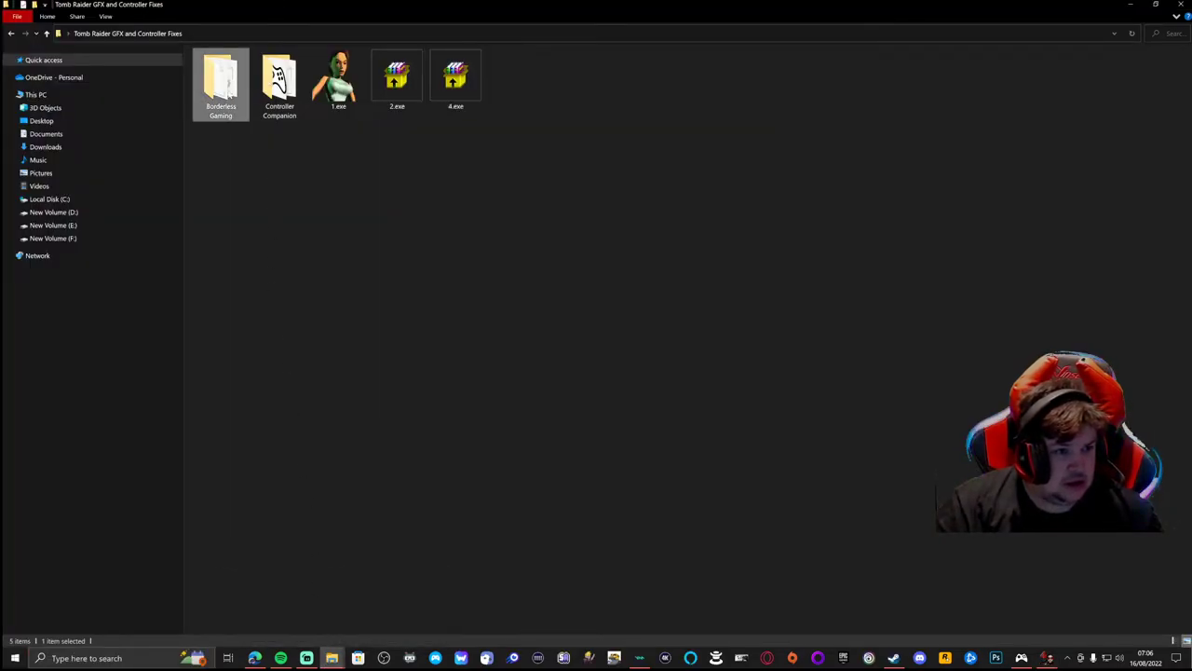
# Open the Borderless Gaming folder and start BorderlessGaming.exe.
pyautogui.doubleClick(220, 79)
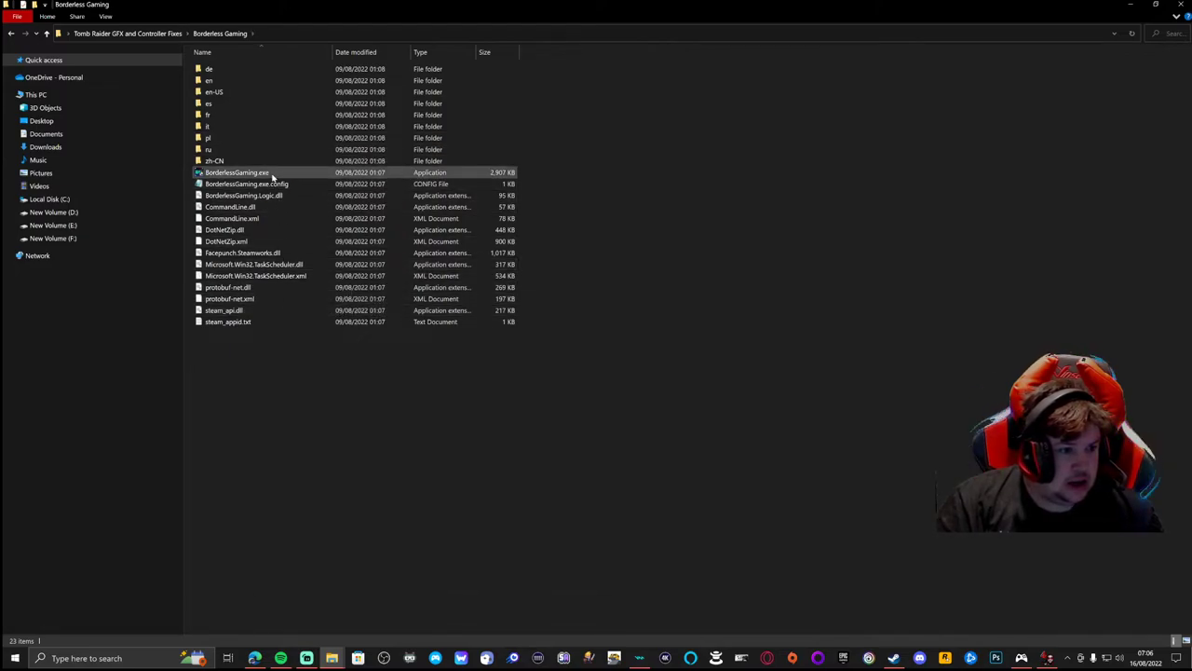
pyautogui.click(235, 172)
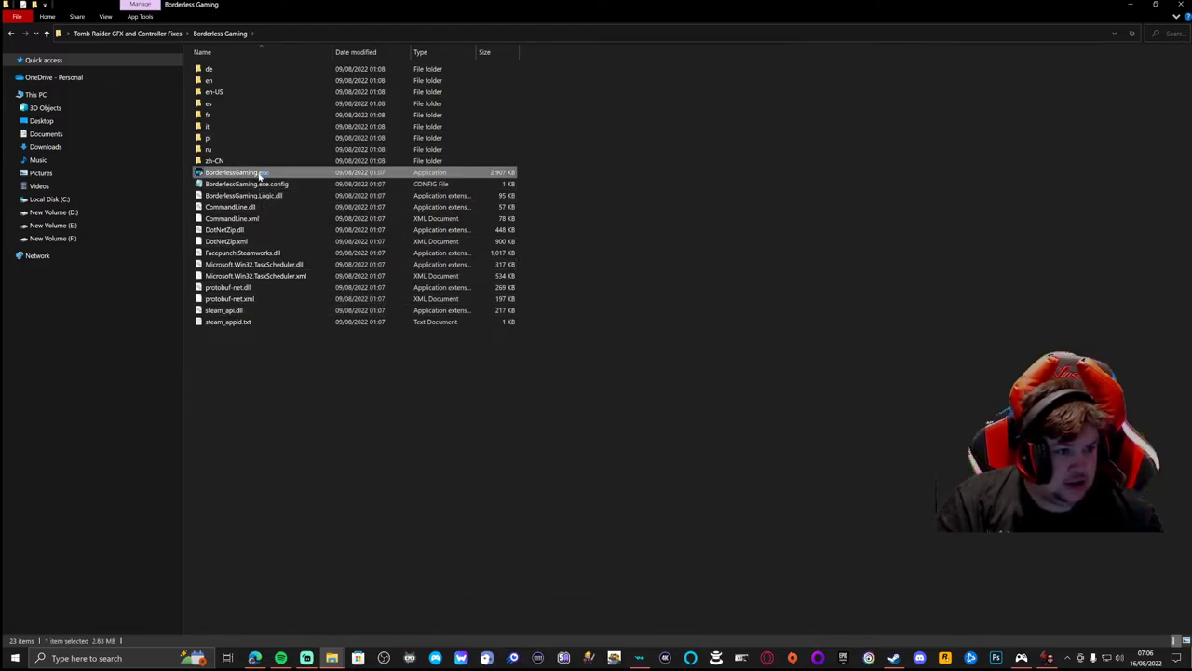
pyautogui.doubleClick(236, 173)
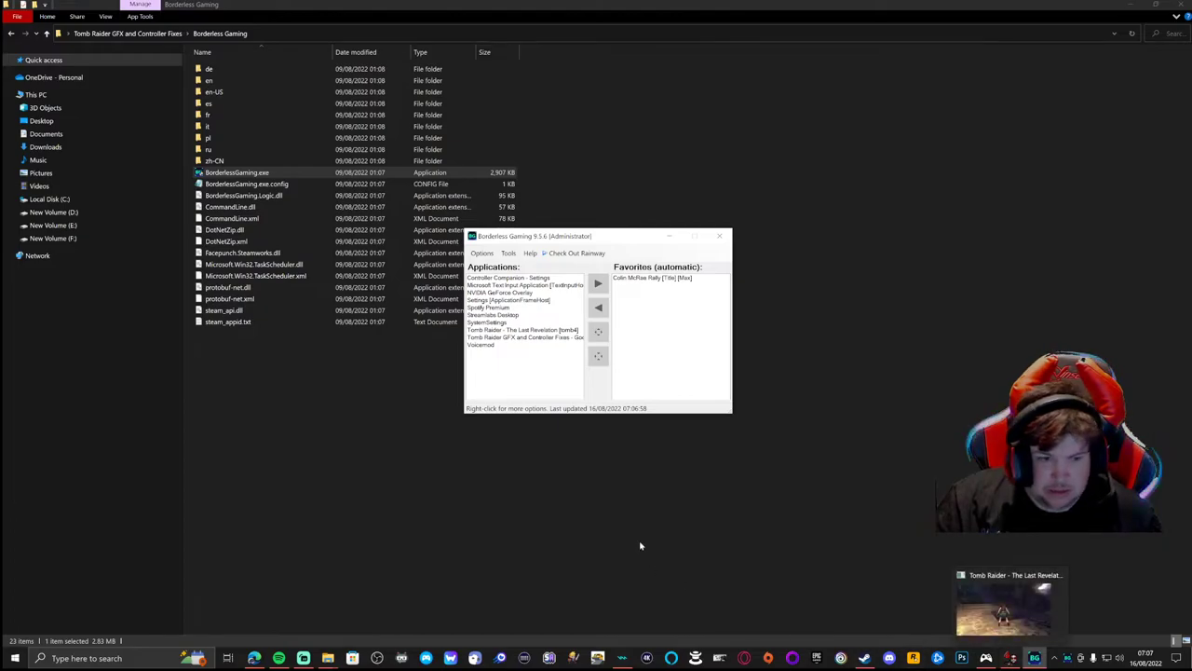
# Add Tomb Raider - The Last Revelation from Applications to Borderless Gaming's Favorites.
pyautogui.click(521, 330)
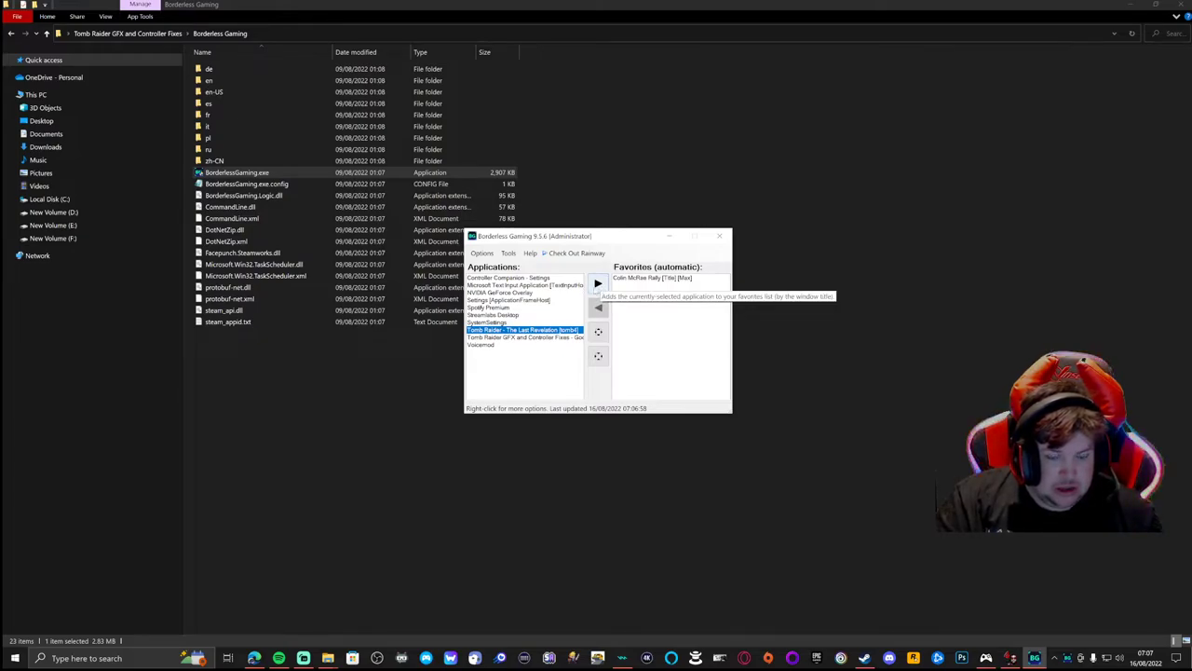
pyautogui.click(597, 283)
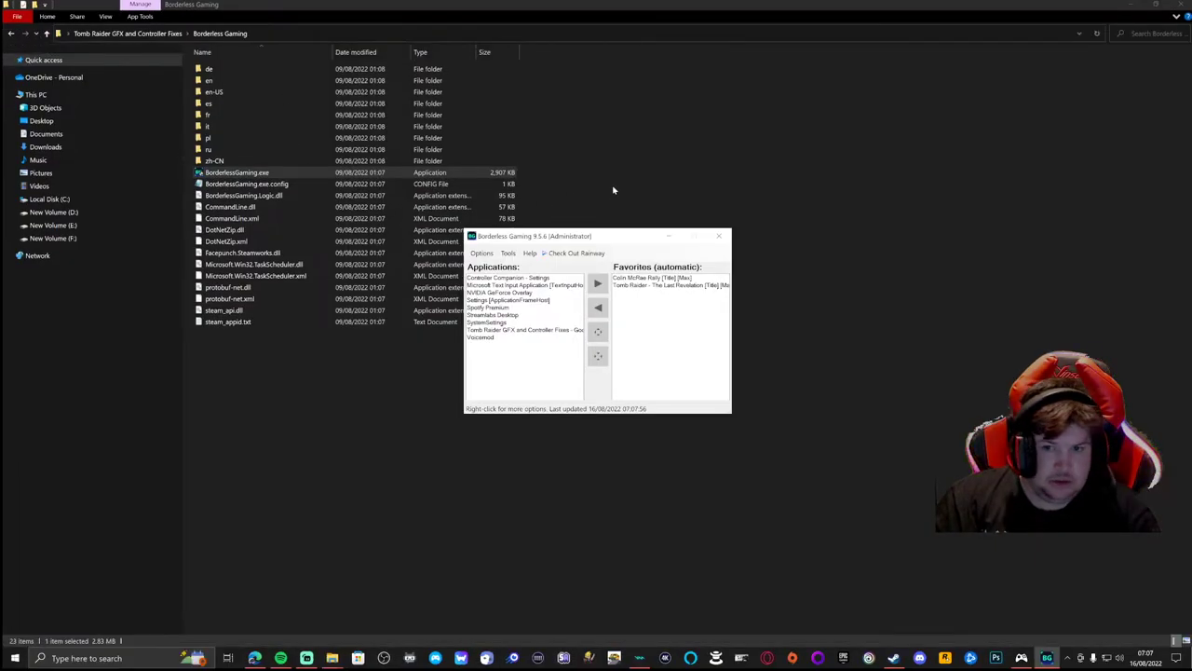
pyautogui.moveTo(736, 560)
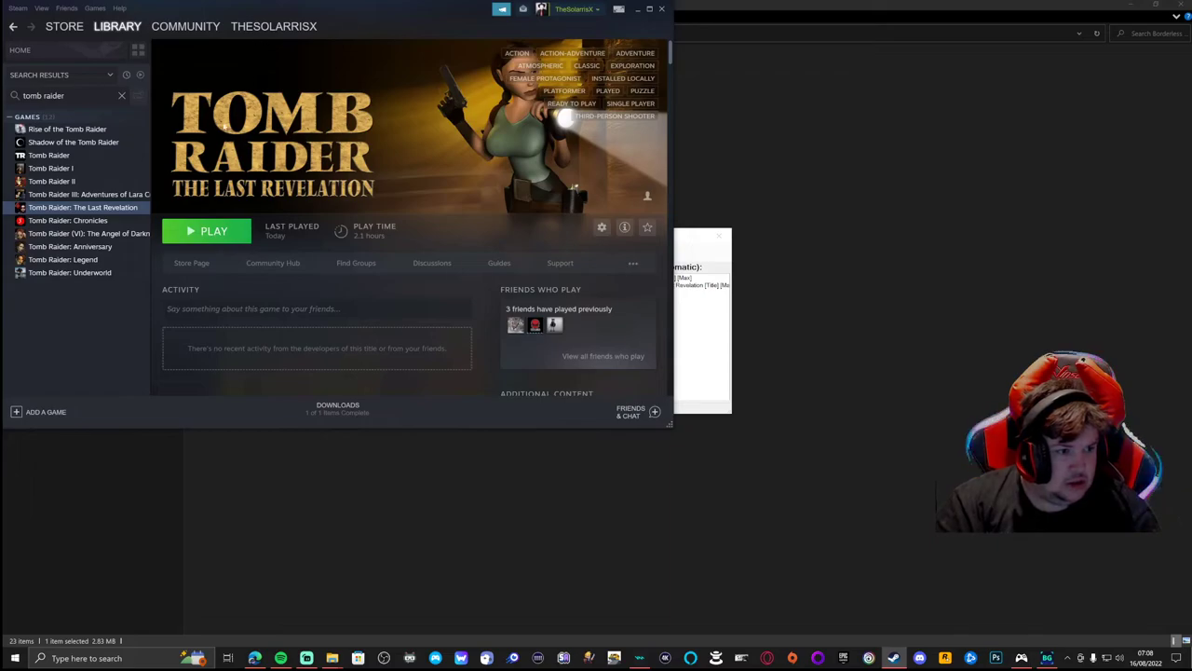
# Select Tomb Raider: Chronicles in the library and launch it with Play Tomb Raider: Chronicles.
pyautogui.click(68, 220)
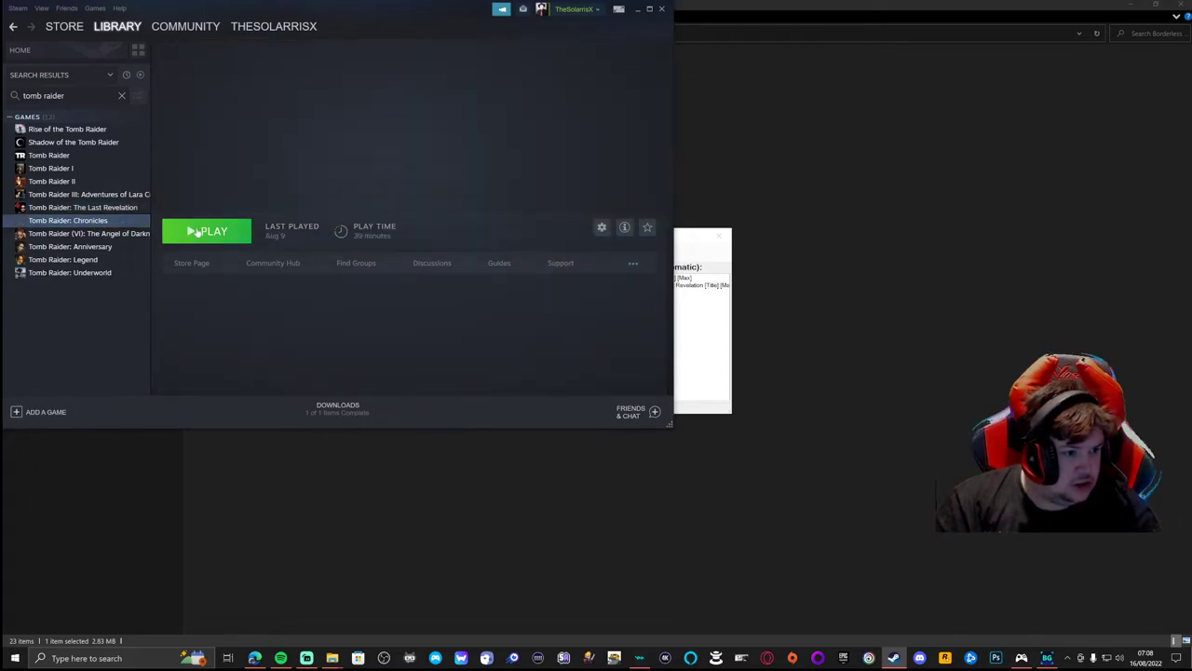
pyautogui.click(67, 220)
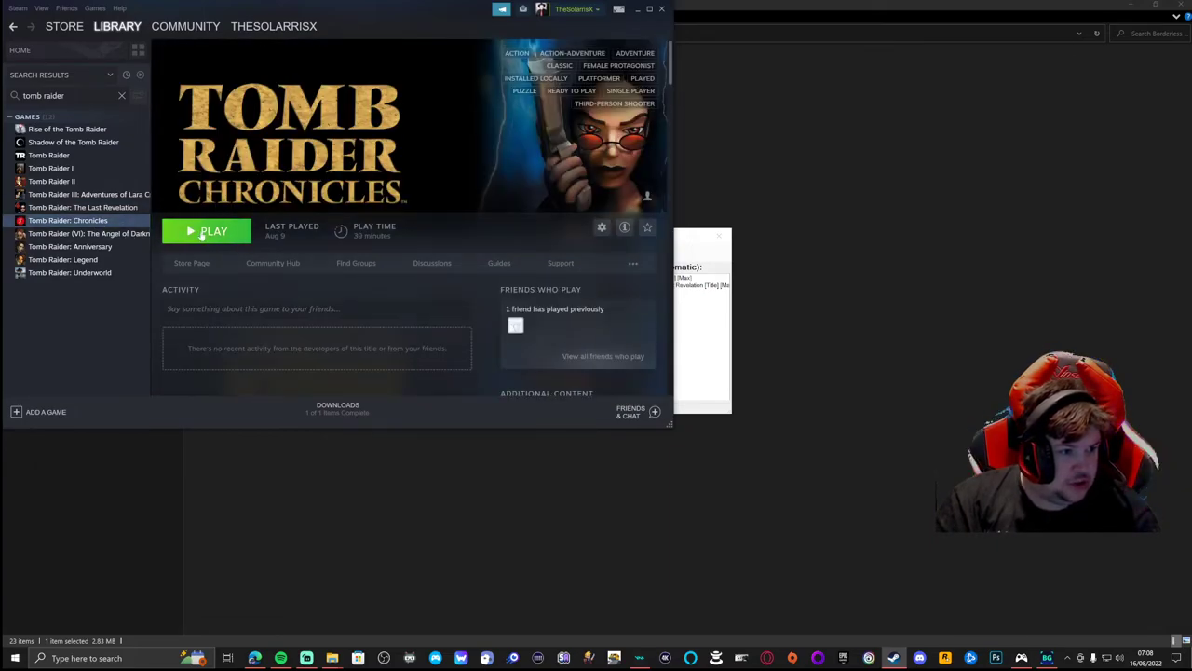
pyautogui.click(207, 230)
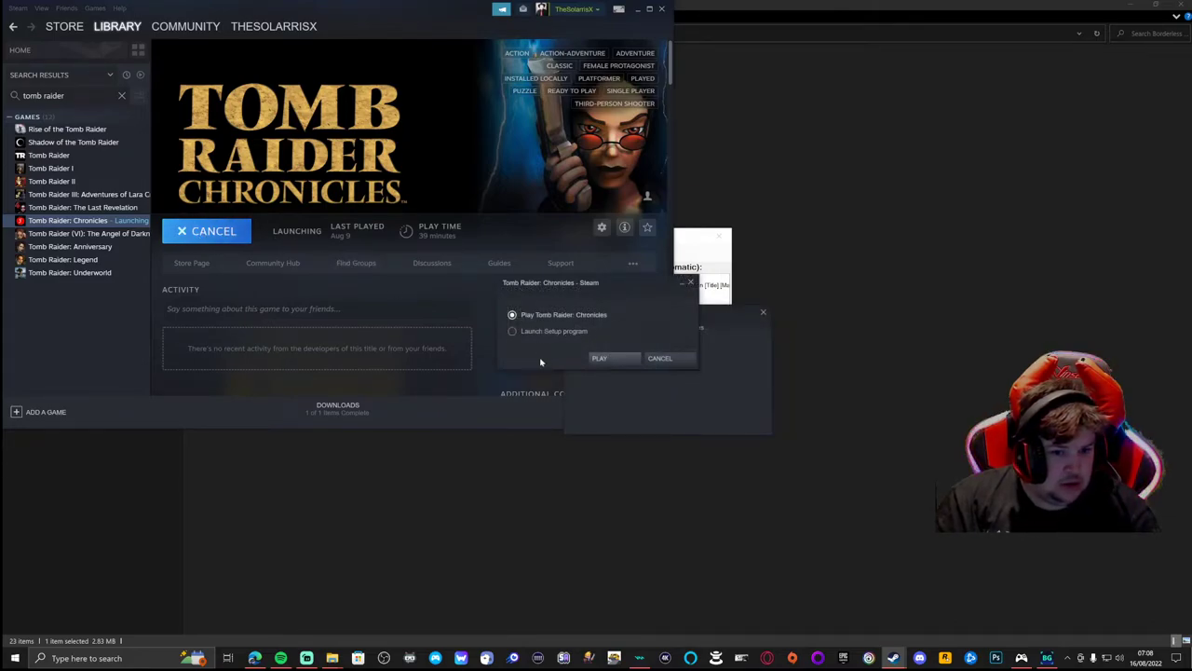
pyautogui.click(599, 358)
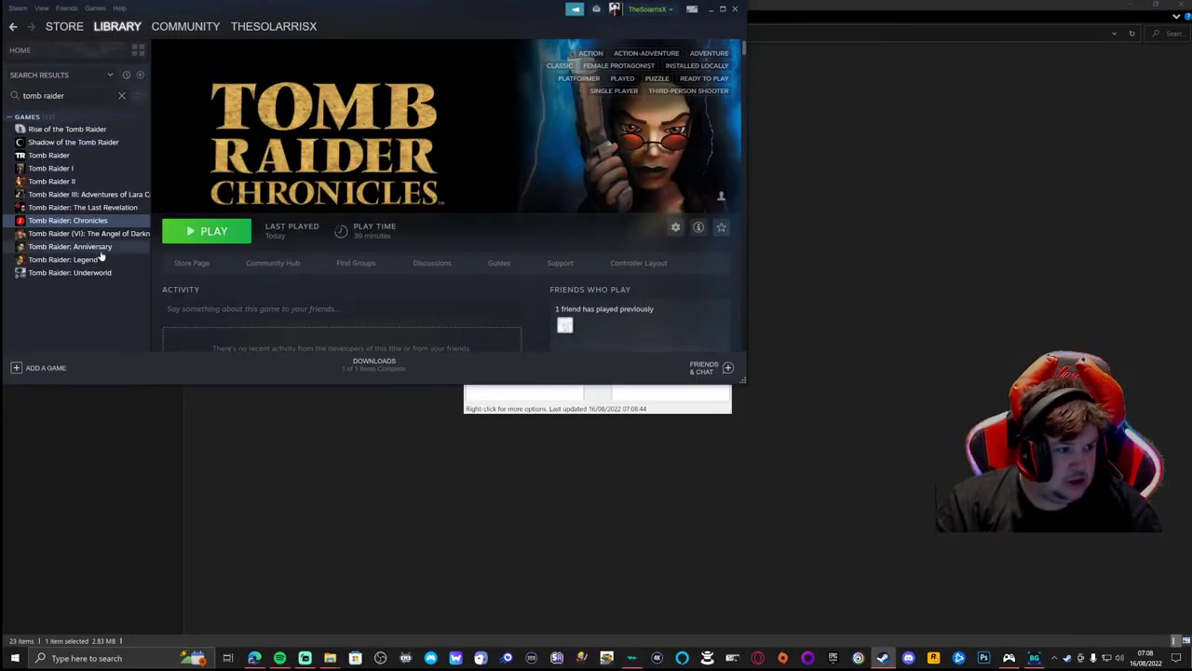
# Run Chronicles' setup program and confirm 1920x1080 32-bit output in windowed mode.
pyautogui.click(207, 230)
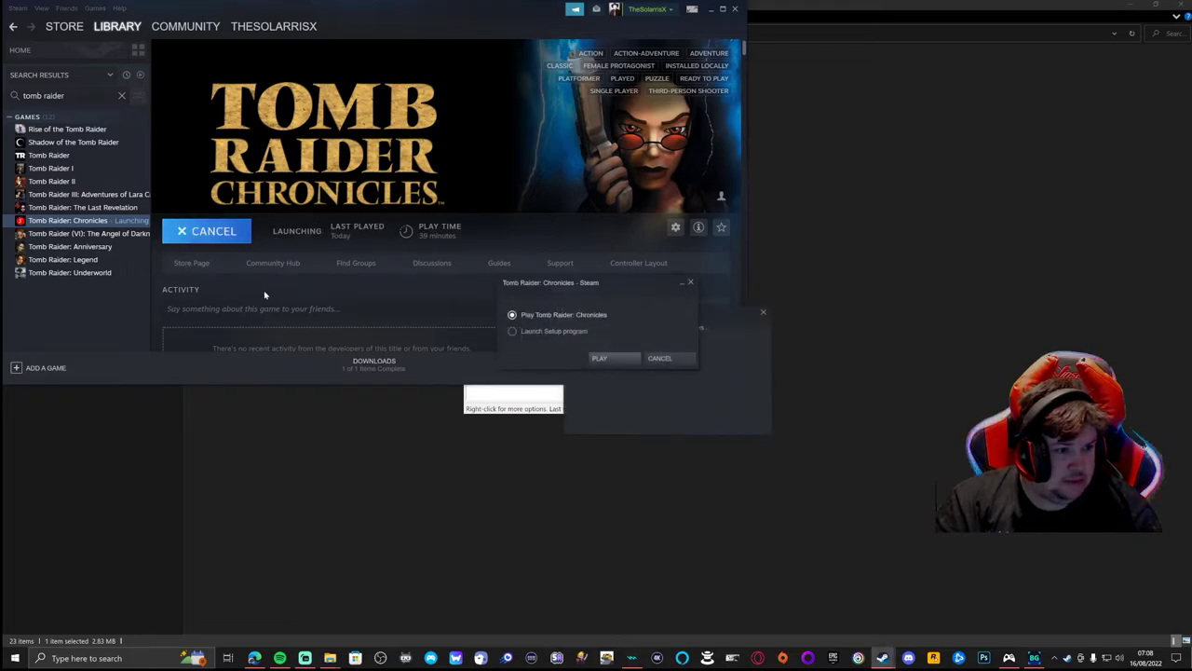
pyautogui.click(511, 331)
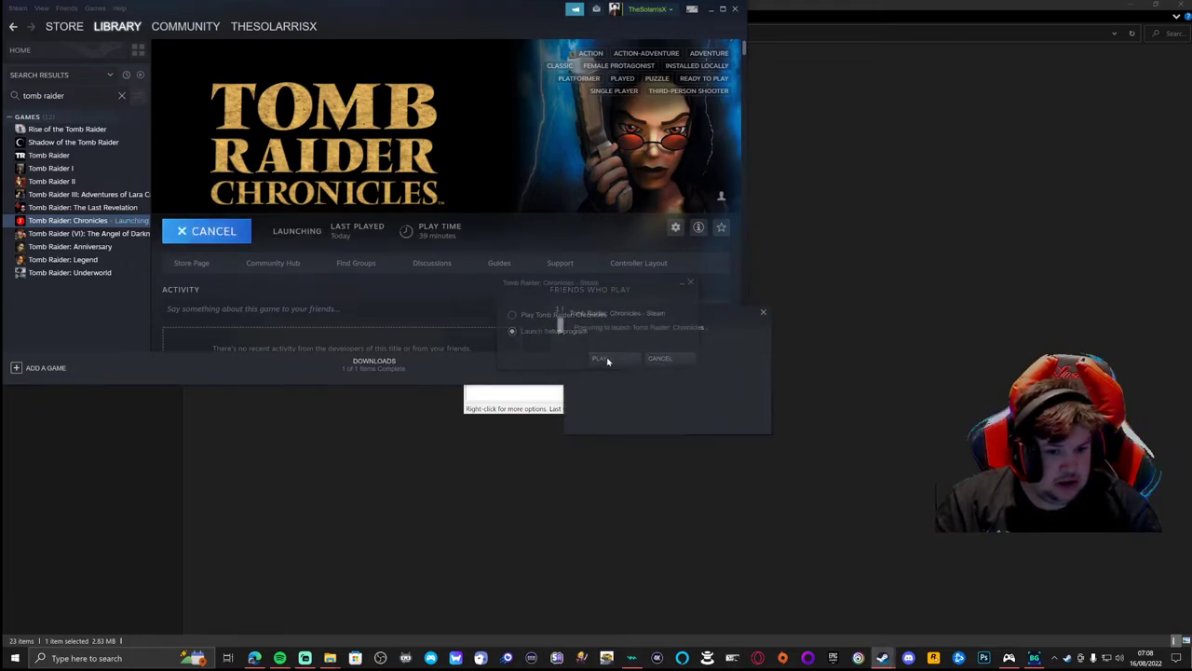
pyautogui.click(601, 358)
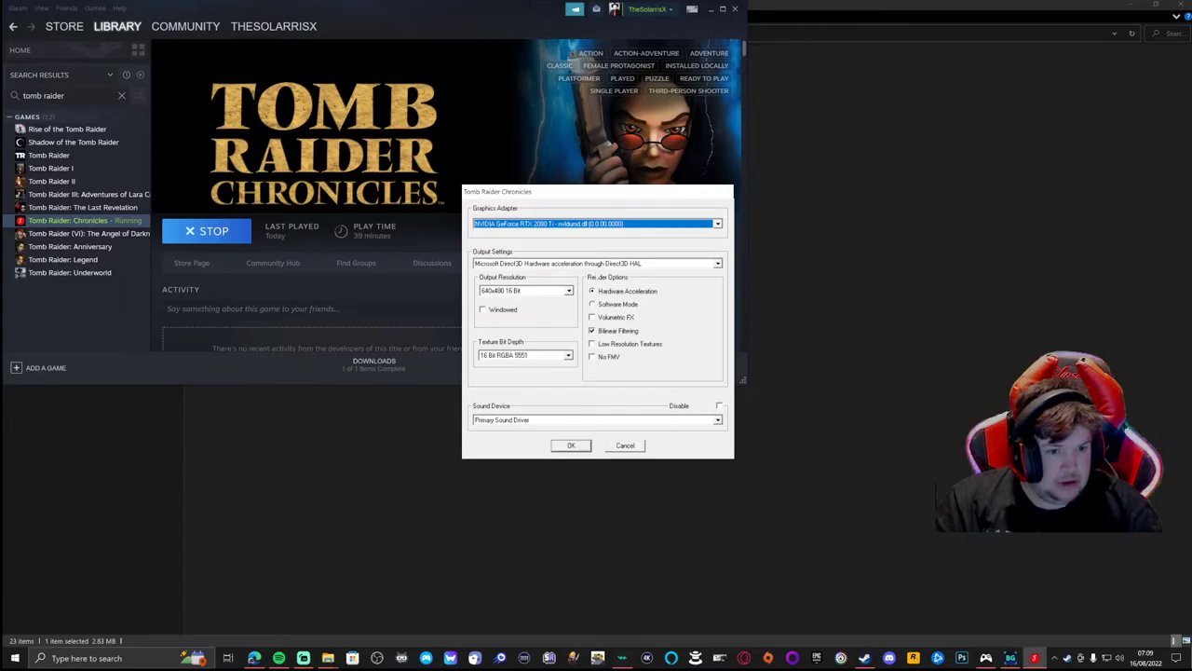
pyautogui.click(568, 289)
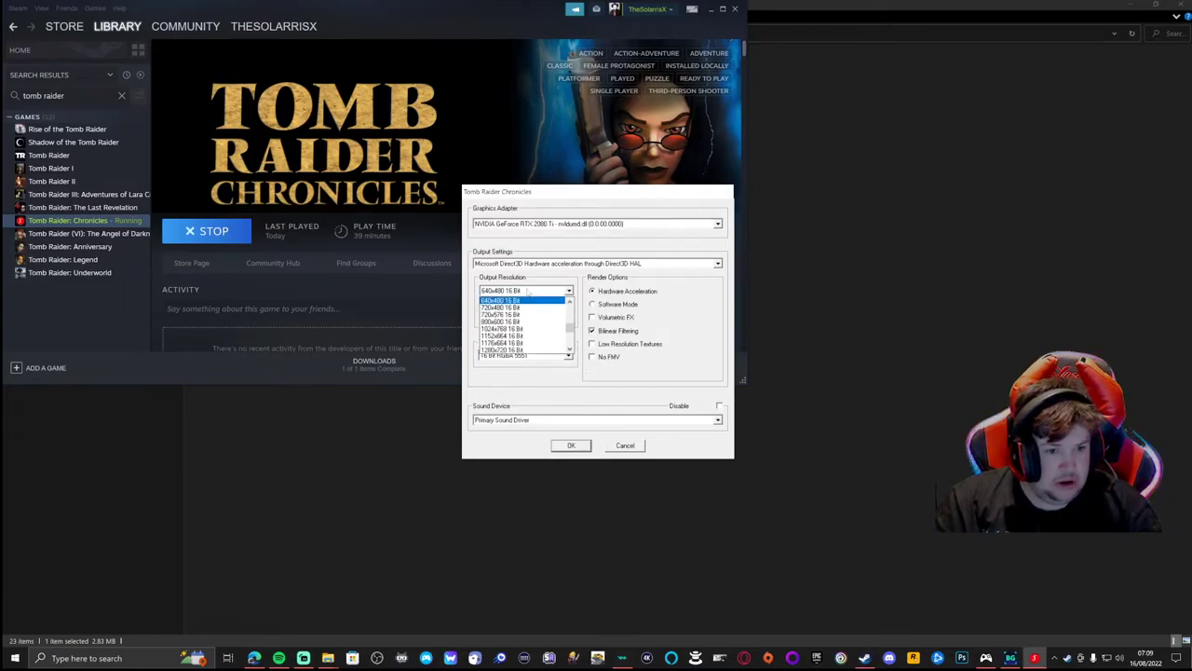
pyautogui.scroll(-3)
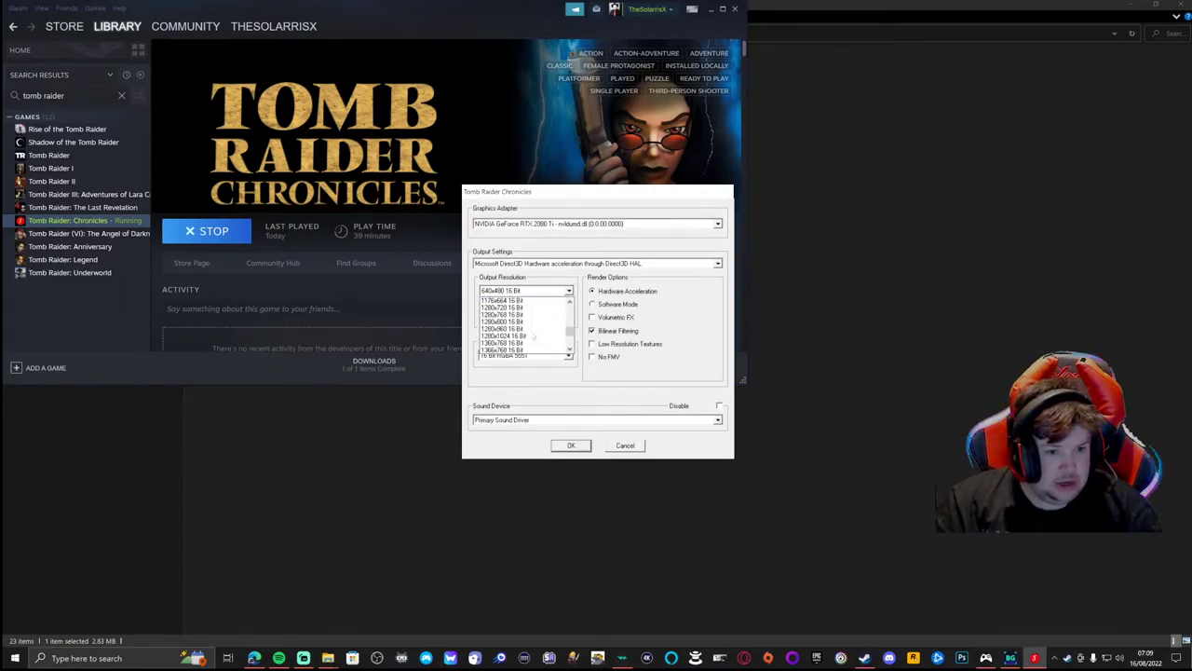
pyautogui.scroll(-3)
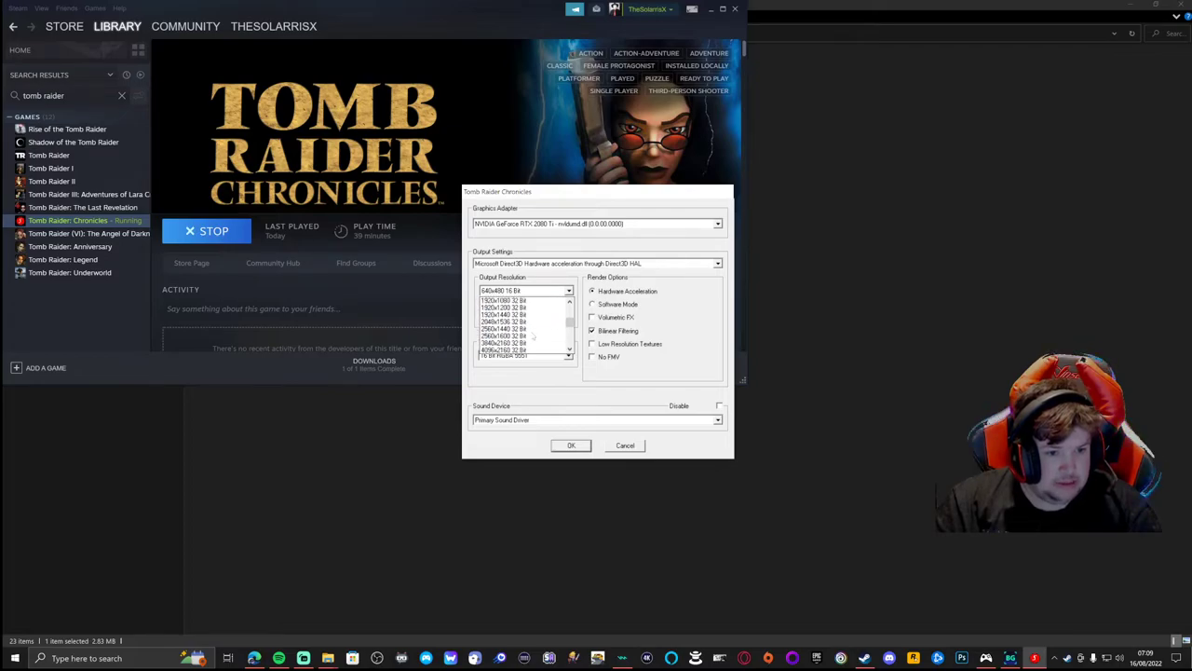
pyautogui.click(503, 300)
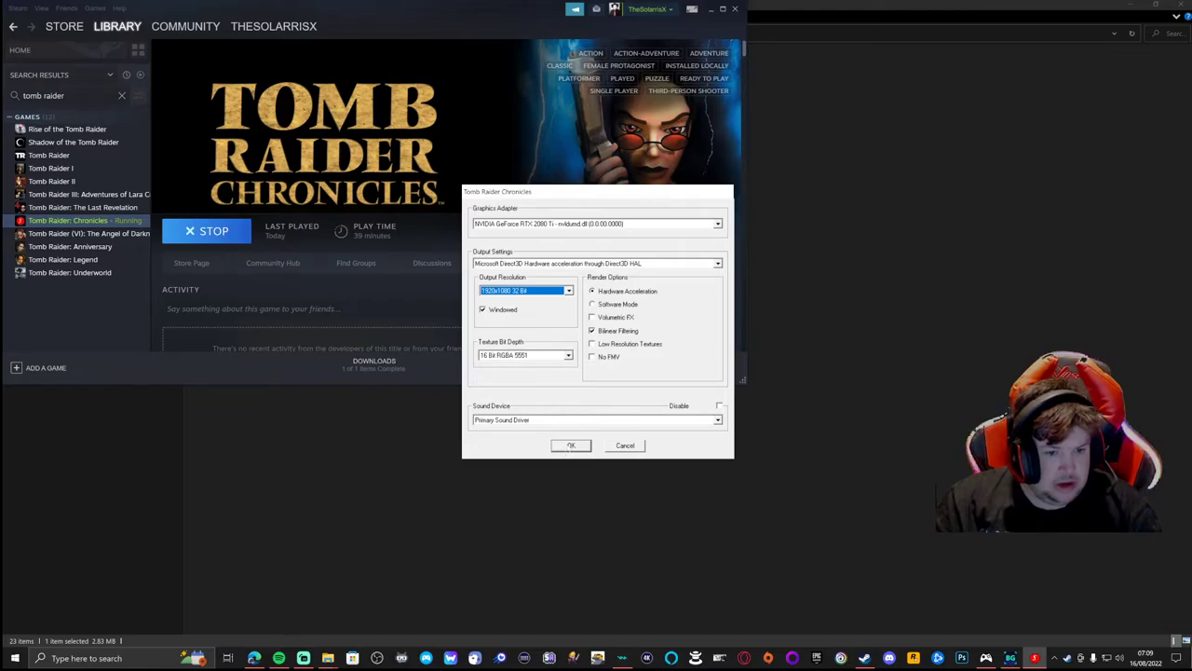
pyautogui.click(570, 445)
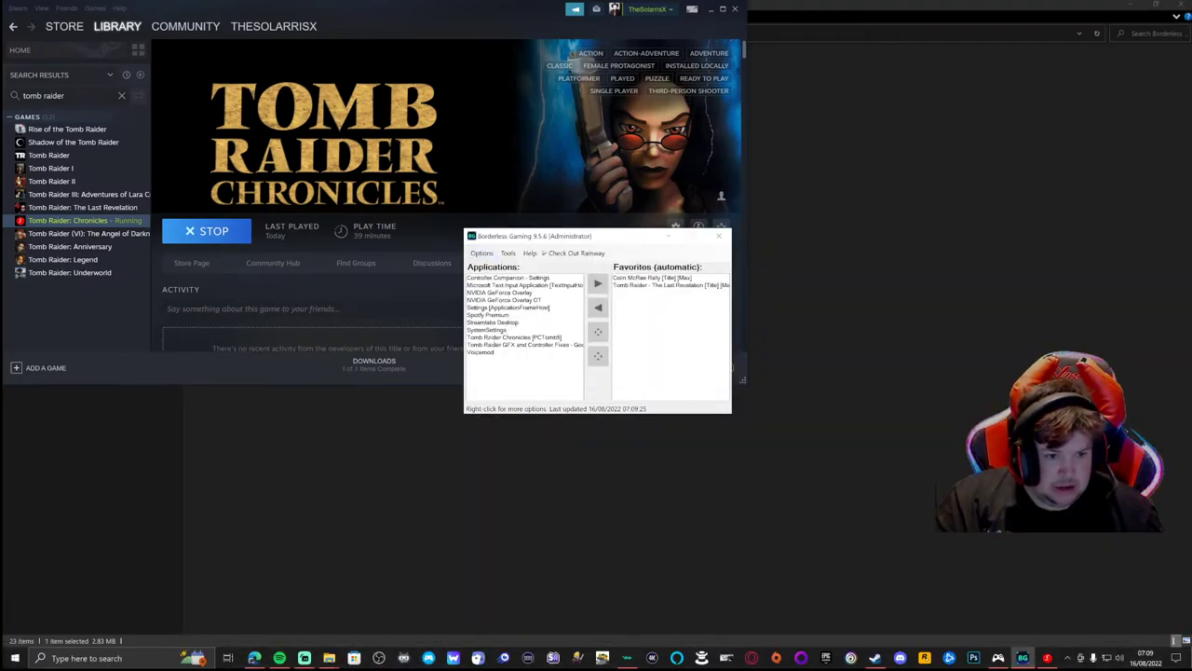
# Make Tomb Raider Chronicles borderless, test it, then select The Angel of Darkness in Steam.
pyautogui.click(513, 336)
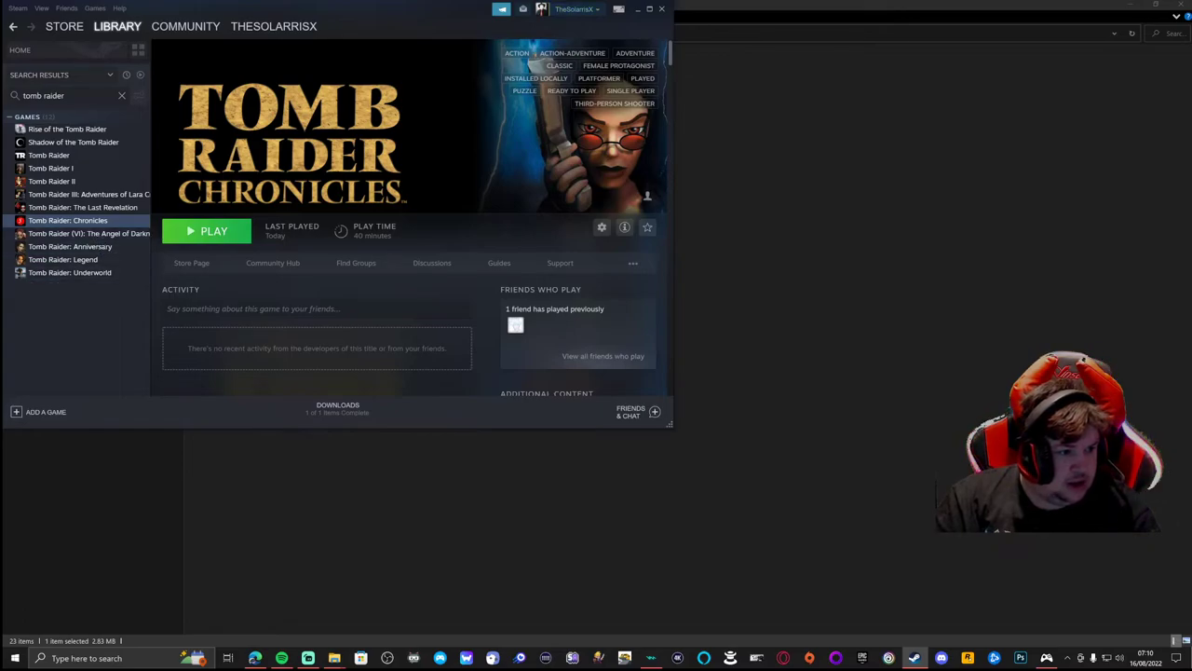
pyautogui.click(88, 233)
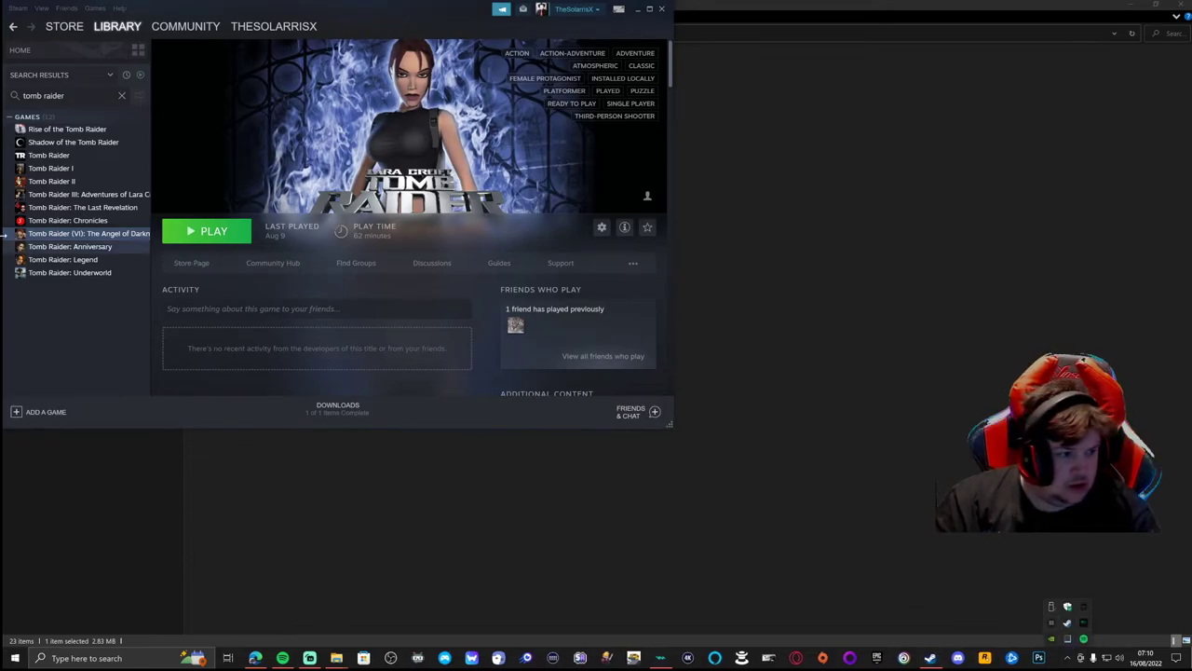
# Launch The Angel of Darkness, try Run Game, and dismiss the Application Error.
pyautogui.click(213, 231)
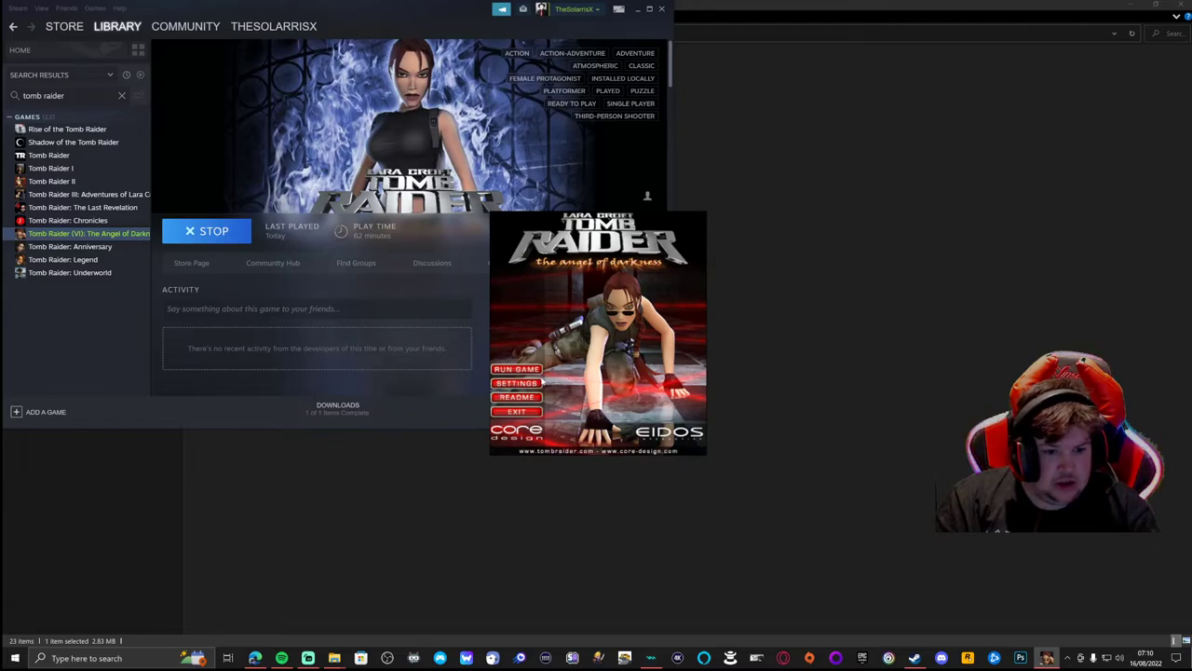
pyautogui.click(516, 383)
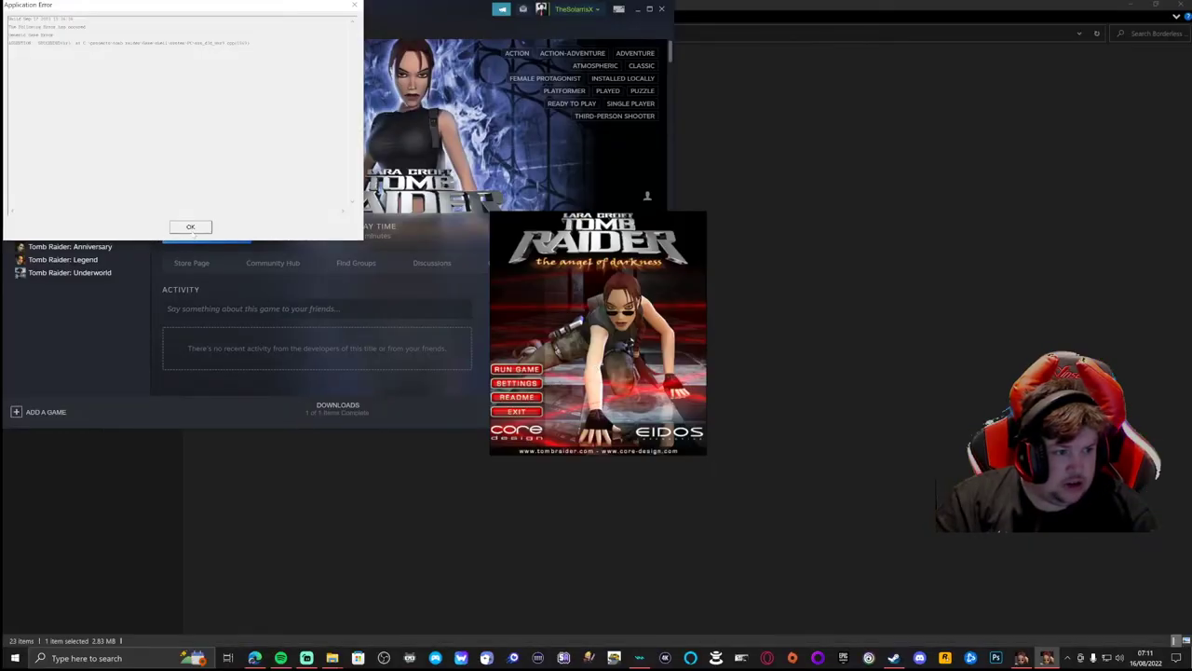
pyautogui.click(190, 227)
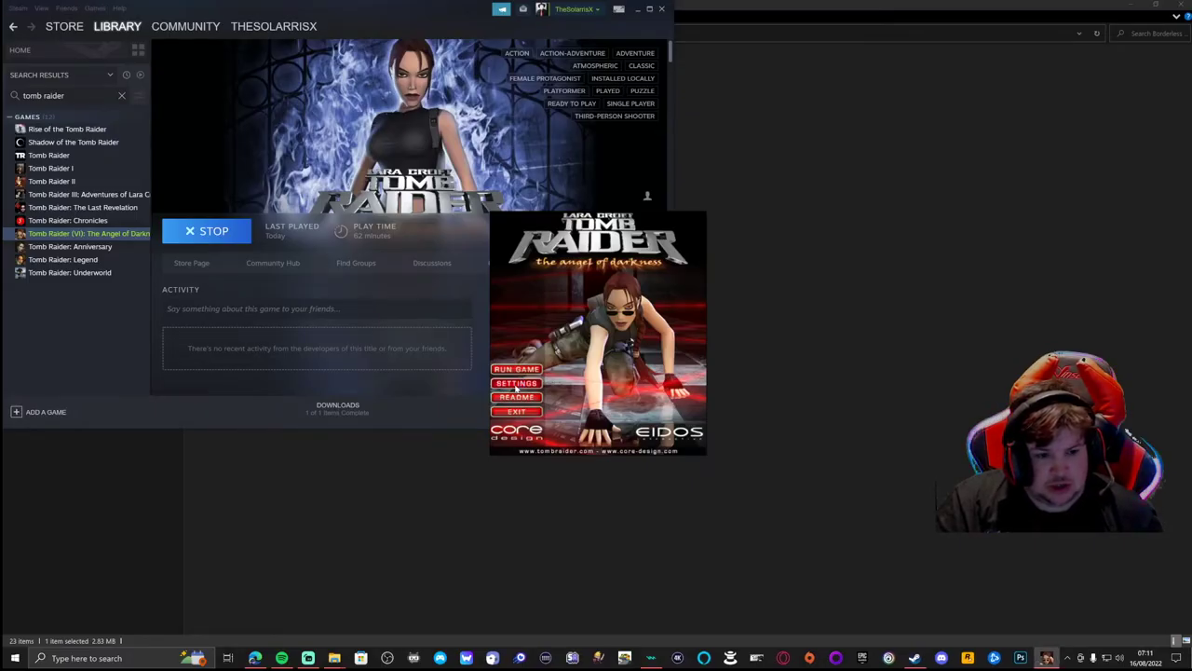
# Choose a new screen resolution under NVIDIA GeForce settings and launch Angel of Darkness.
pyautogui.click(516, 383)
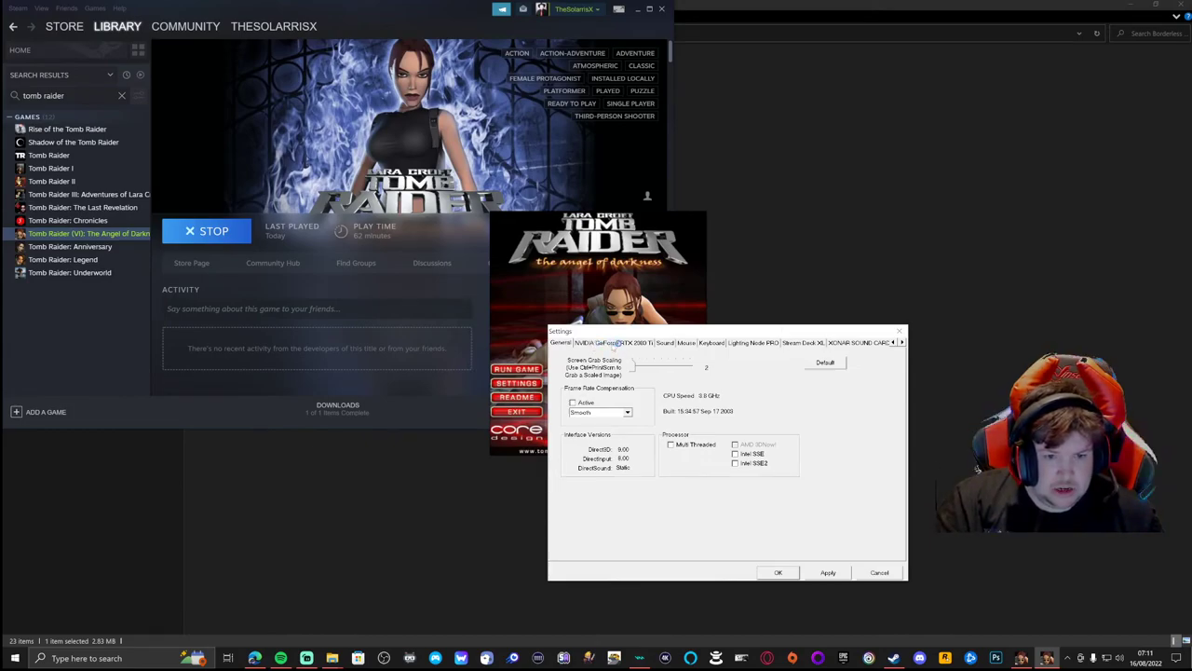
pyautogui.click(614, 342)
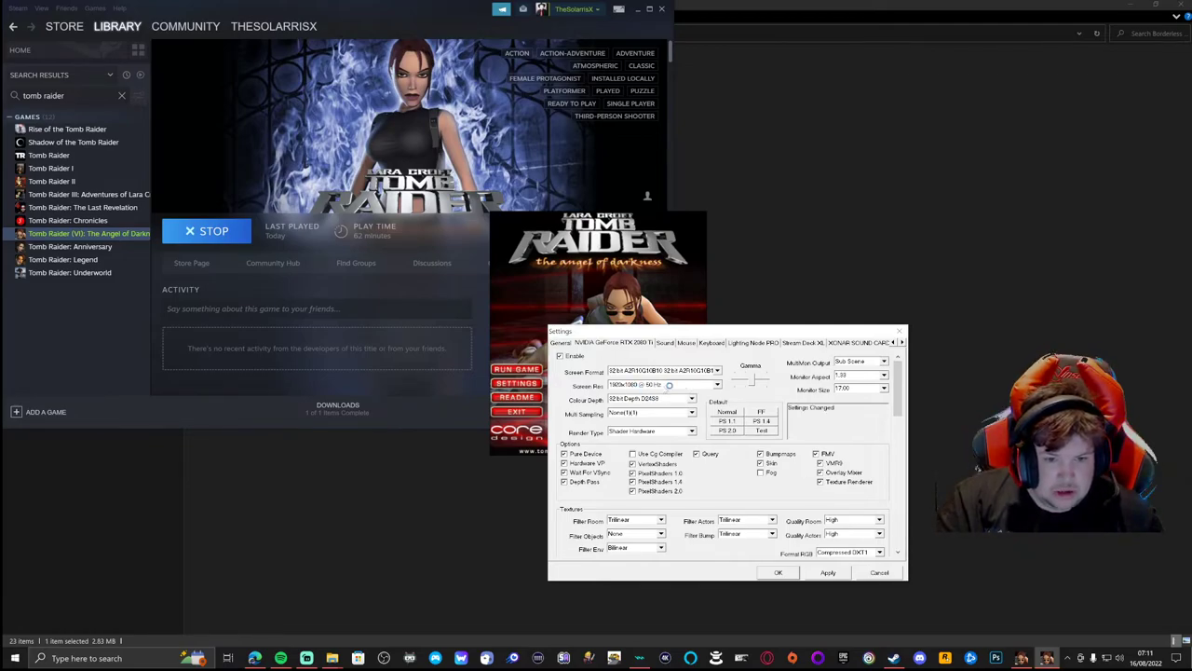
pyautogui.click(670, 384)
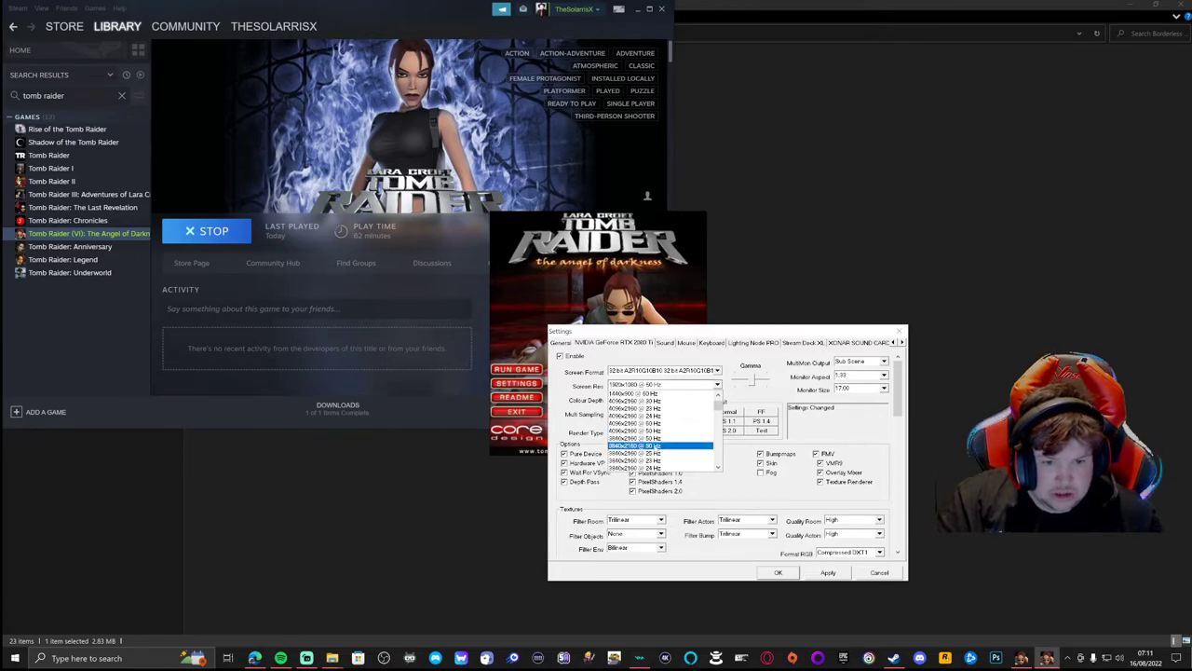
pyautogui.click(662, 384)
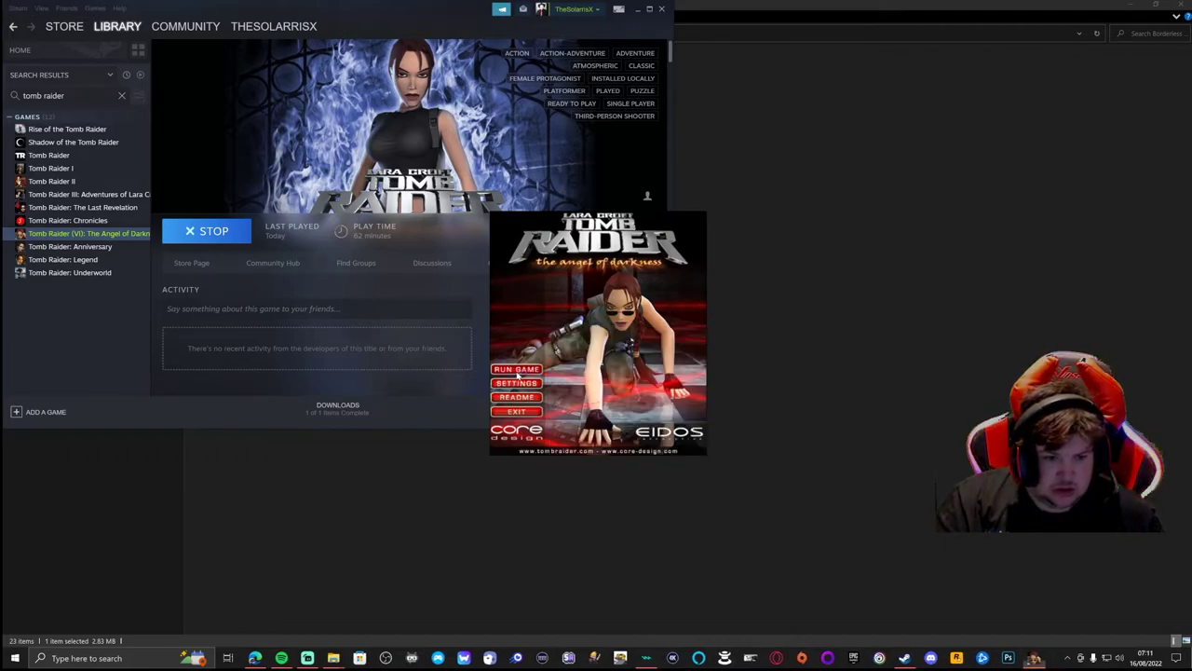
pyautogui.click(516, 369)
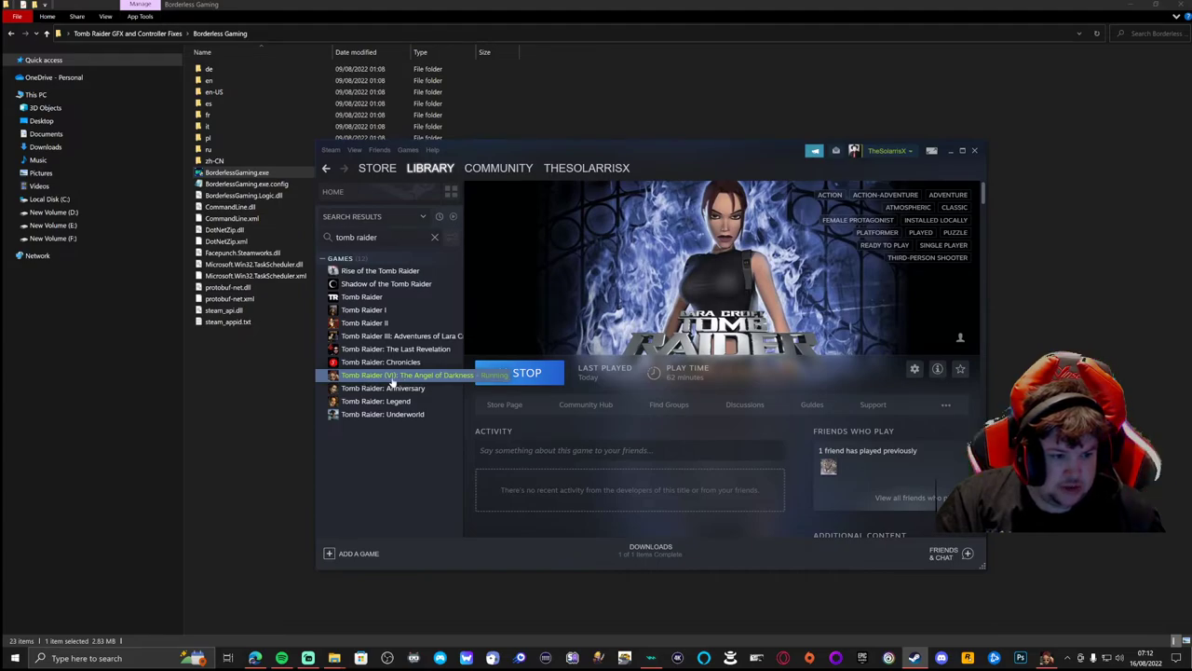
# Browse the community controller layouts for Angel of Darkness in Steam's configurator.
pyautogui.rightClick(407, 374)
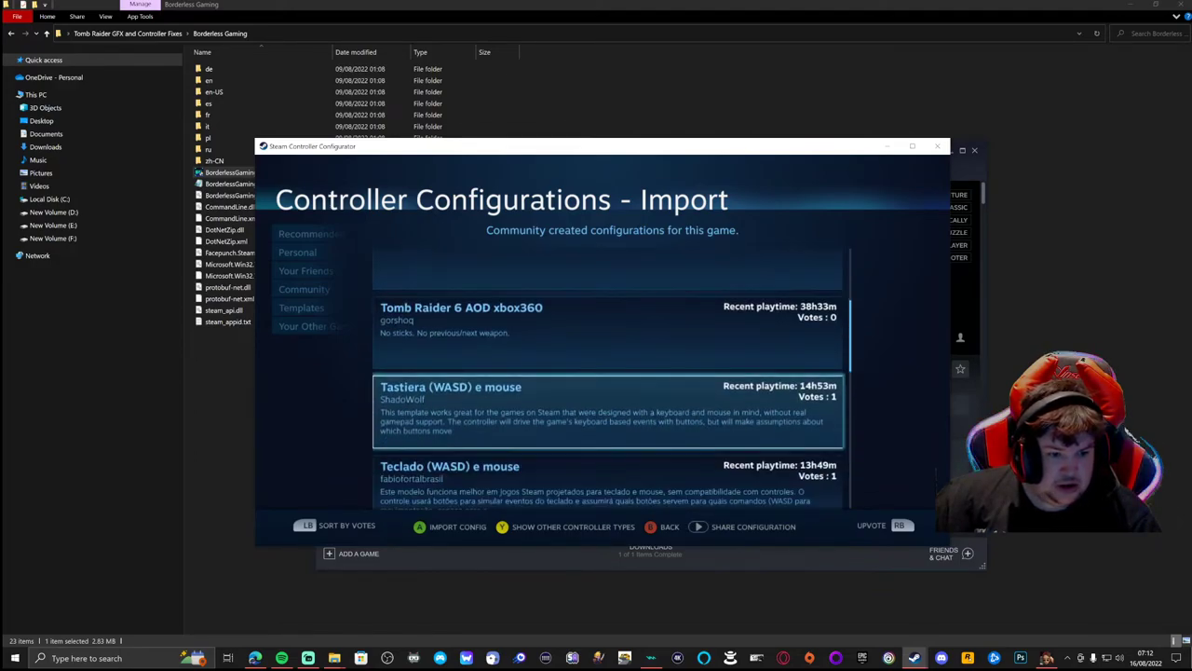
pyautogui.scroll(-3)
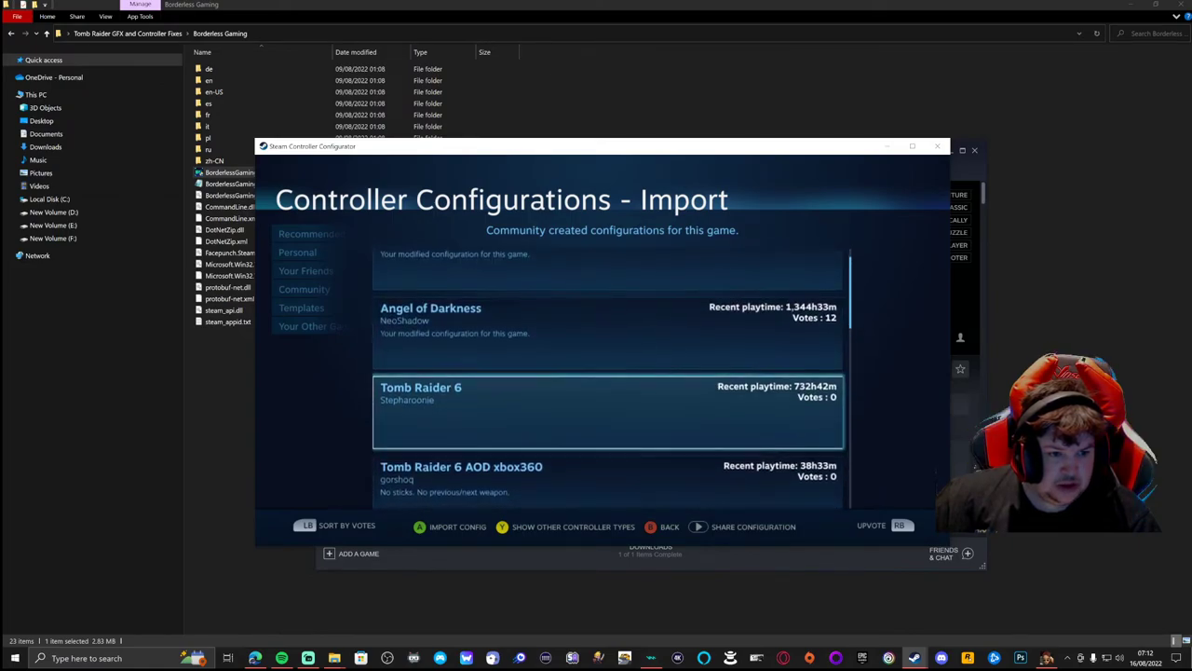
pyautogui.scroll(-3)
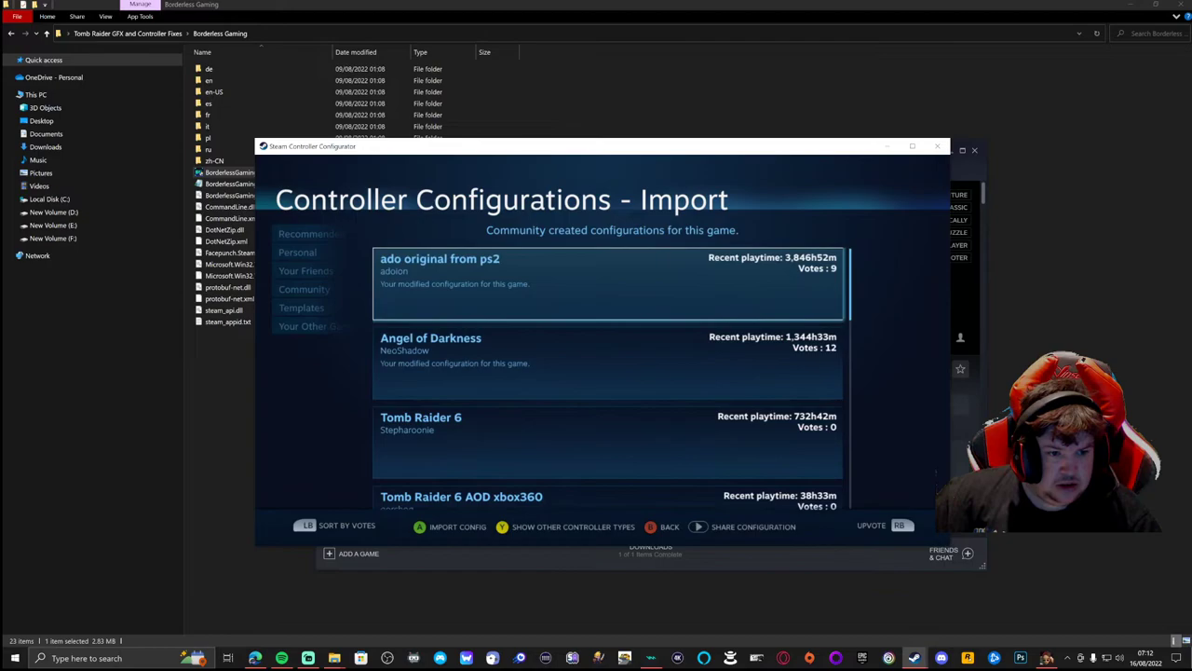
pyautogui.scroll(-3)
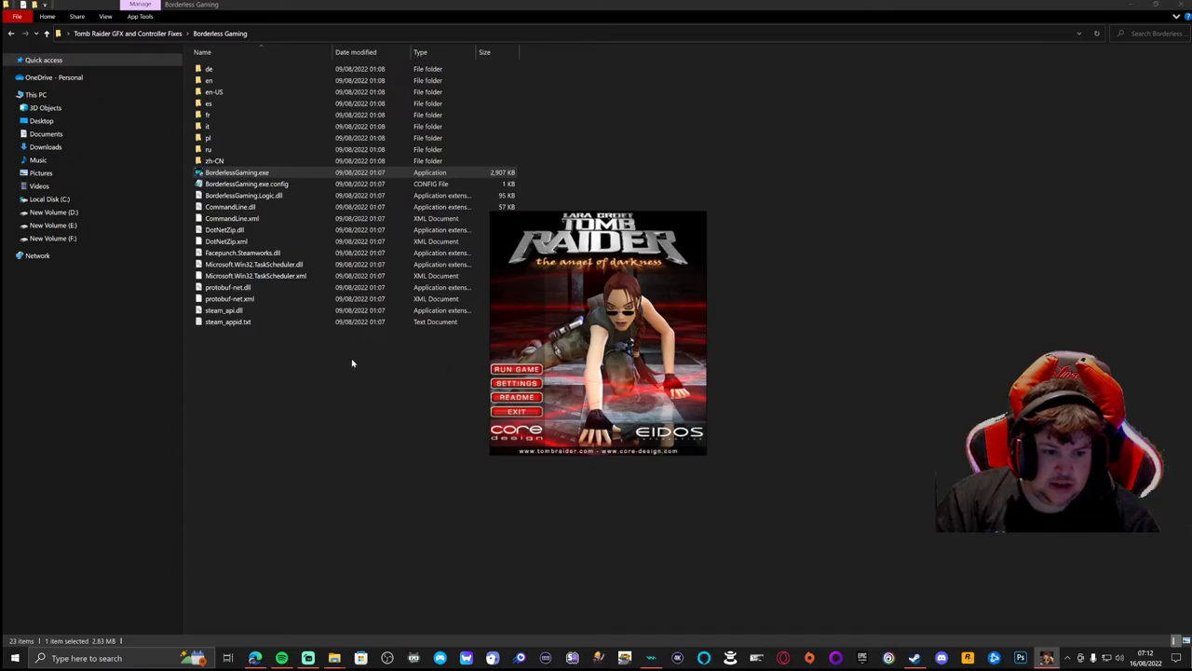
# Launch Angel of Darkness, start a new game, and walk Lara through the street.
pyautogui.click(516, 369)
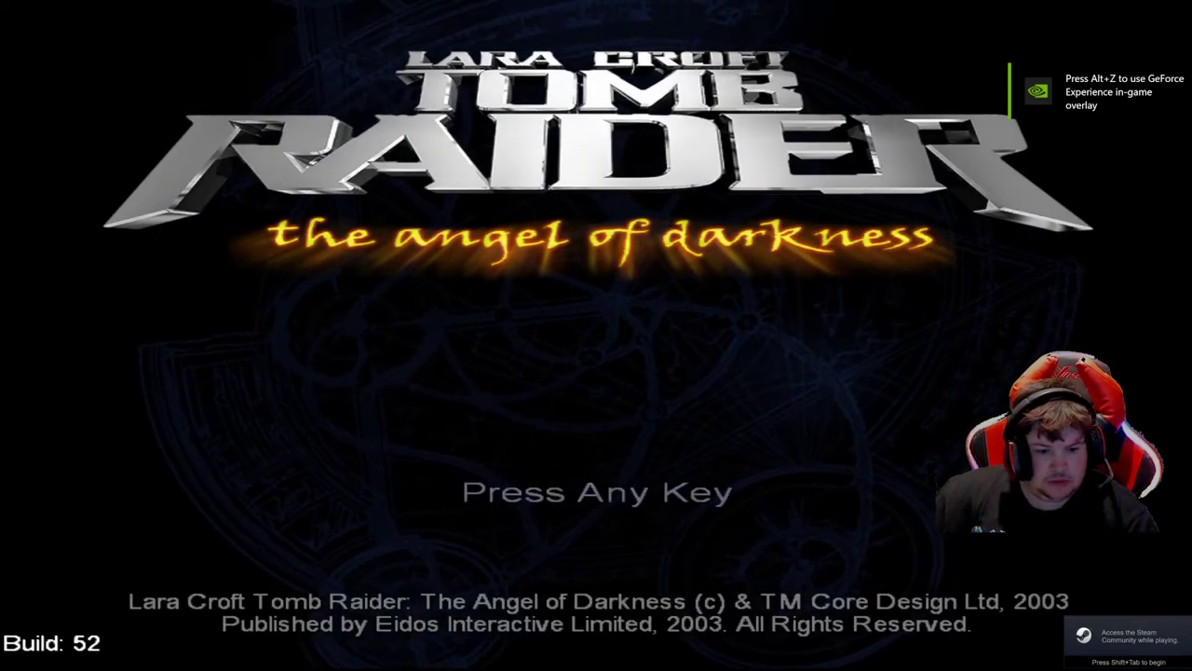
pyautogui.press('enter')
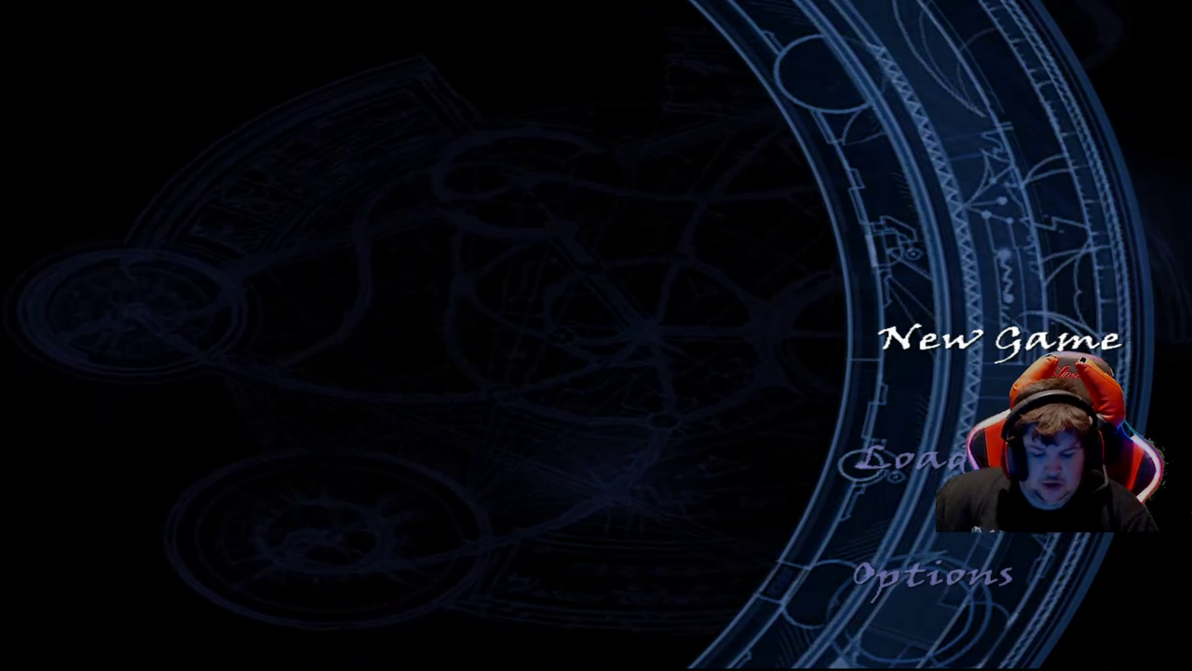
pyautogui.click(990, 339)
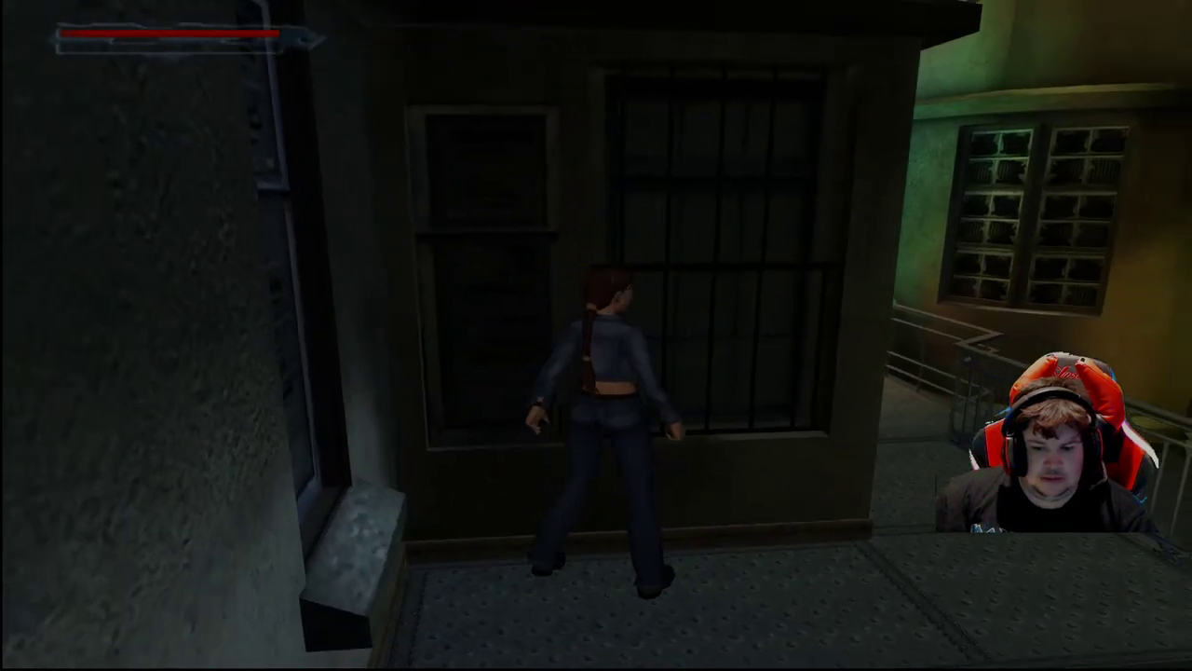
pyautogui.press('w')
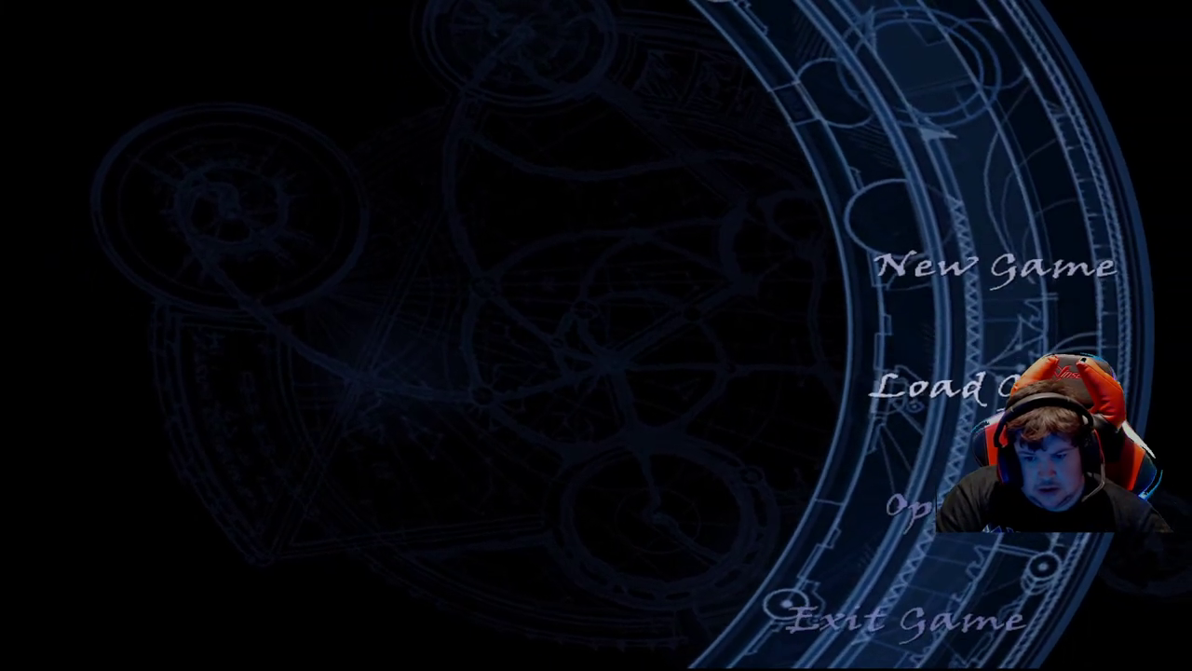
# Exit Angel of Darkness from its menu, answering Yes to quit.
pyautogui.click(899, 619)
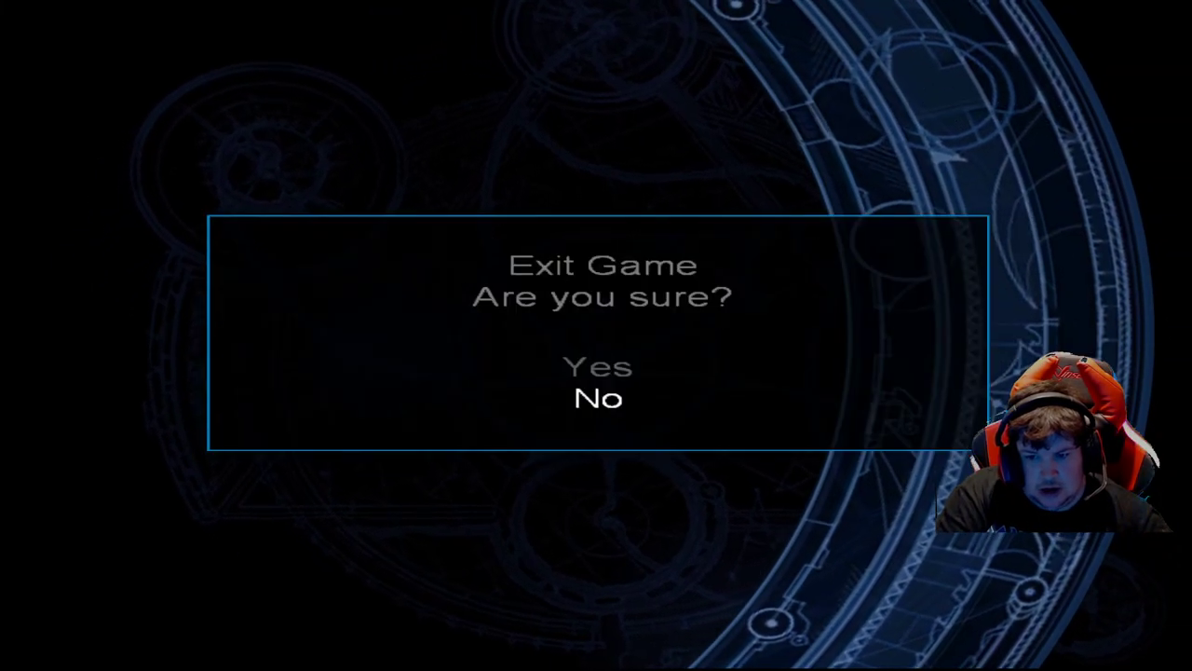
pyautogui.press('up')
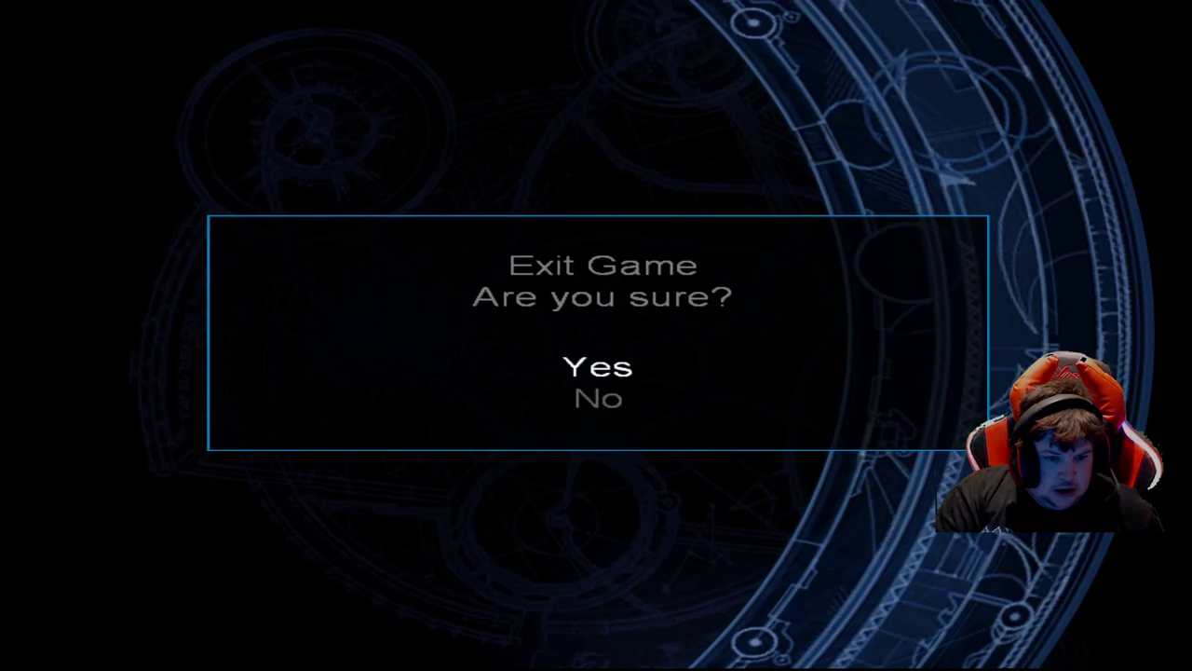
pyautogui.click(597, 366)
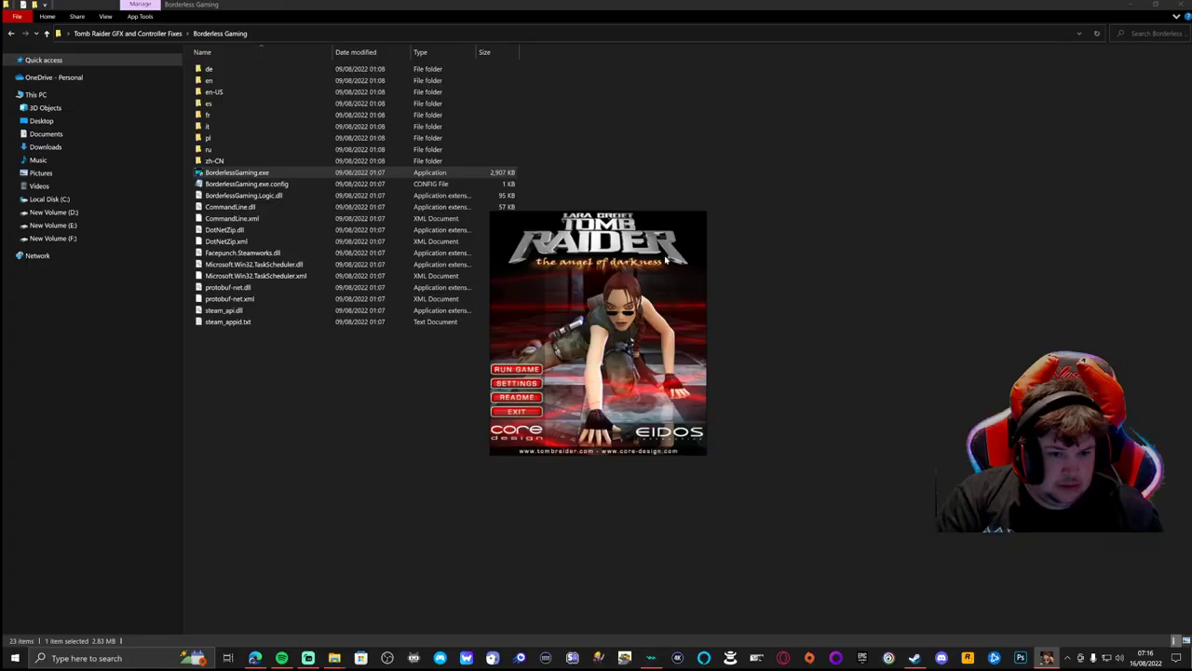